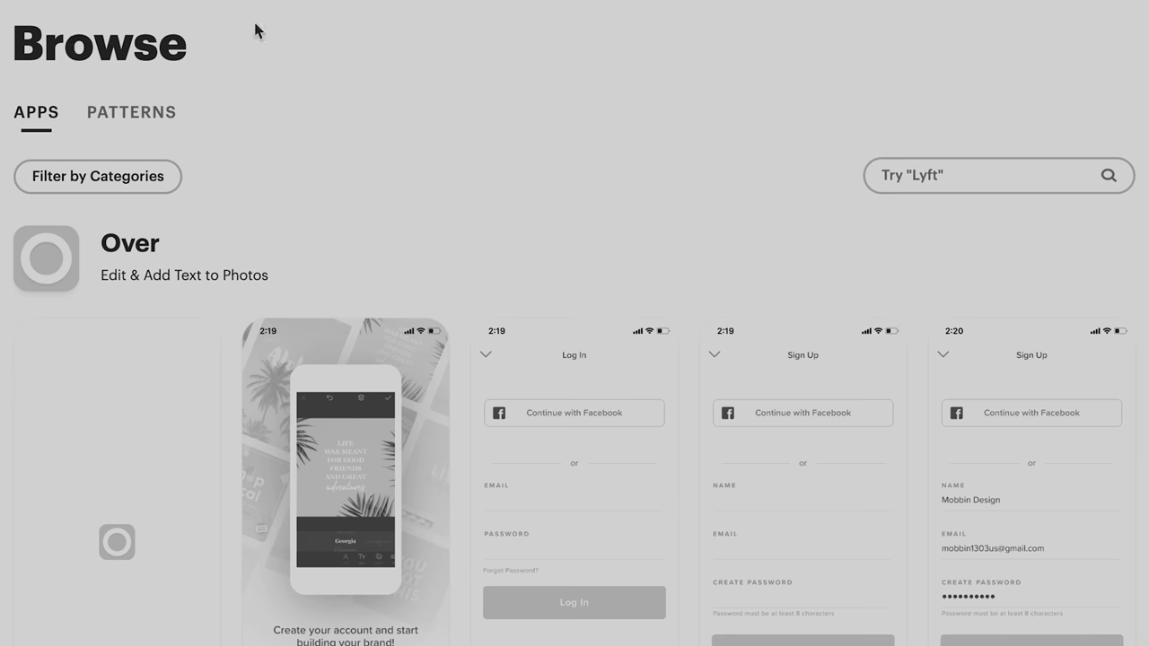
Scroll through Product Hunt's 'bank' results and the Tiny Bank product listing.
scroll("down", 3)
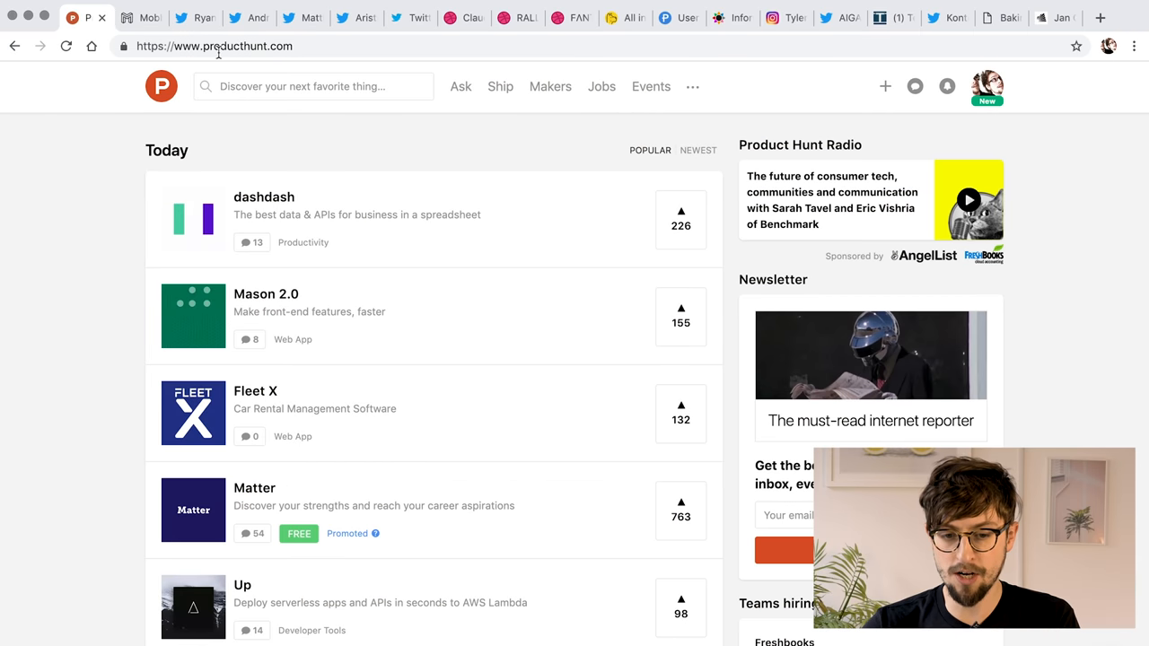
scroll("down", 3)
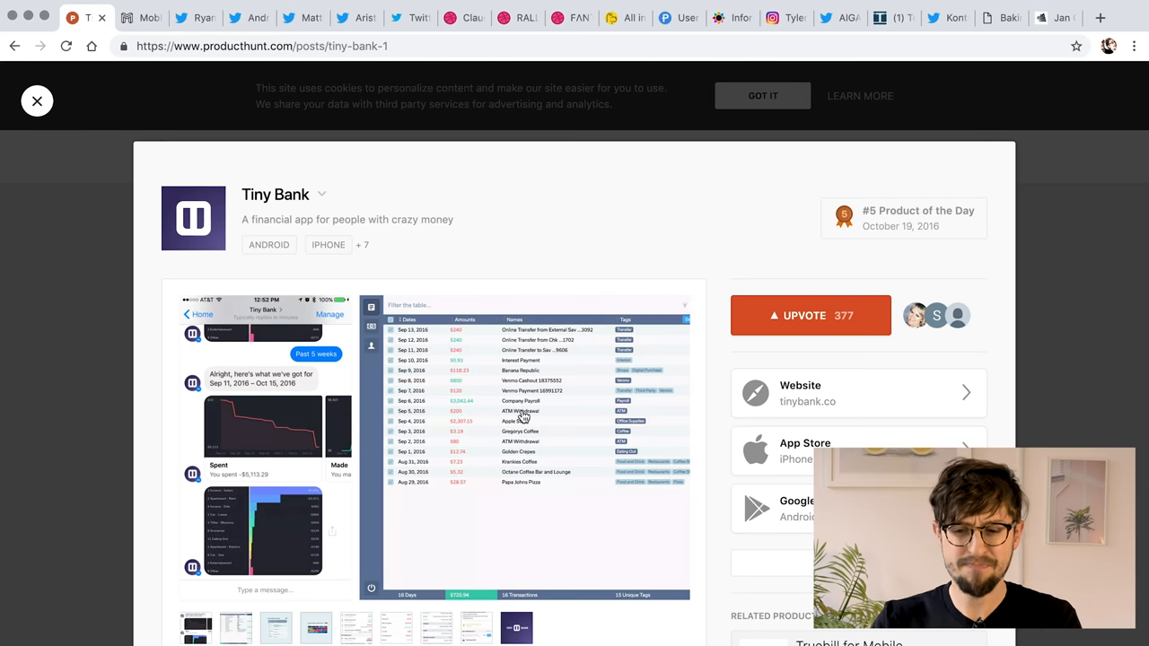
mouse_move(675, 352)
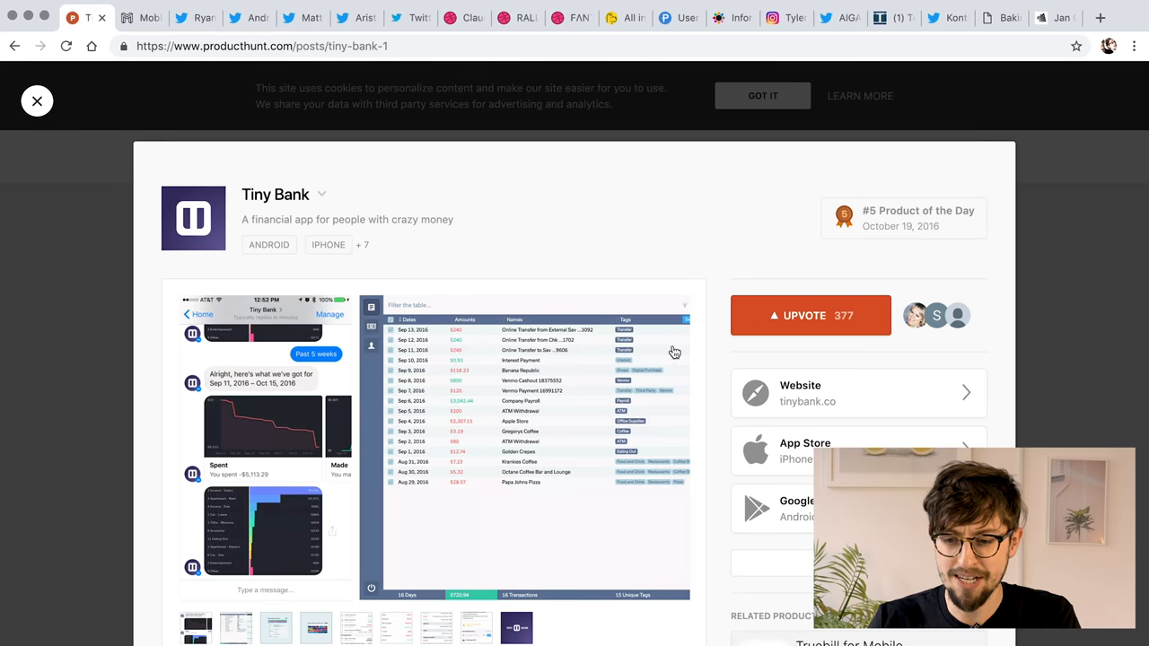
scroll("down", 3)
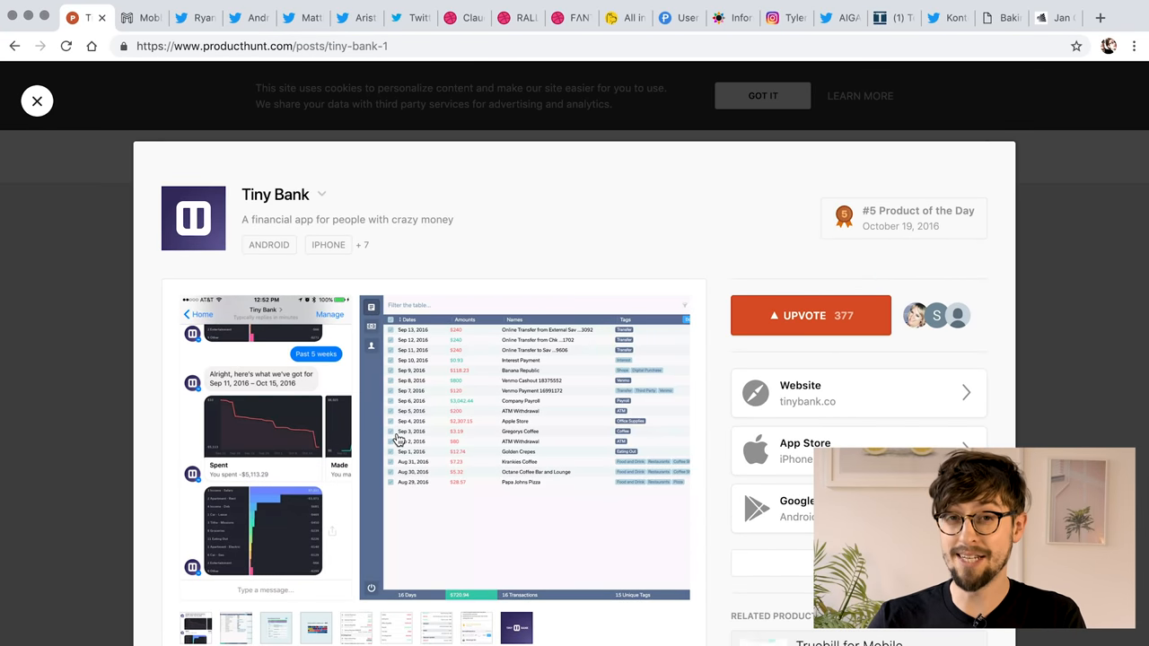
scroll("down", 3)
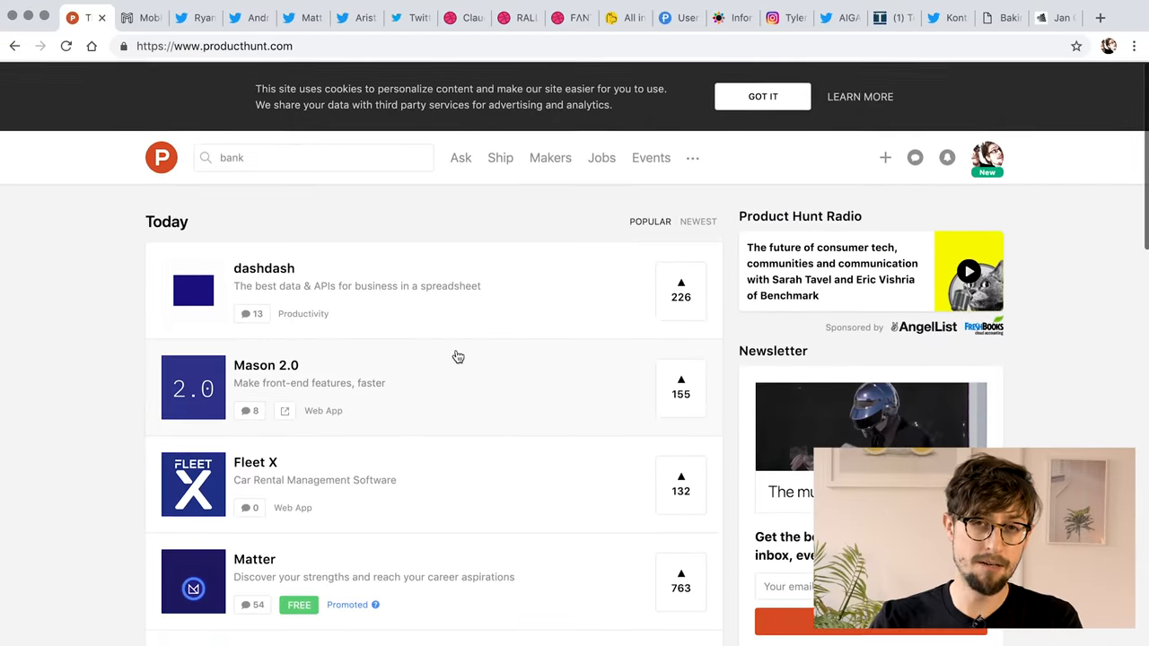
Open Hack Club Bank's product page from the 'bank' search matches.
scroll("down", 3)
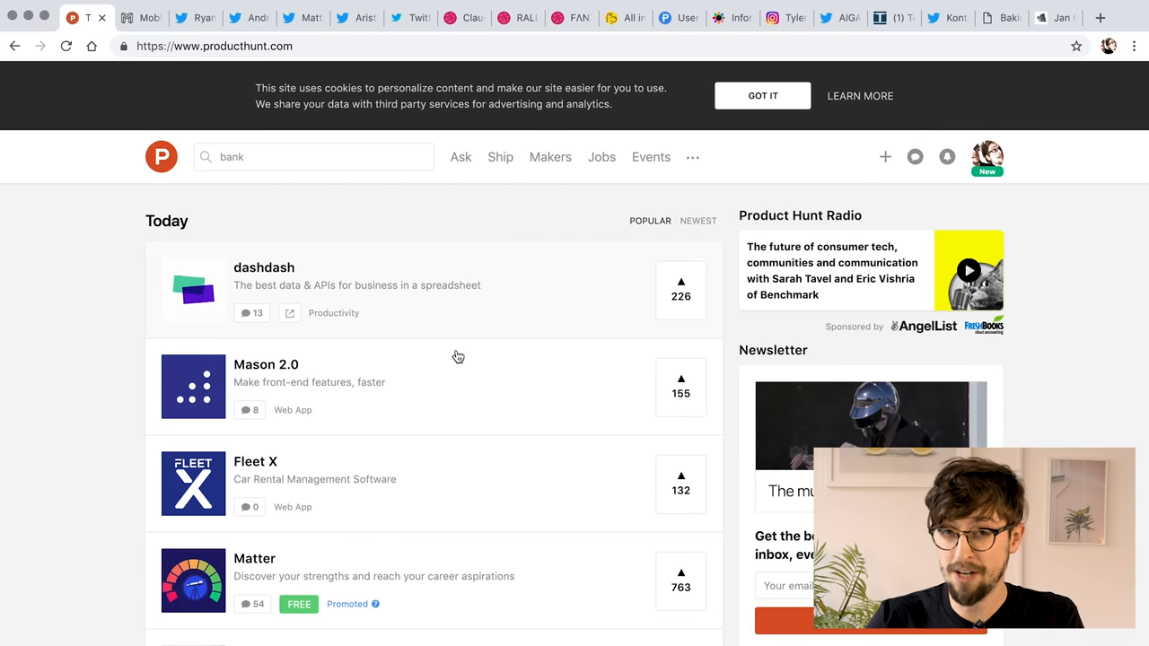
left_click(313, 157)
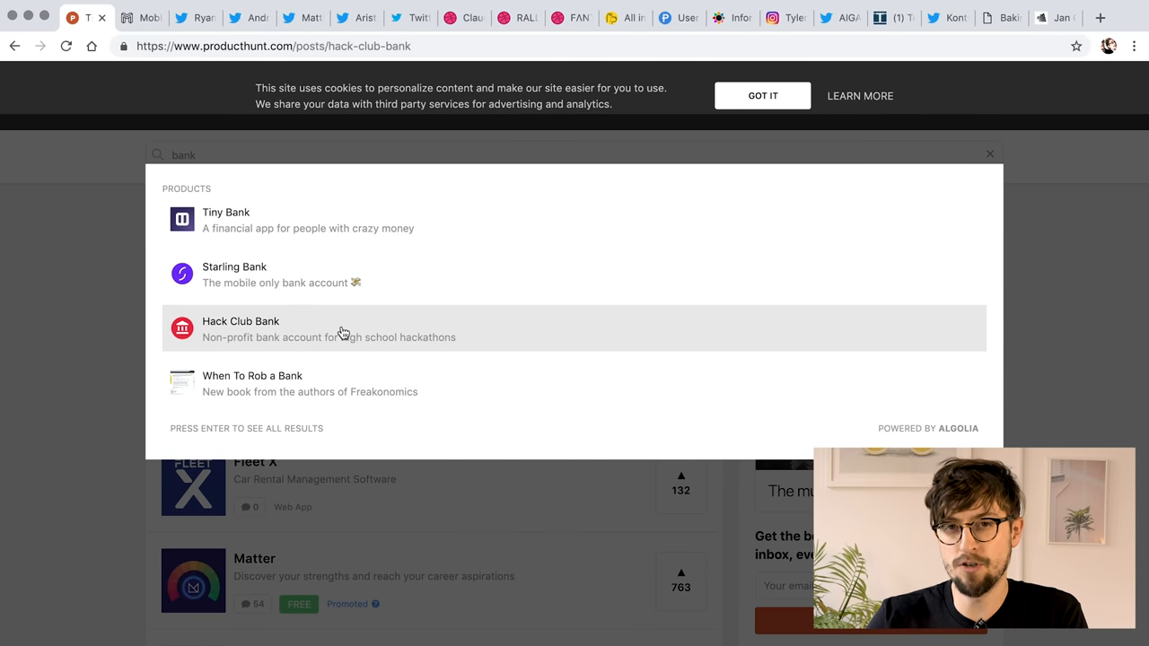
left_click(240, 329)
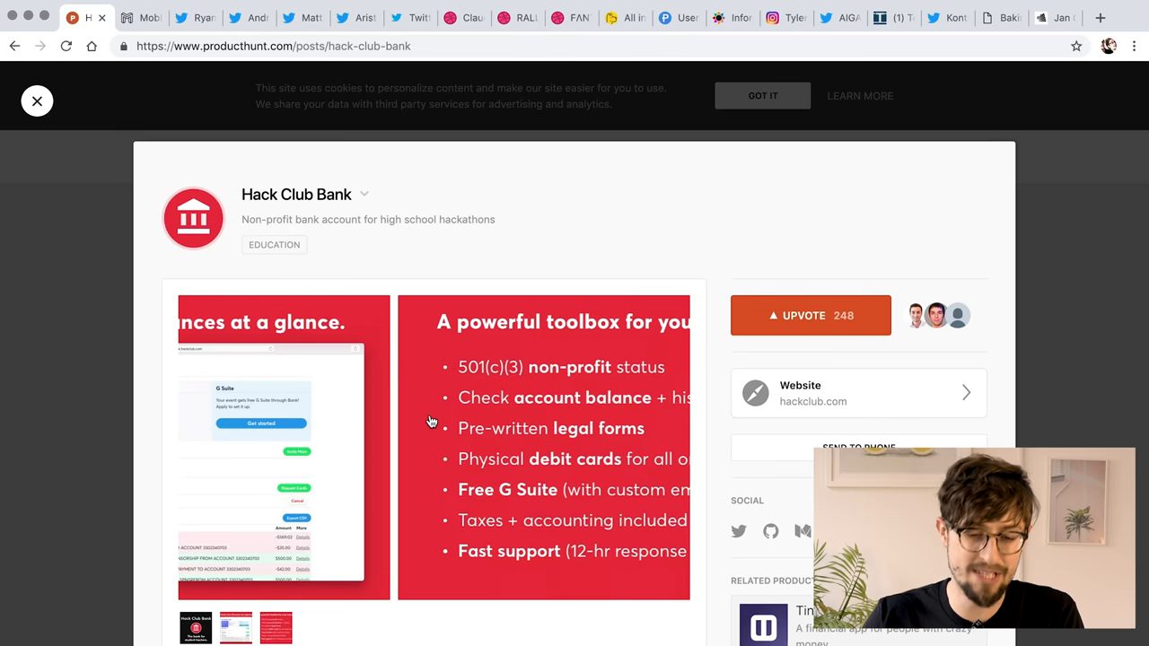
left_click(141, 17)
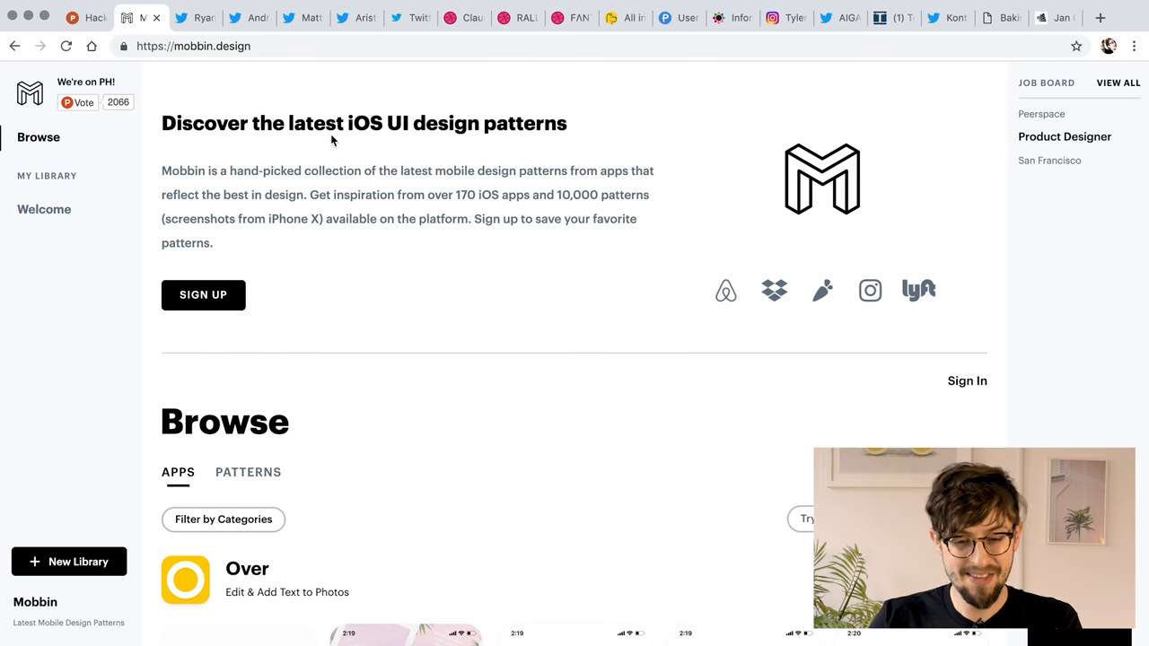
scroll("down", 3)
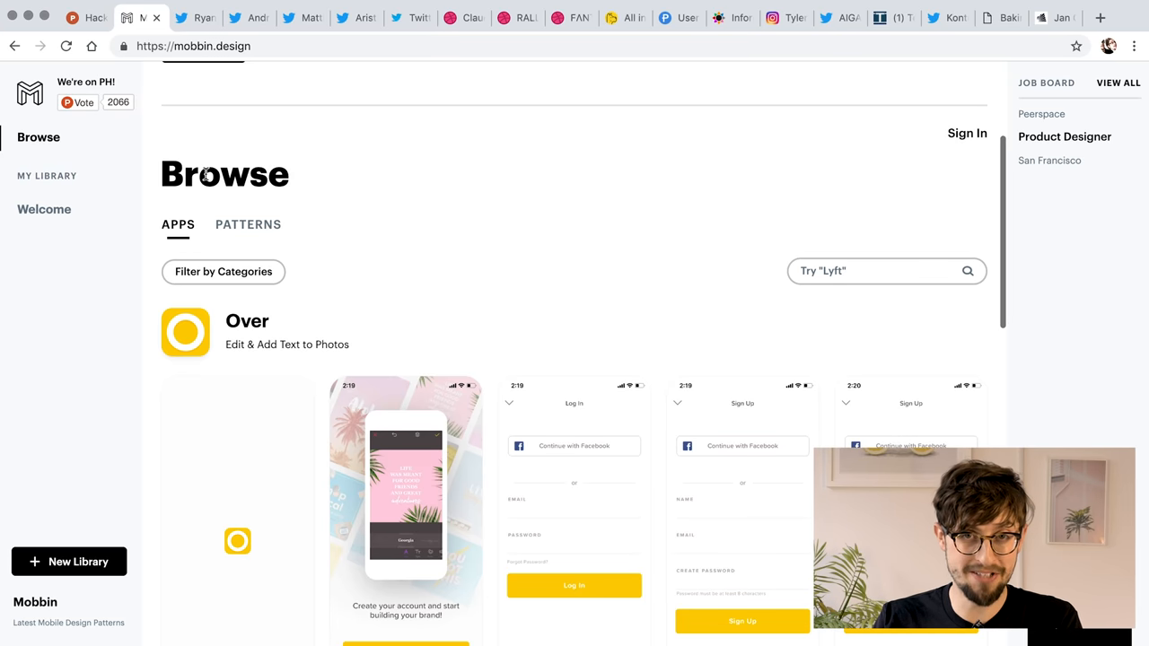
scroll("down", 3)
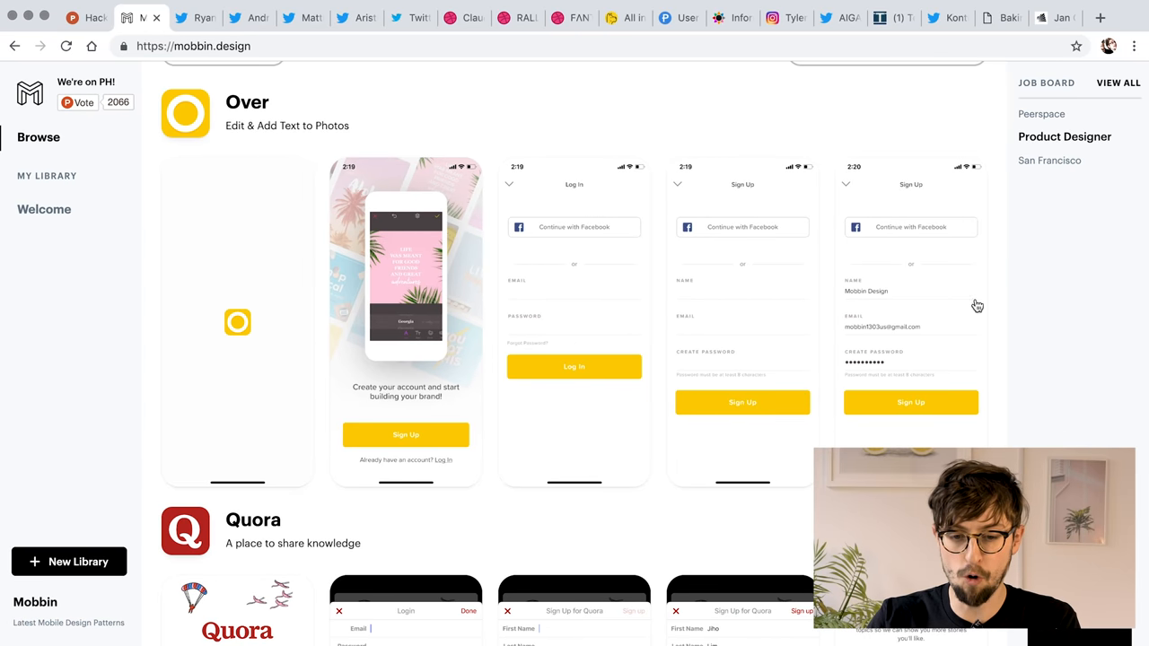
scroll("down", 3)
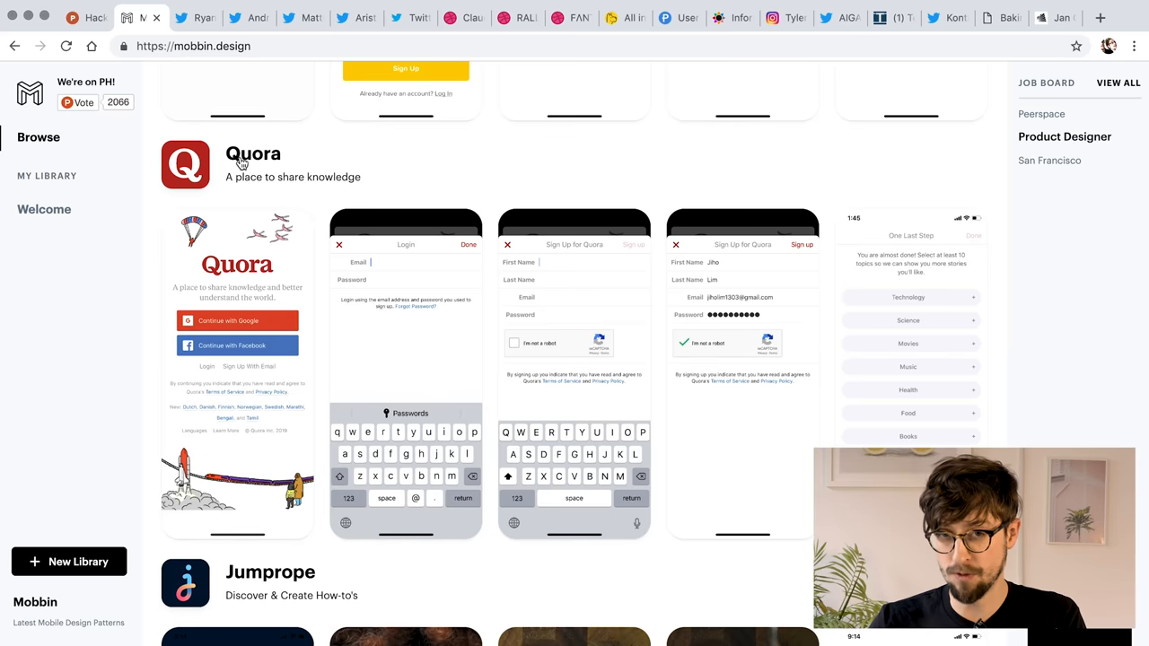
scroll("down", 3)
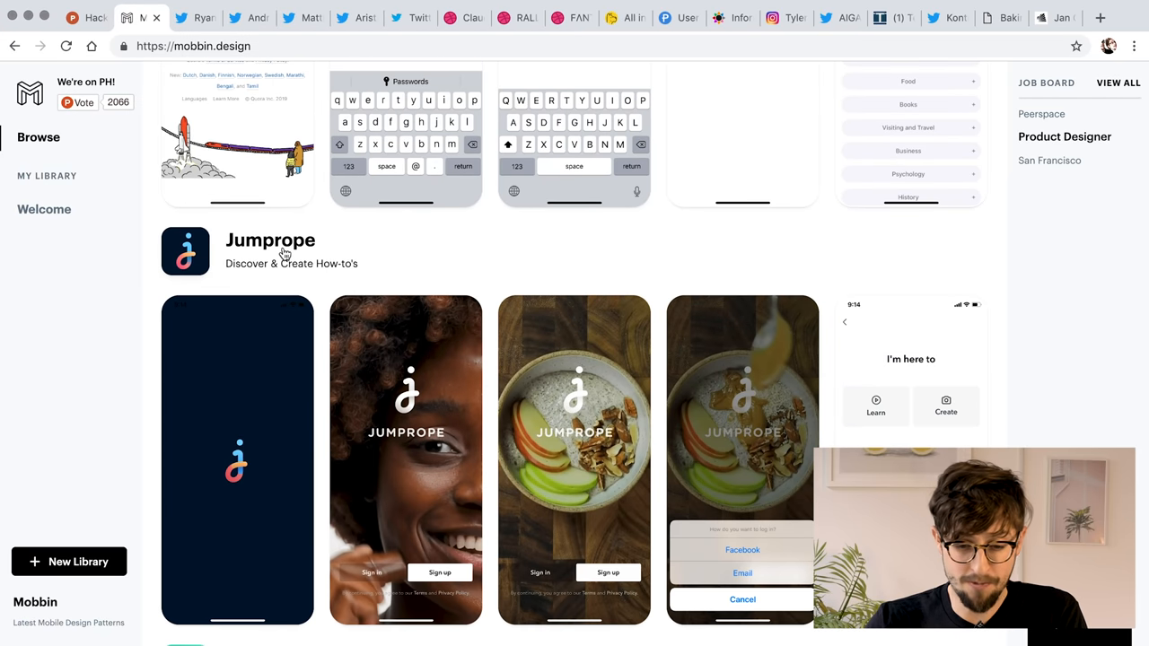
left_click(270, 241)
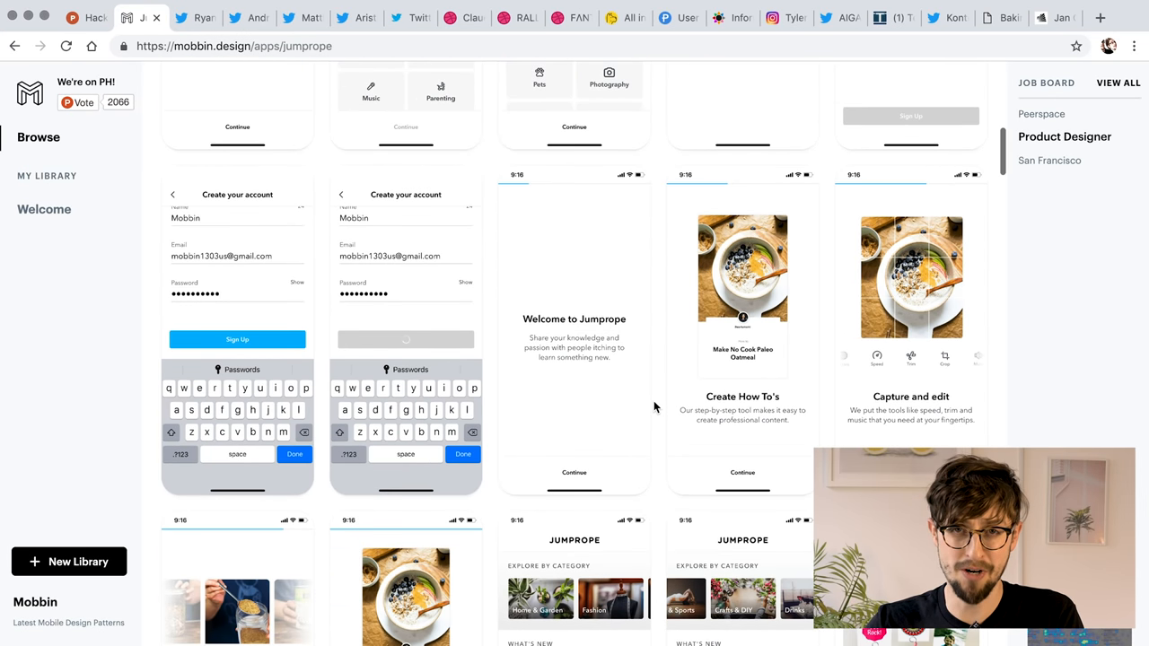
scroll("down", 3)
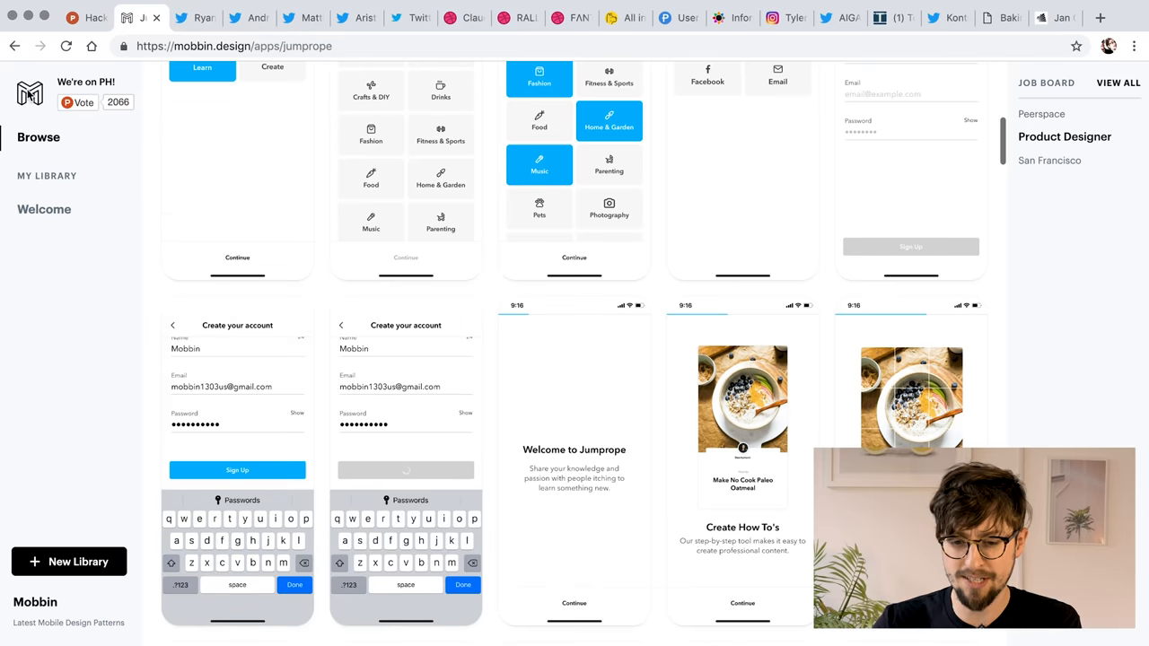
scroll("down", 3)
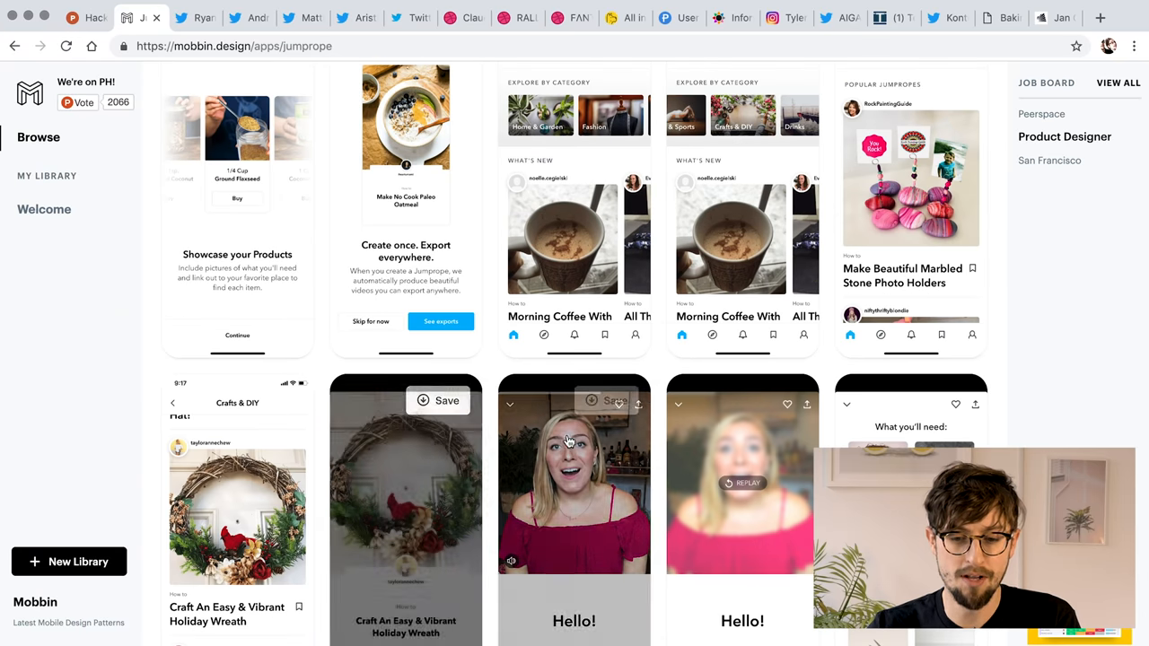
scroll("down", 3)
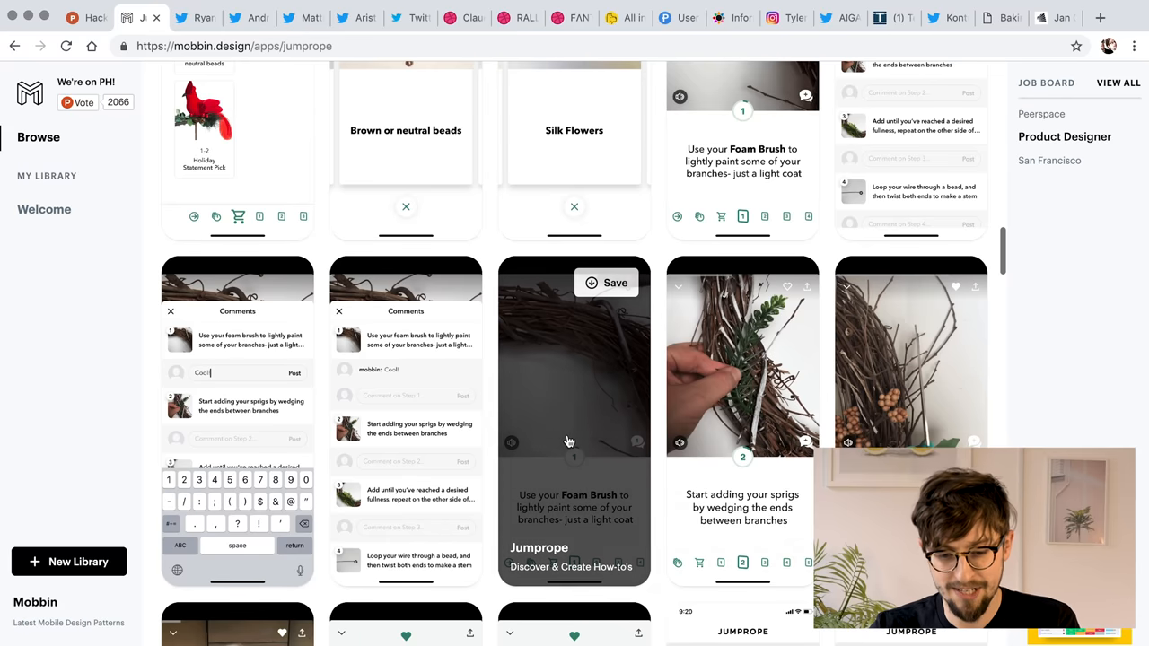
left_click(14, 46)
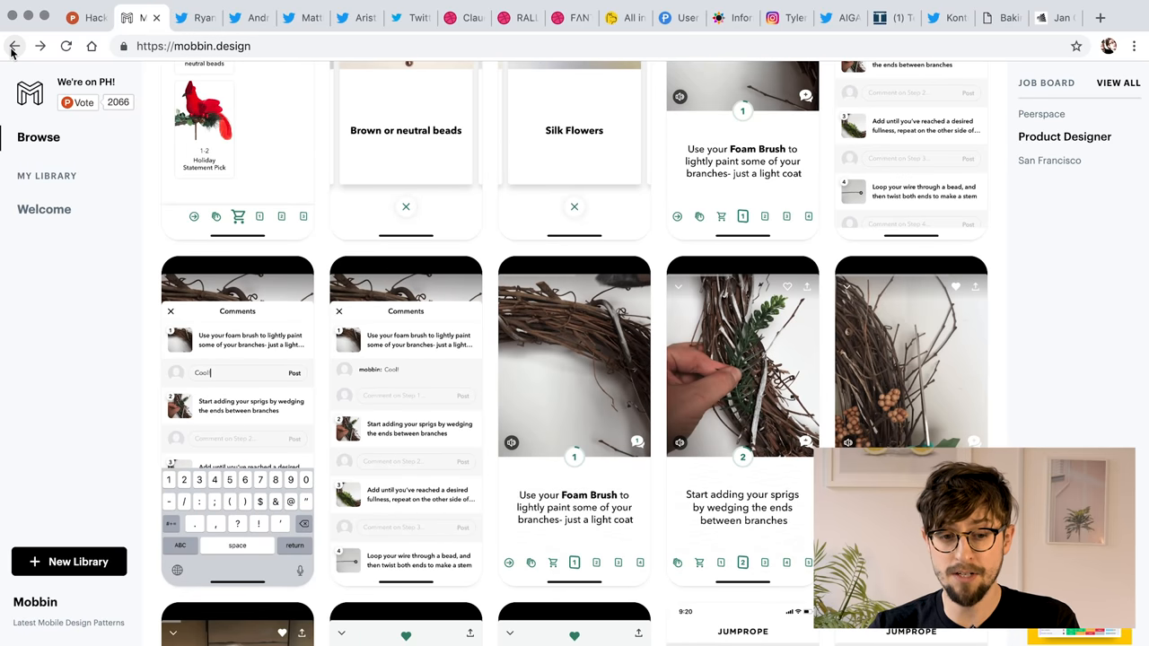
scroll("down", 3)
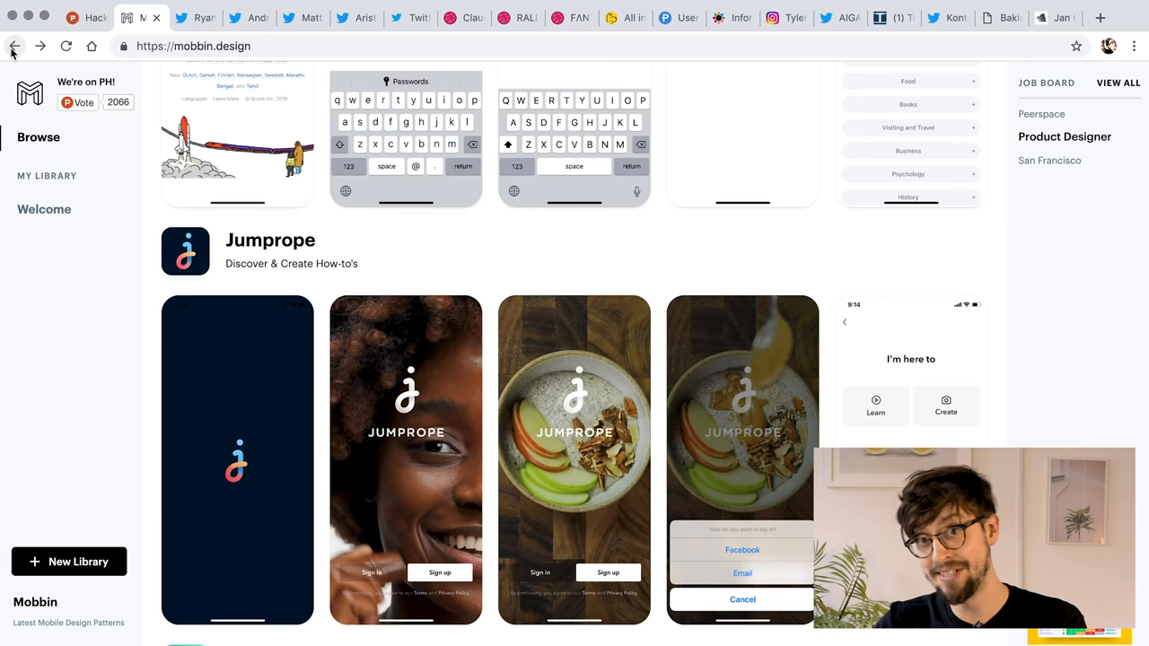
scroll("down", 3)
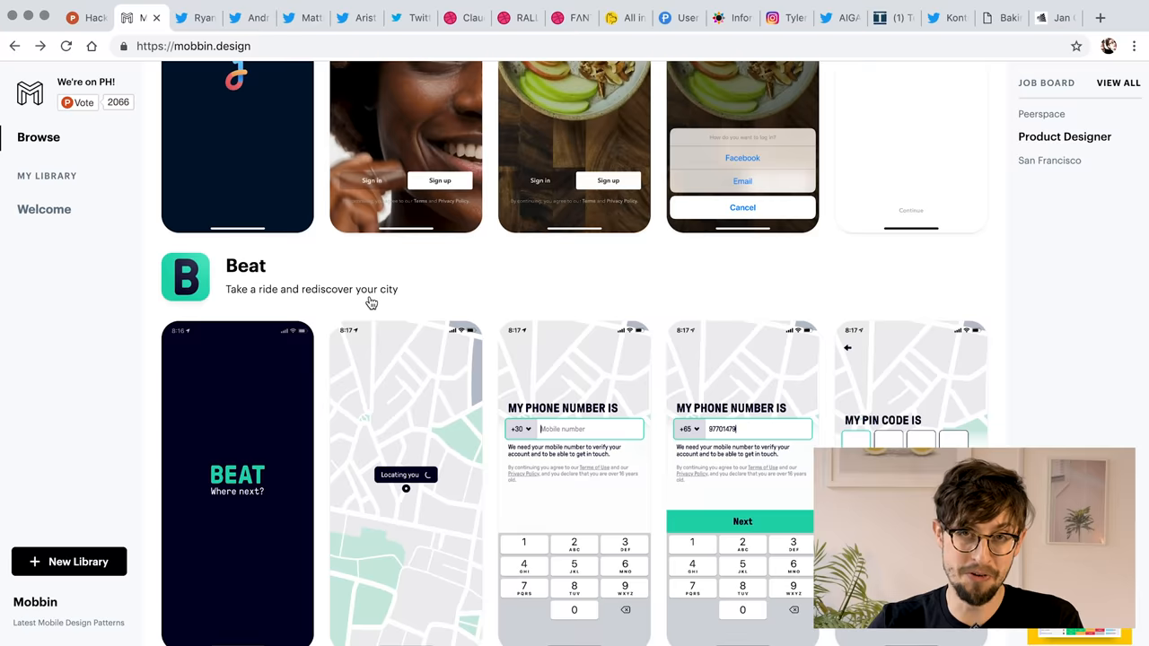
scroll("down", 3)
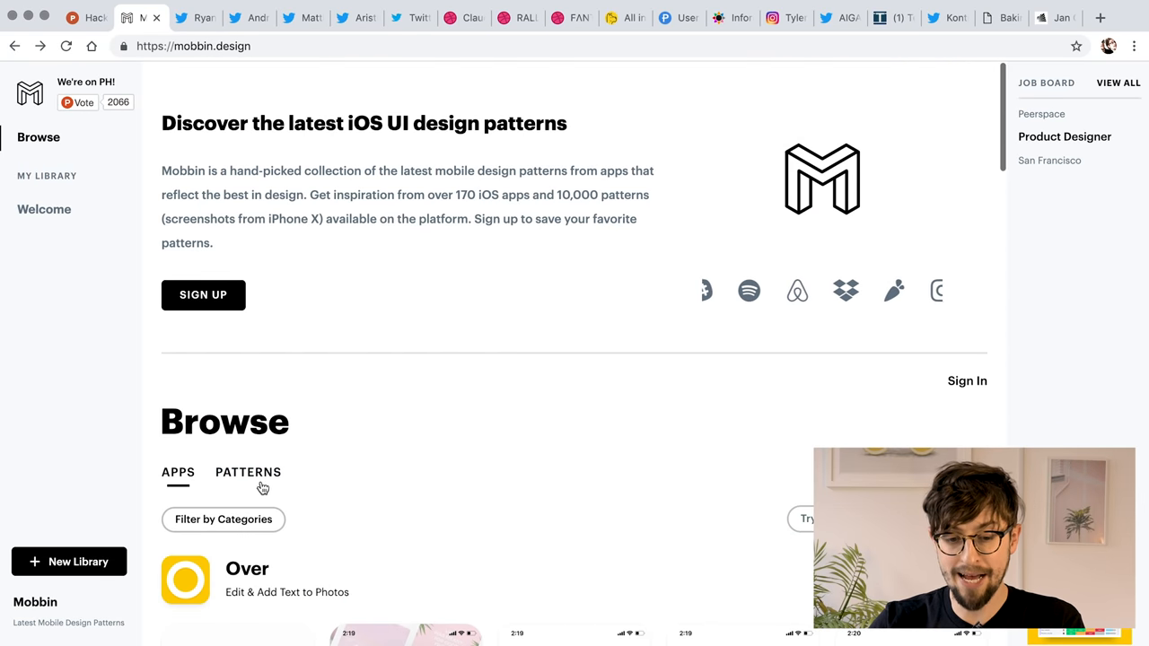
Switch Mobbin to patterns, search 'cards', and dismiss the sign-in prompt.
left_click(247, 471)
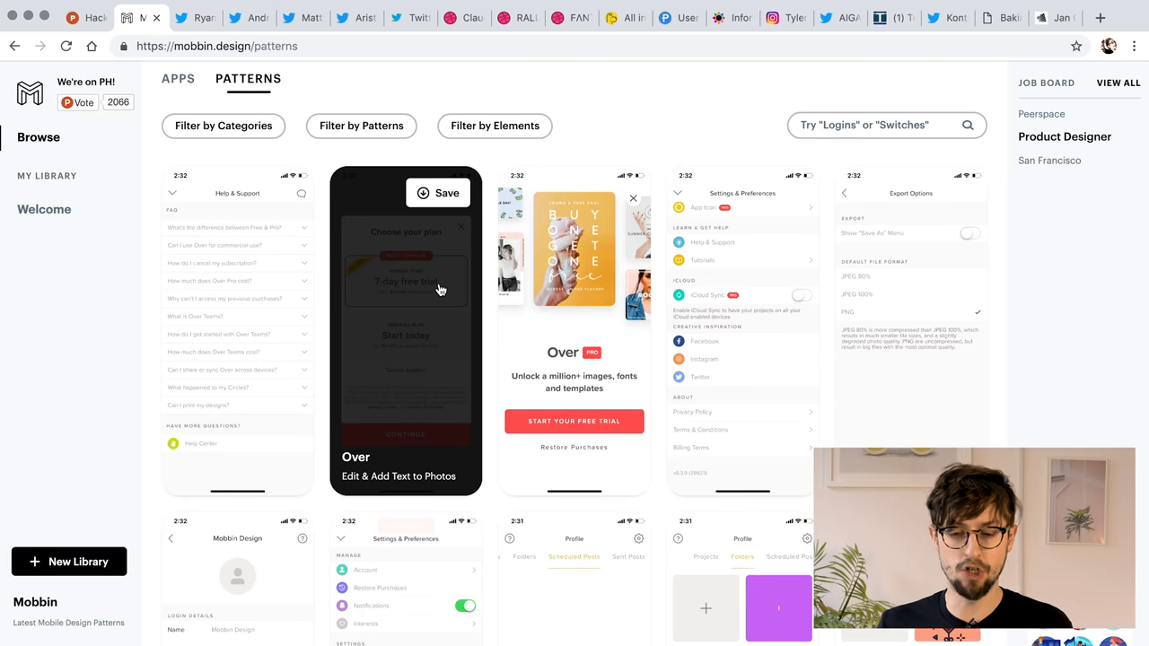
mouse_move(502, 474)
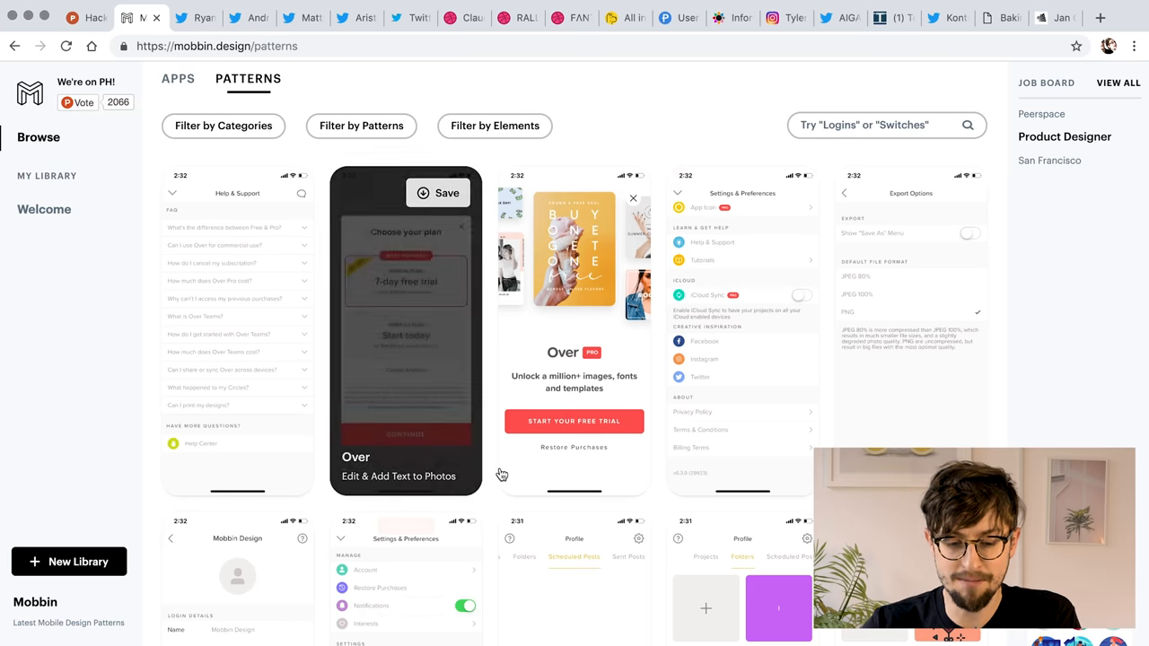
scroll("down", 3)
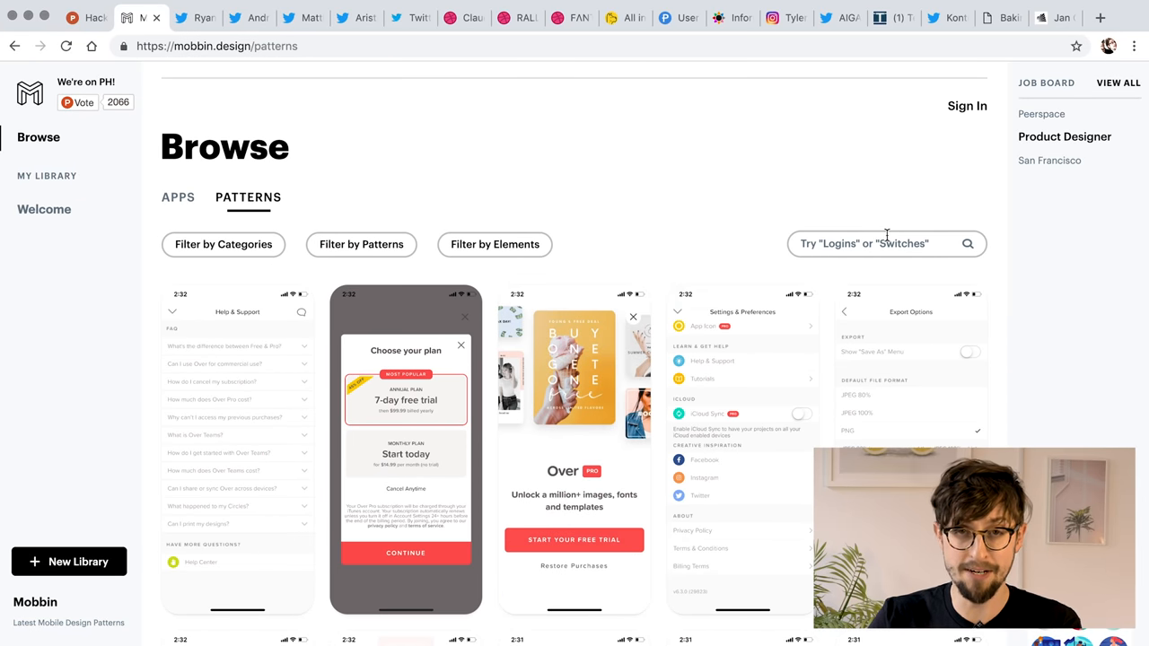
type("cards")
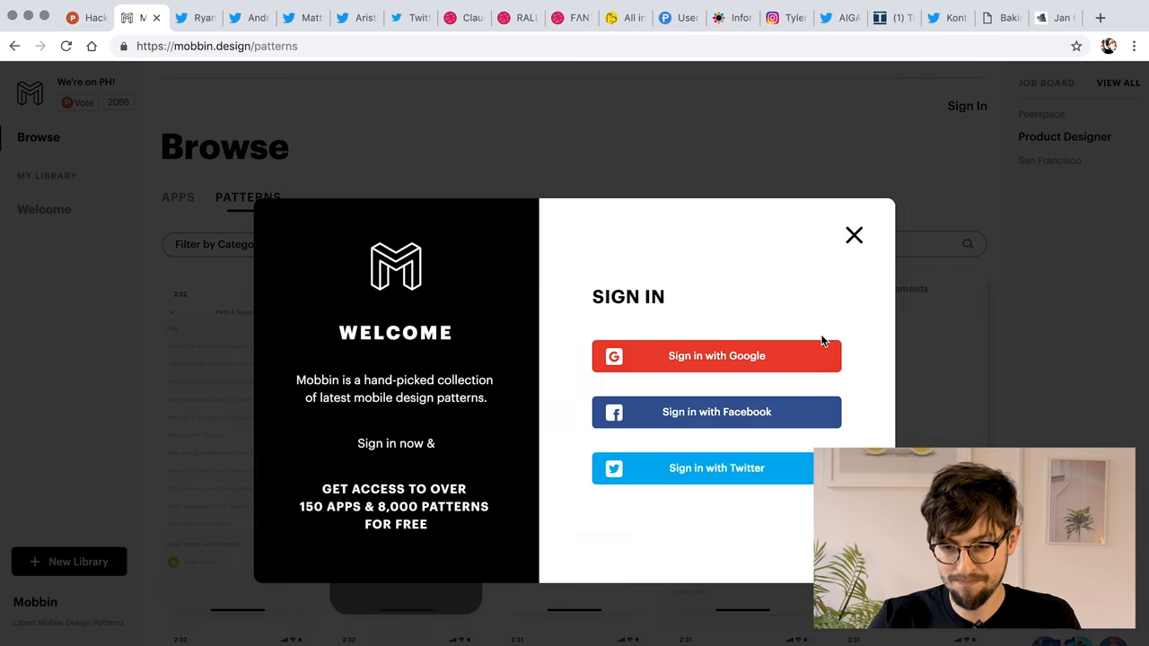
left_click(854, 234)
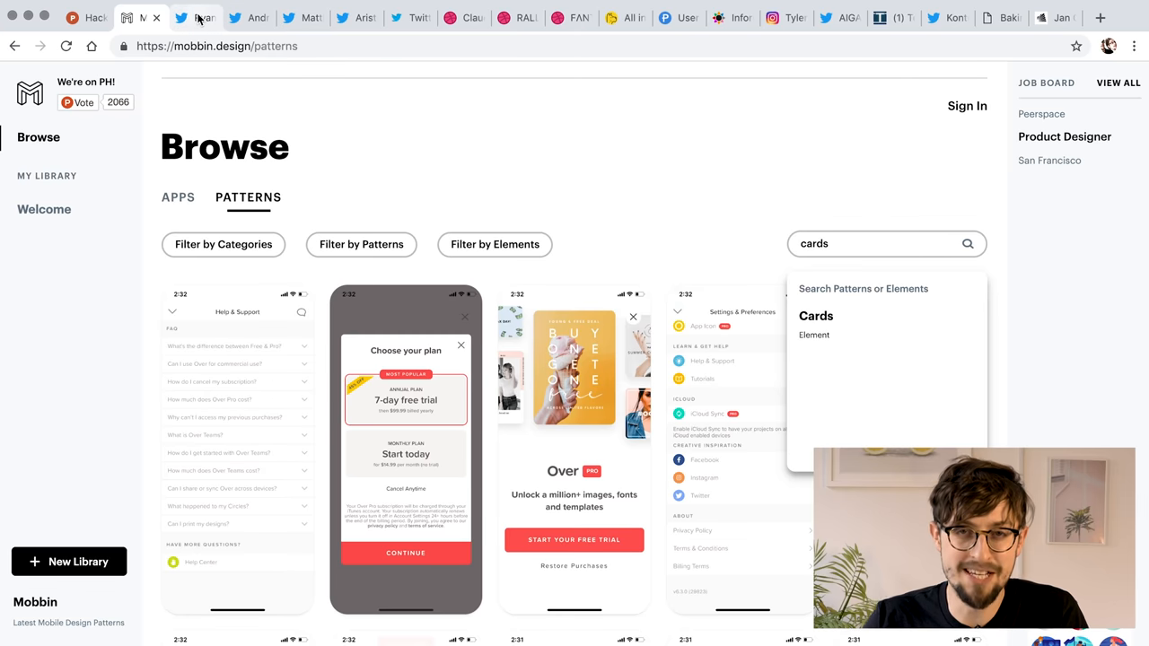
left_click(180, 17)
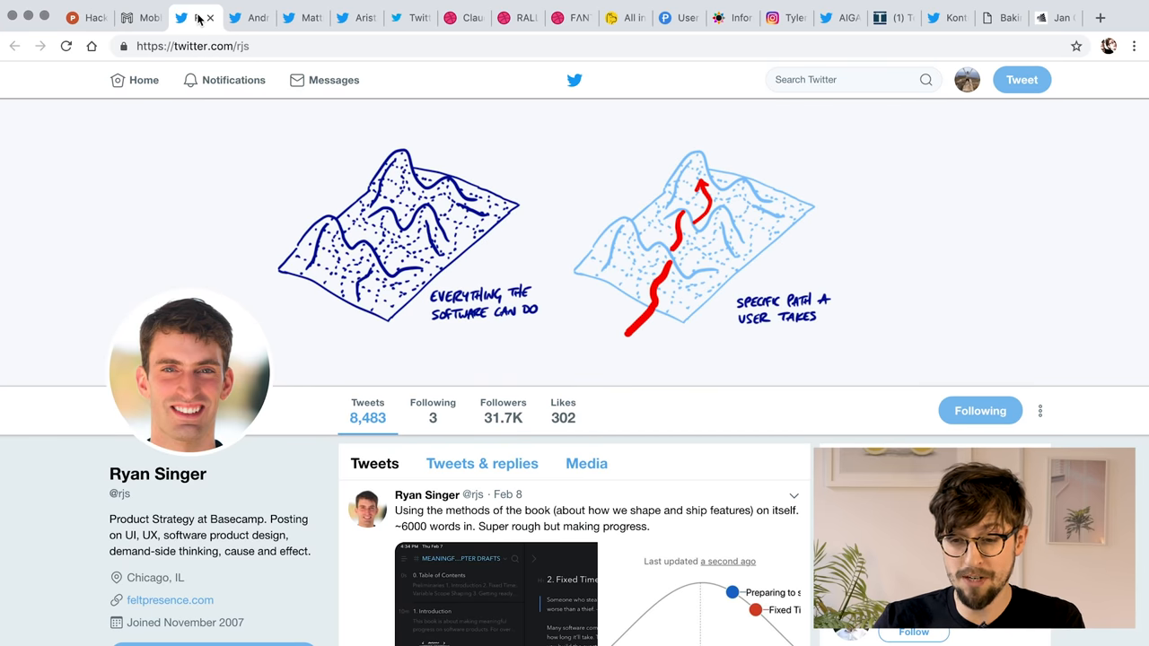
mouse_move(457, 169)
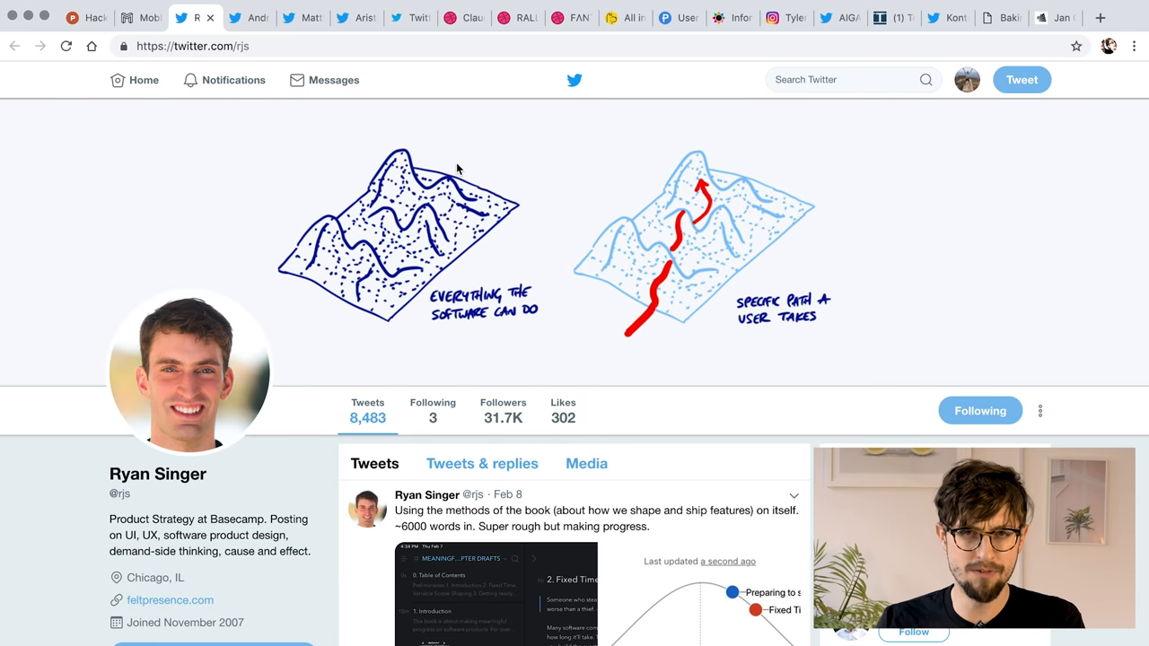
Scroll through Ryan Singer's recent tweets on his Twitter profile.
scroll("down", 3)
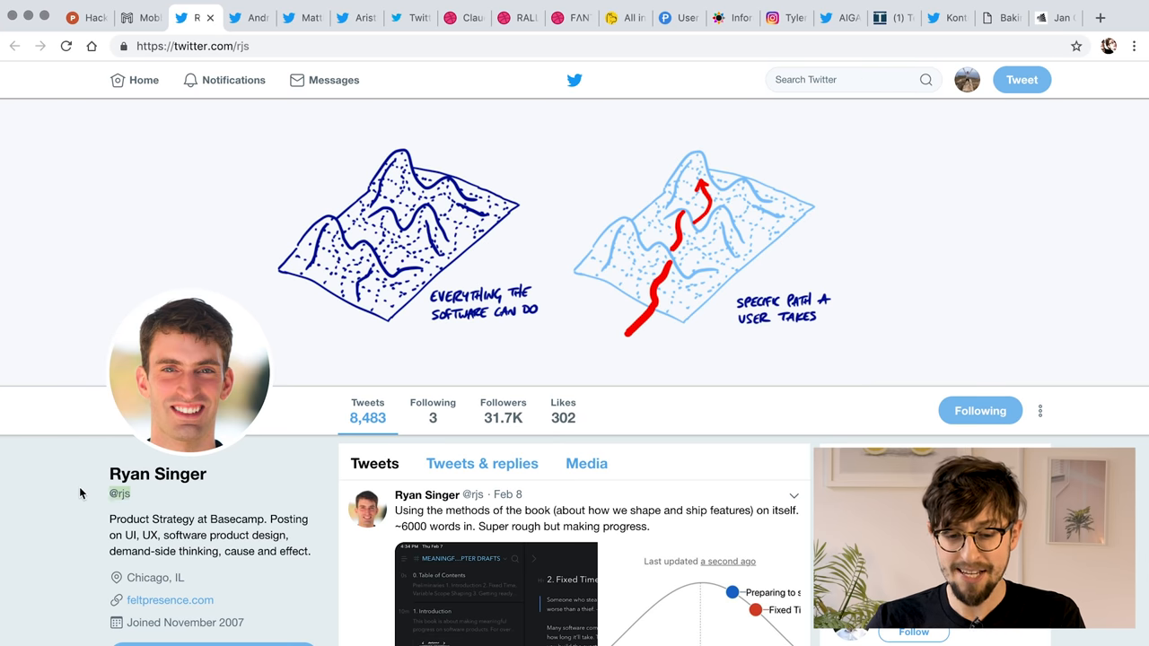
scroll("down", 3)
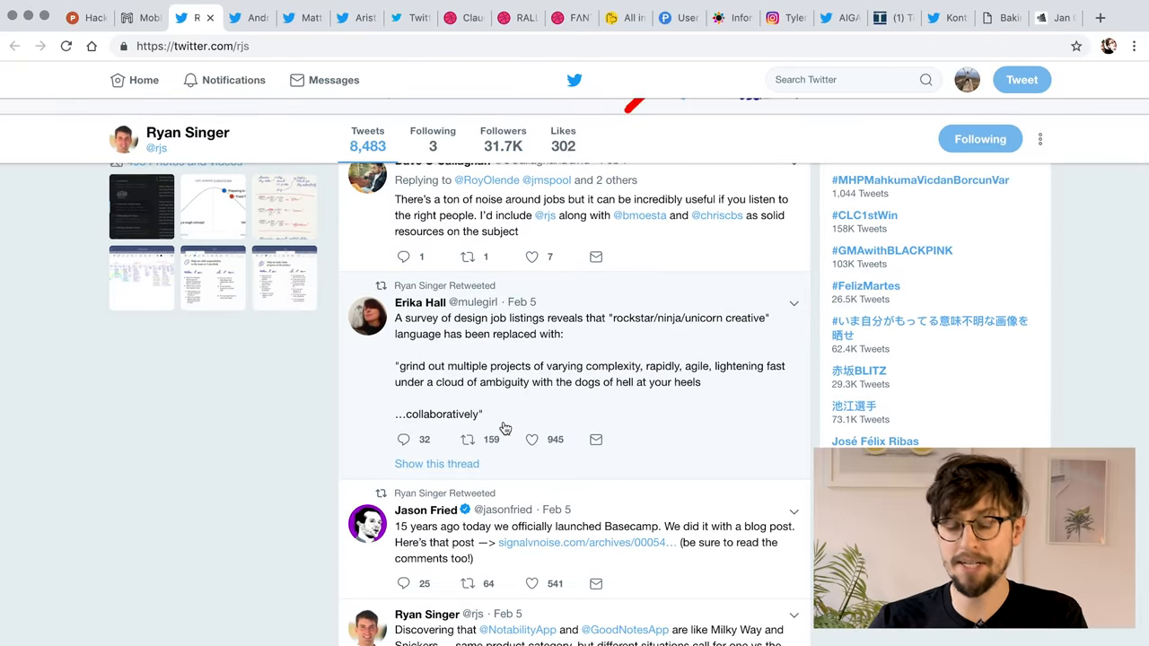
scroll("down", 3)
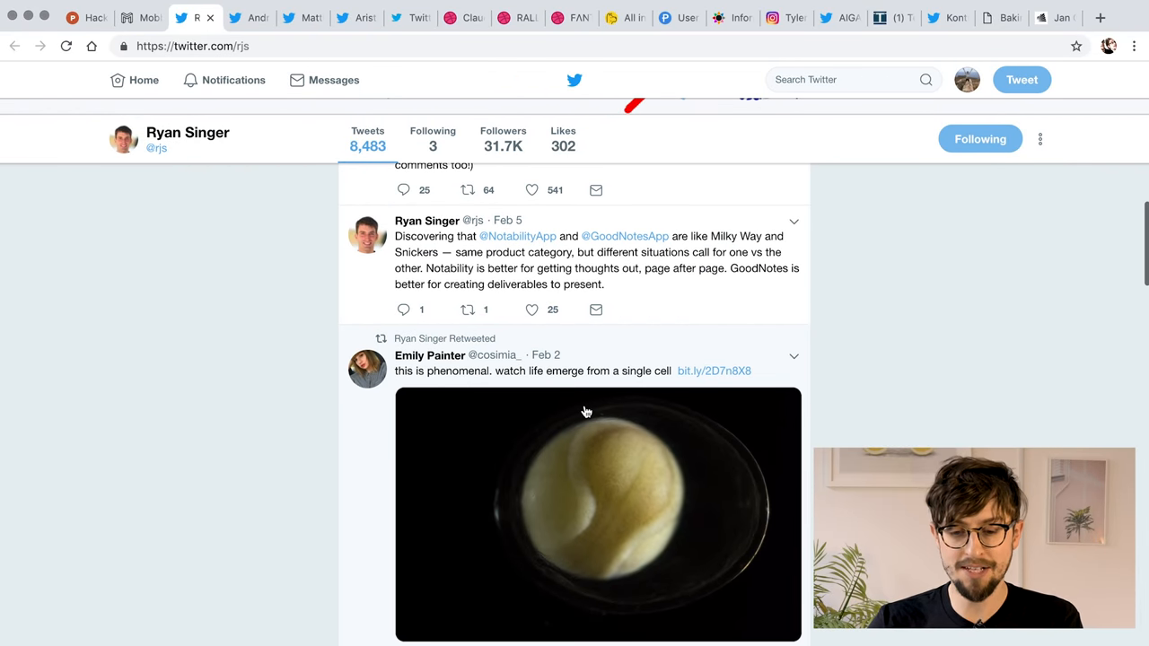
scroll("up", 3)
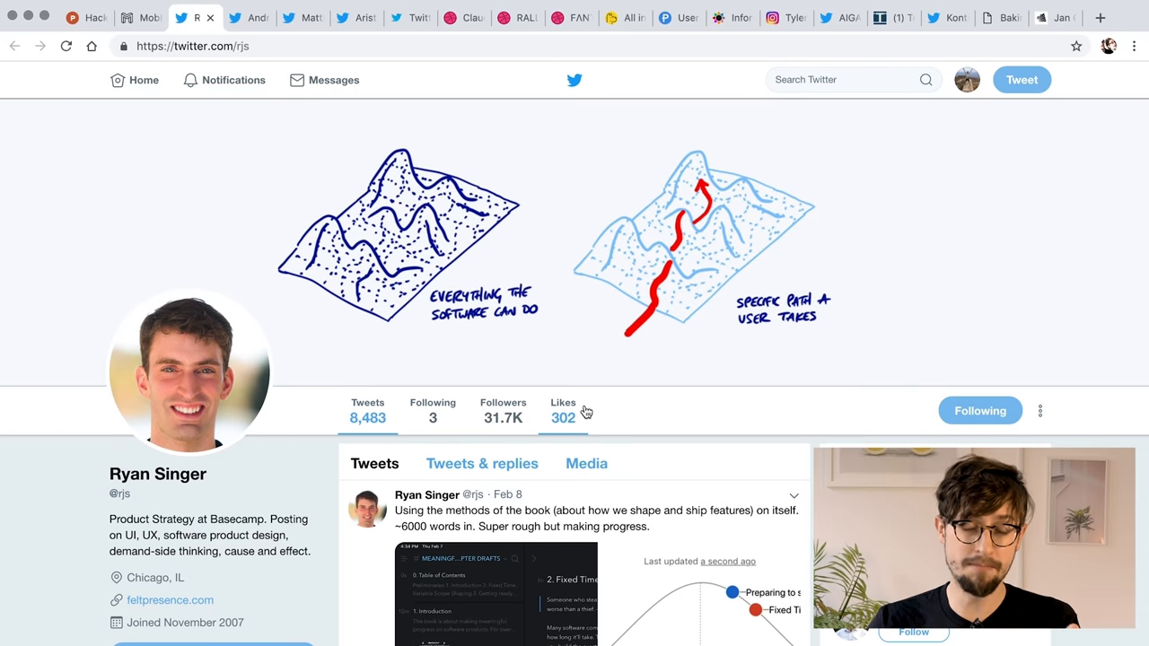
mouse_move(563, 411)
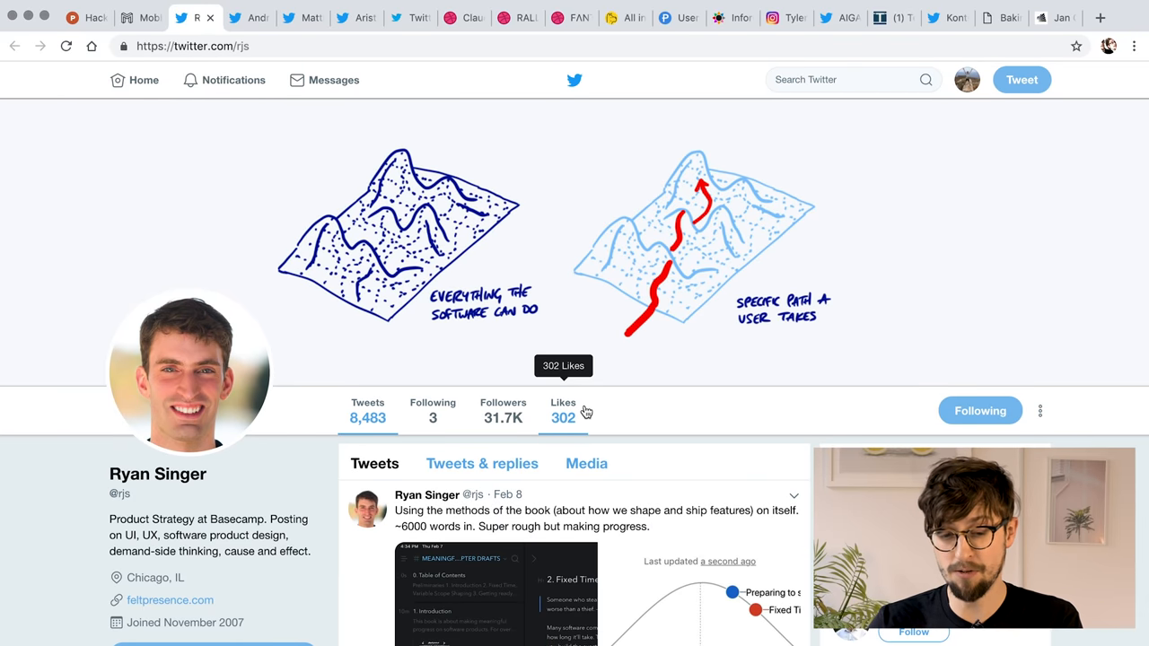
scroll("down", 3)
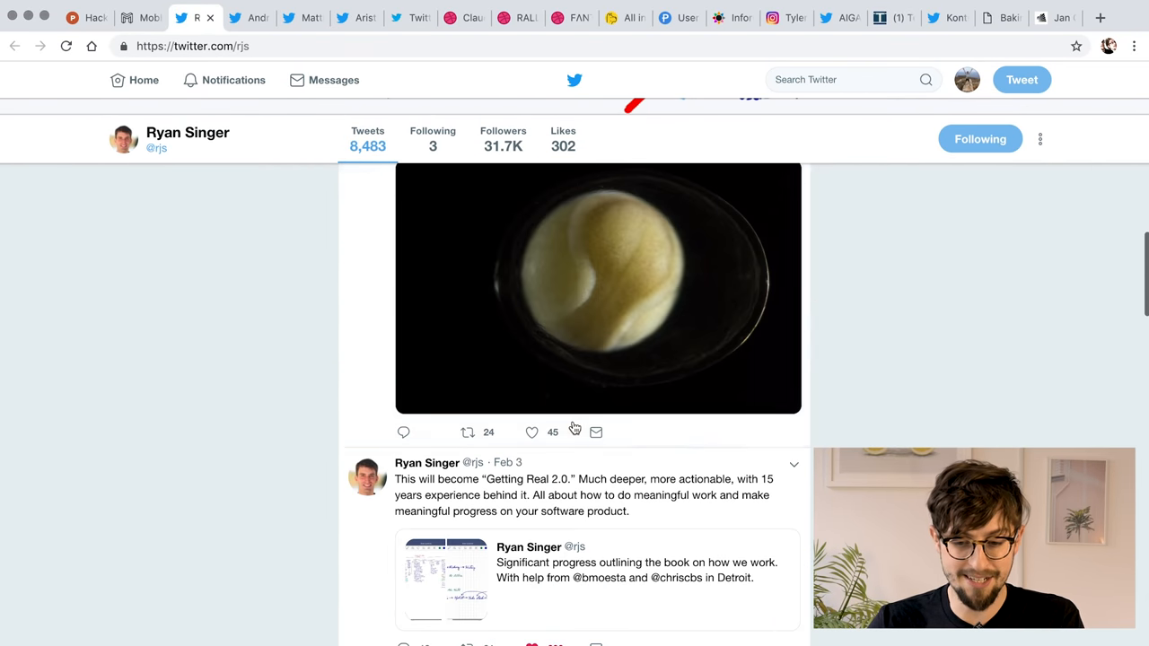
scroll("down", 3)
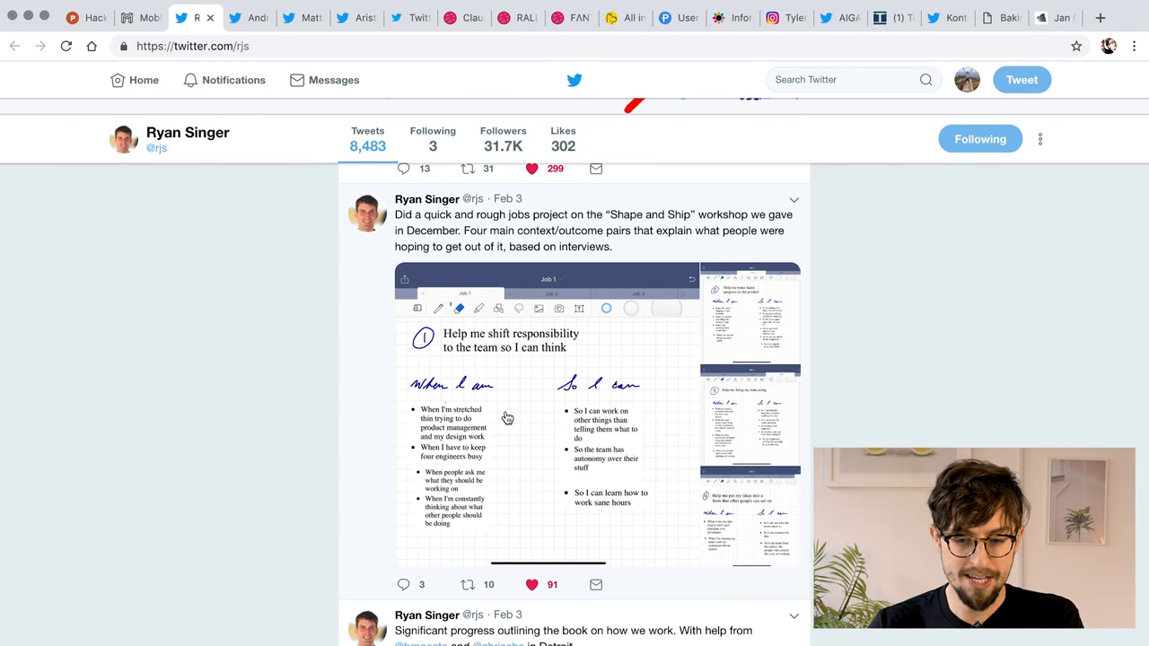
scroll("down", 3)
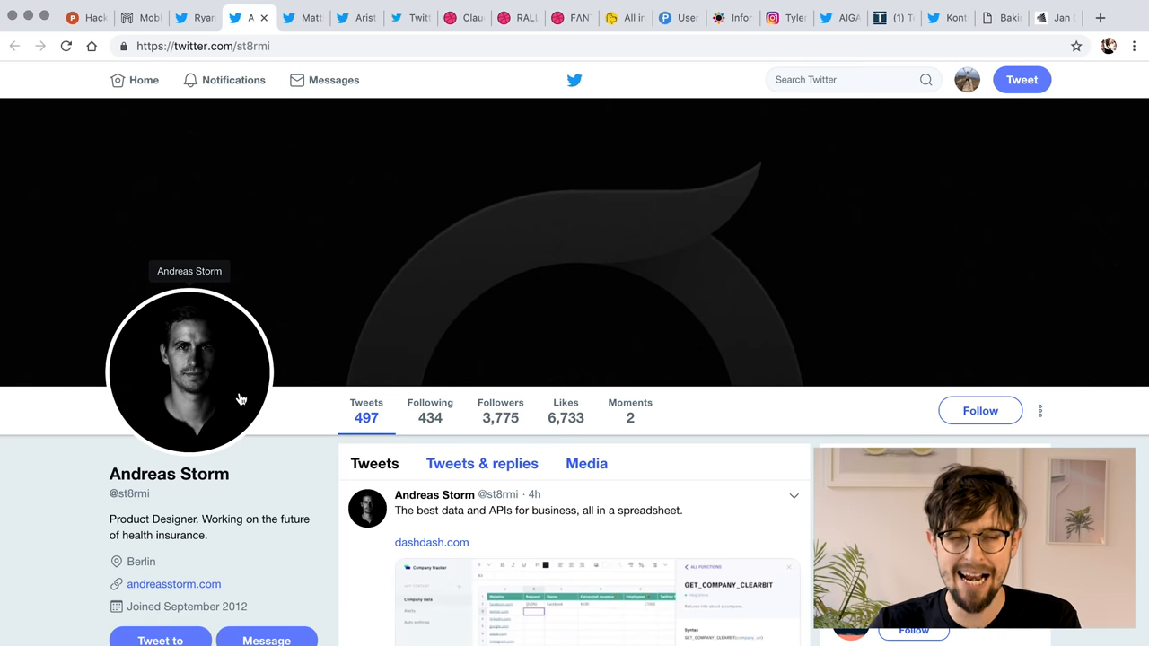
Browse Andreas Storm's tweets and the linked Best of UX Case Studies 2018 page.
scroll("down", 3)
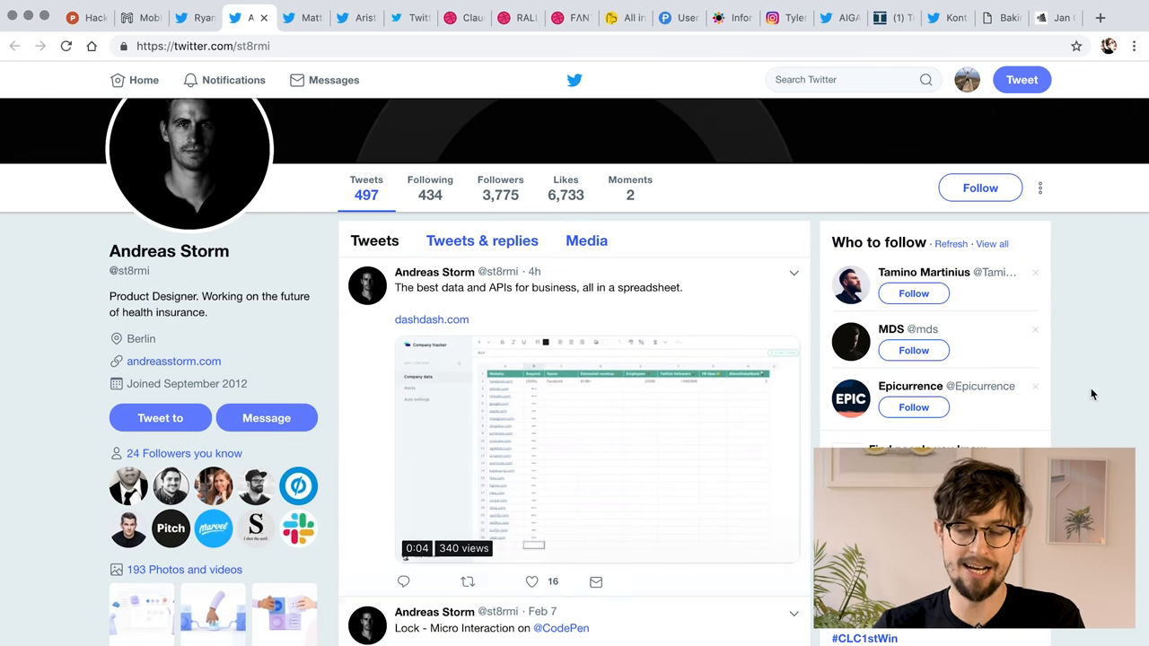
scroll("down", 3)
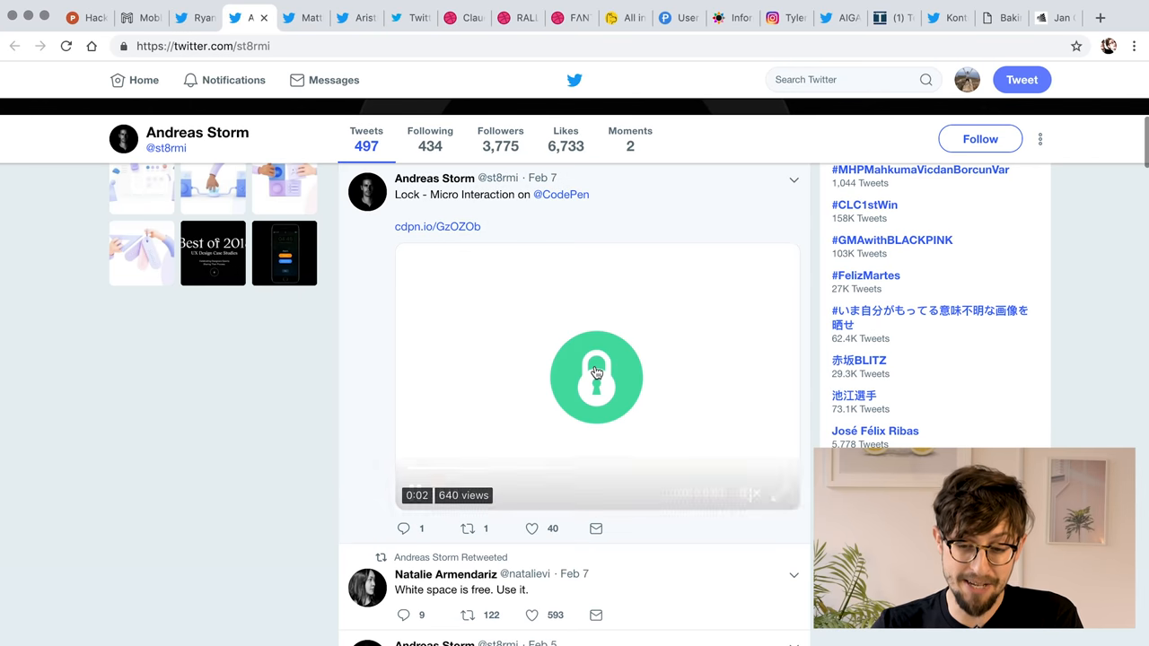
scroll("down", 3)
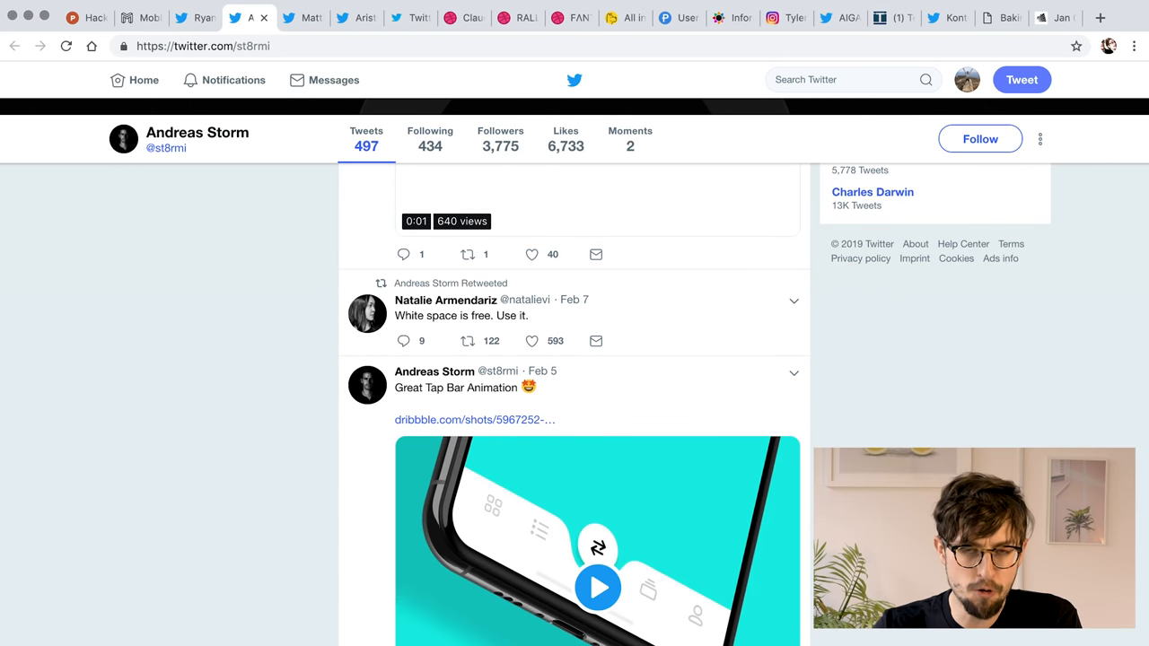
scroll("down", 3)
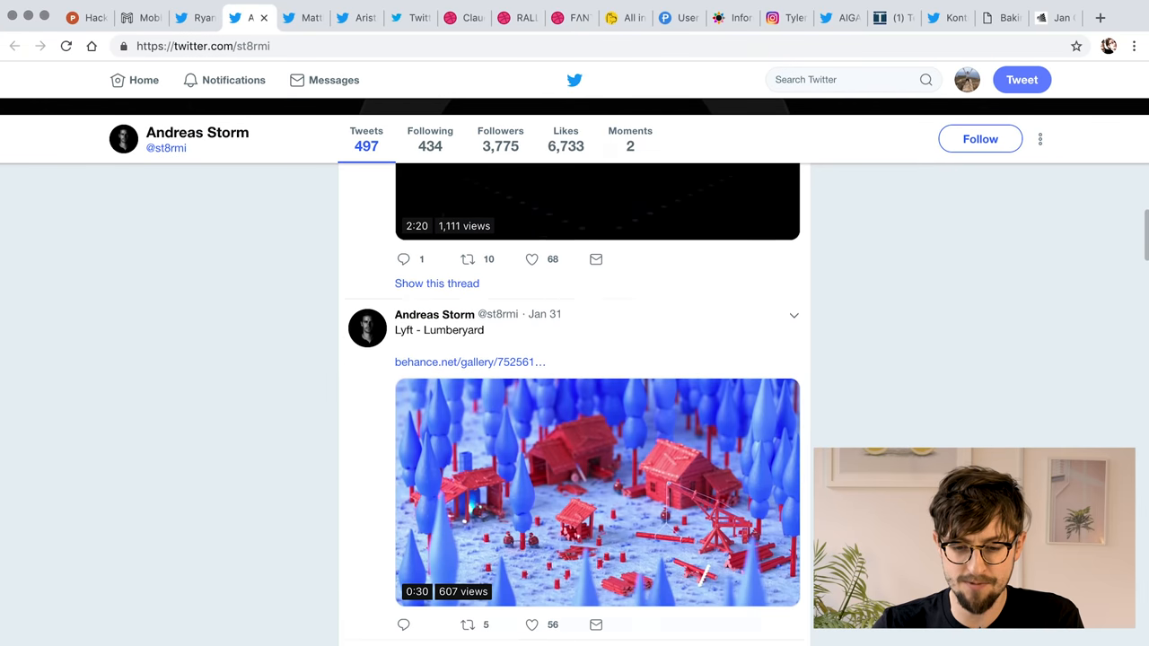
scroll("down", 3)
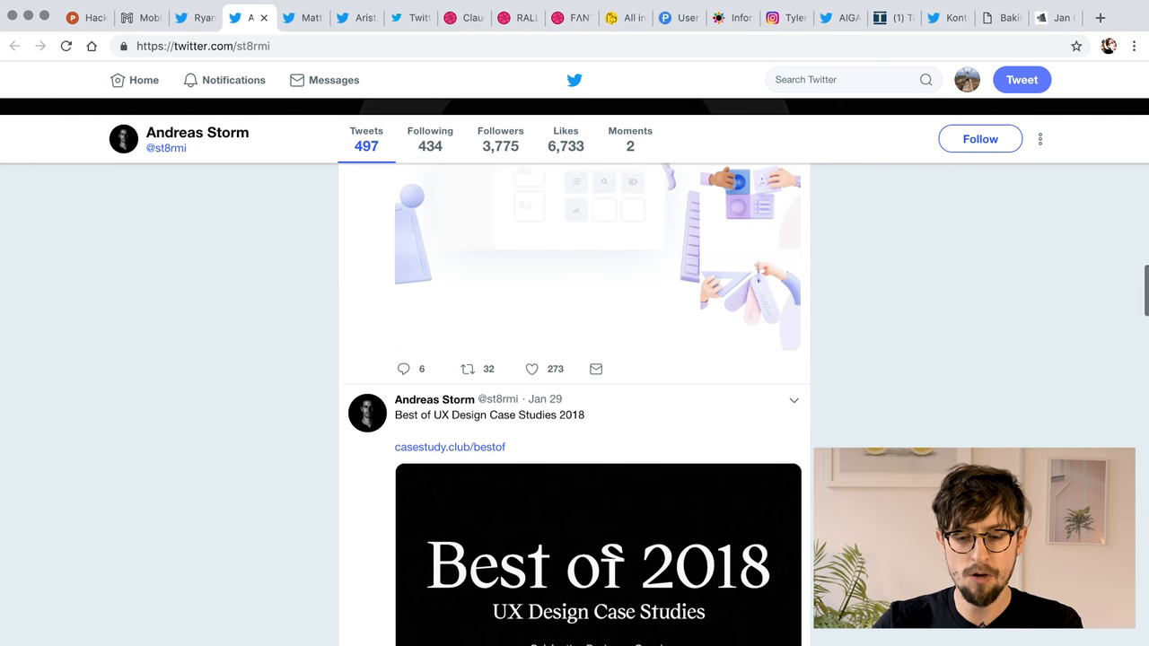
scroll("down", 3)
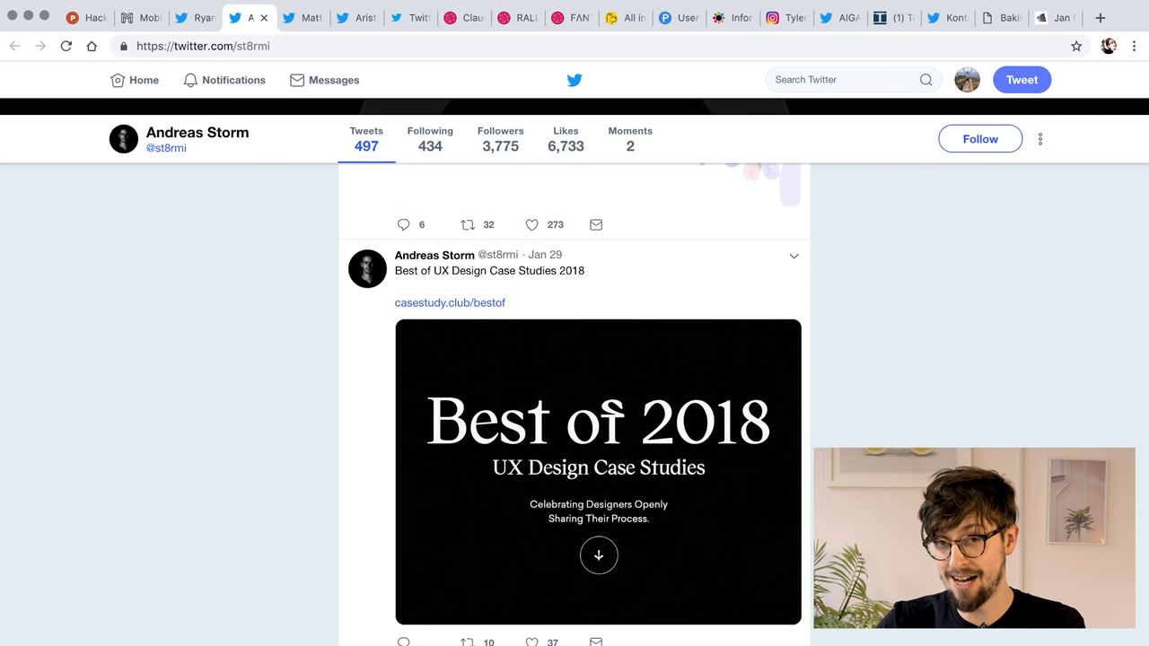
mouse_move(484, 350)
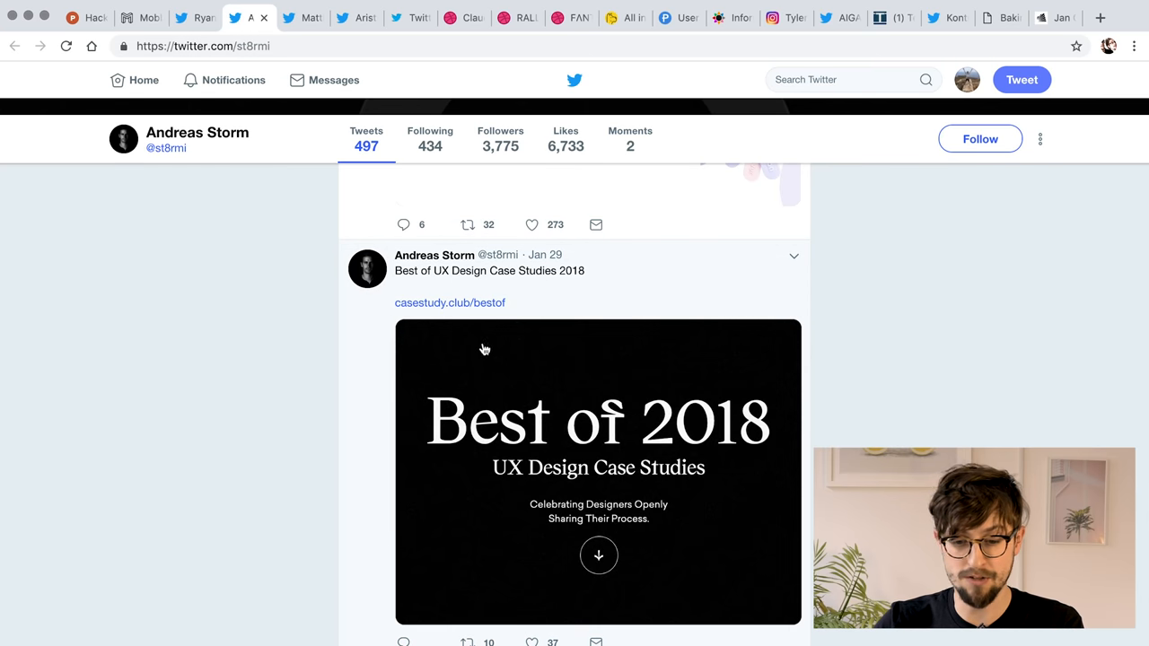
mouse_move(465, 342)
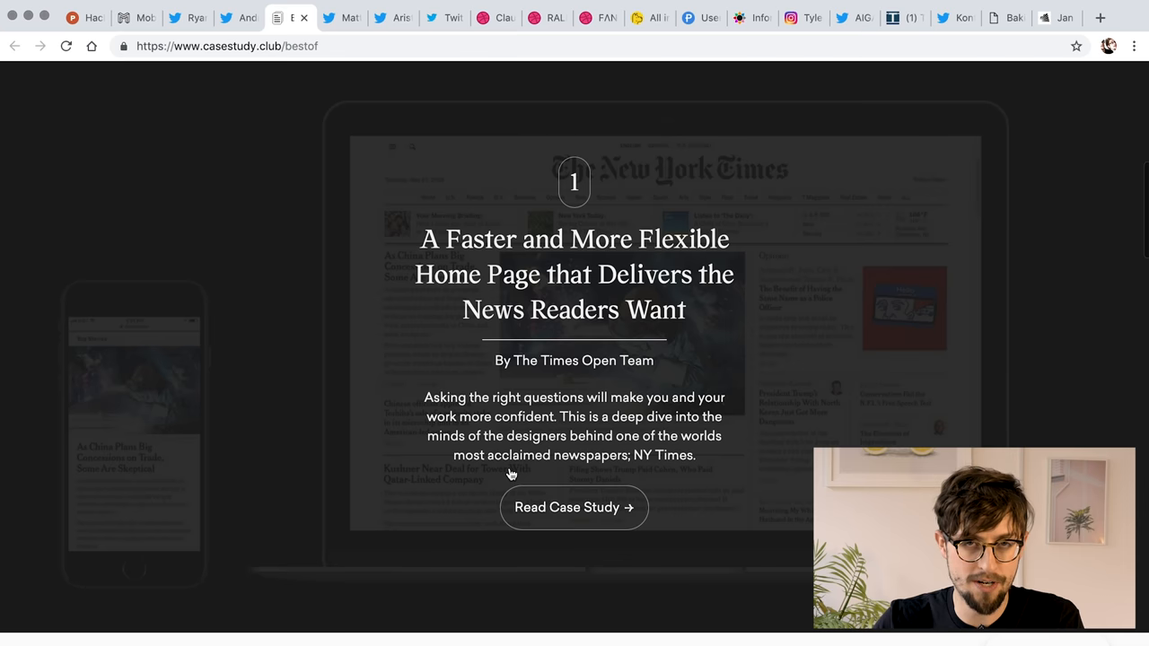
left_click(227, 17)
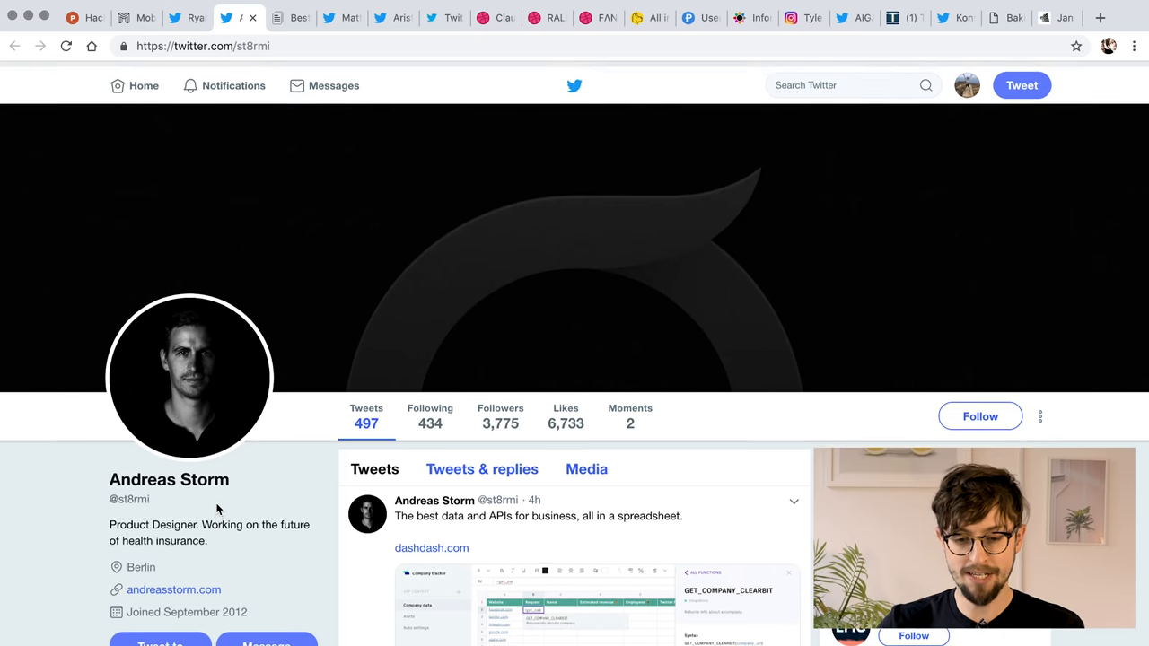
scroll("down", 3)
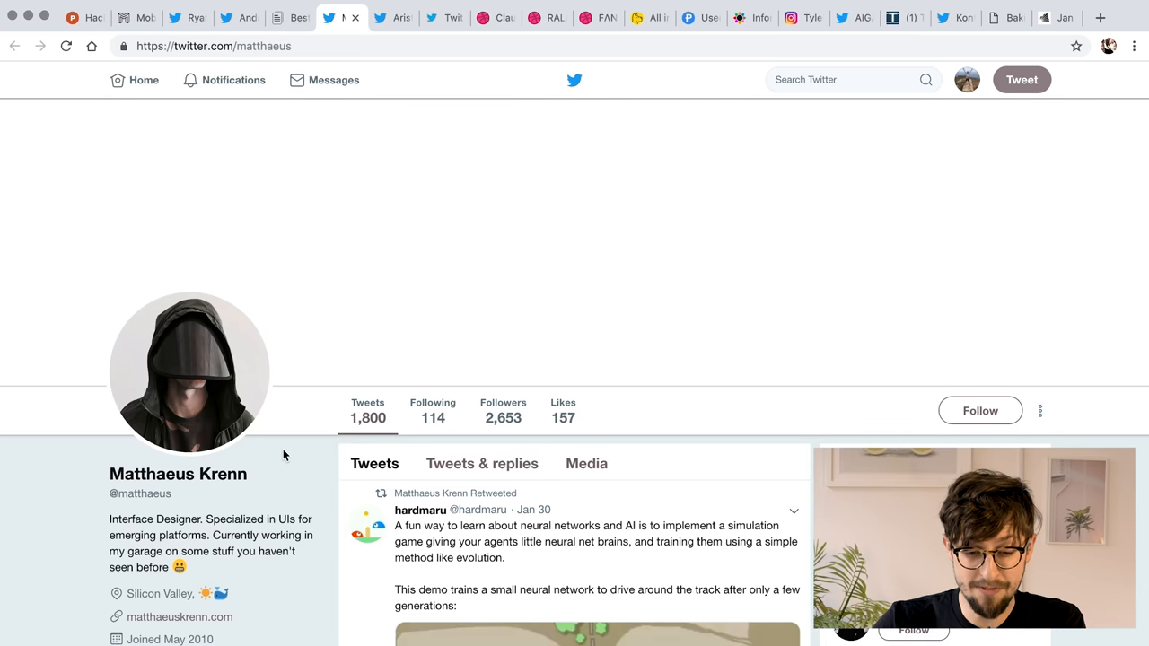
Scroll Matthaeus Krenn's timeline down to a retweeted Barton Smith post.
scroll("down", 3)
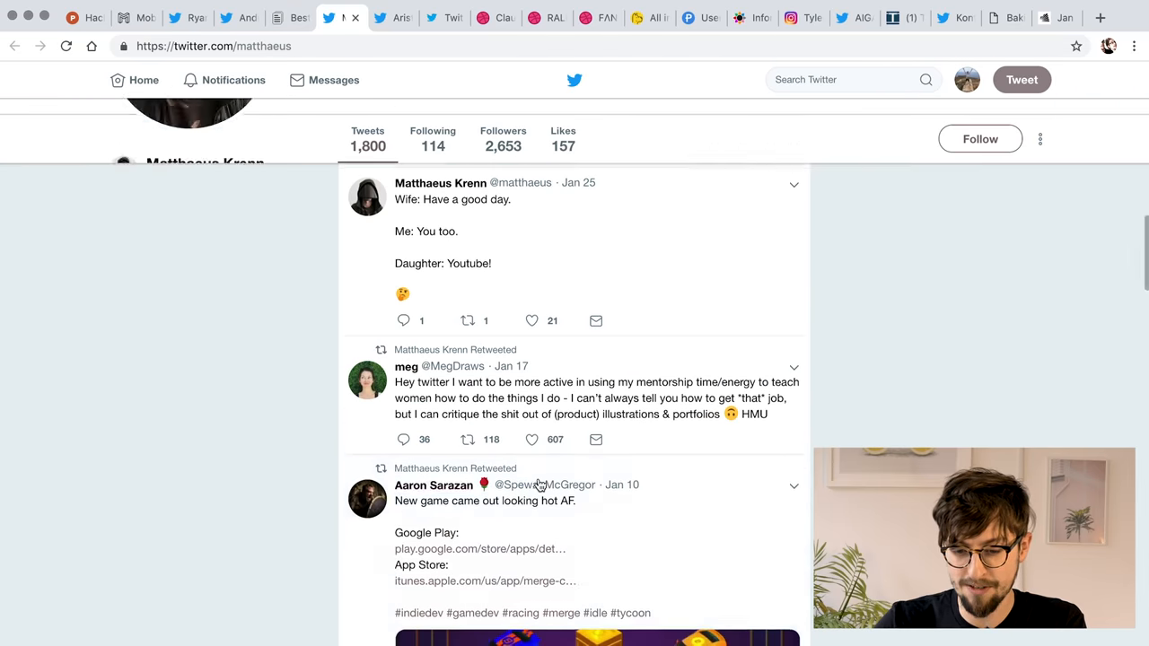
scroll("down", 3)
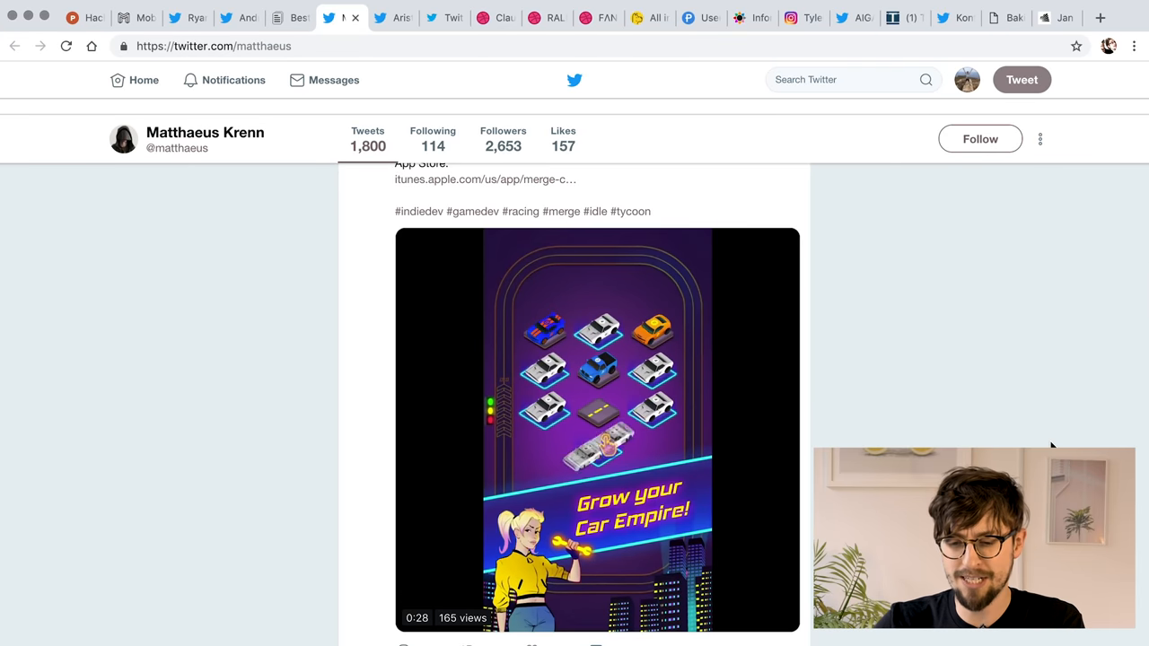
scroll("down", 3)
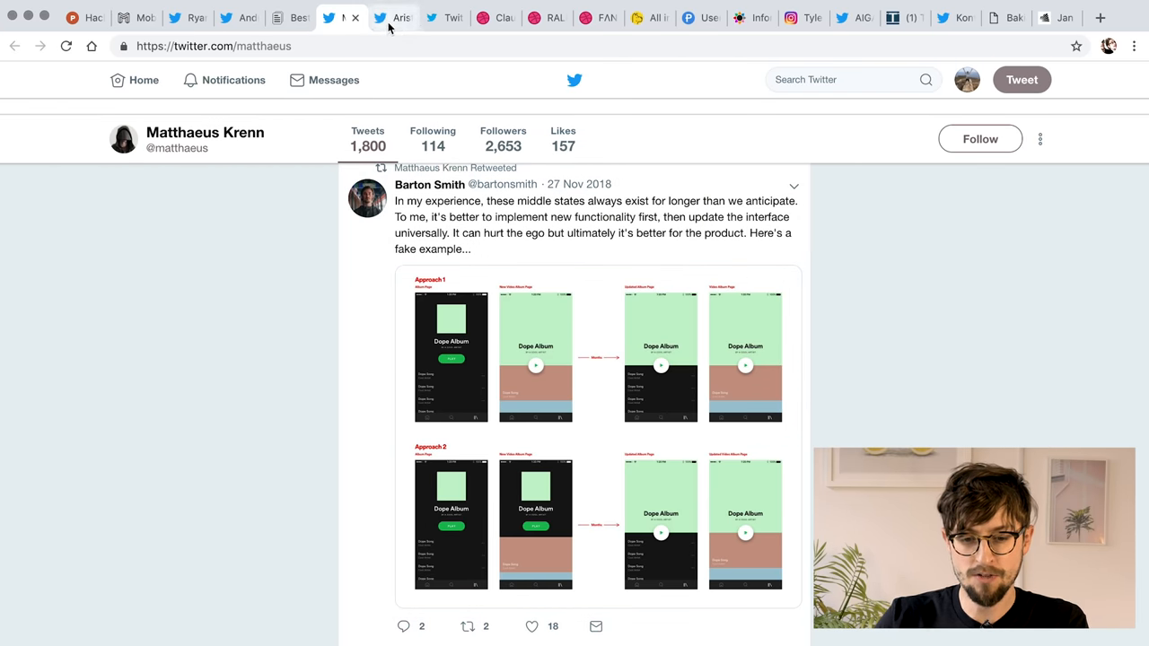
Scroll through Aristide Benoist's tweets, including his folio performance audit posts.
left_click(394, 17)
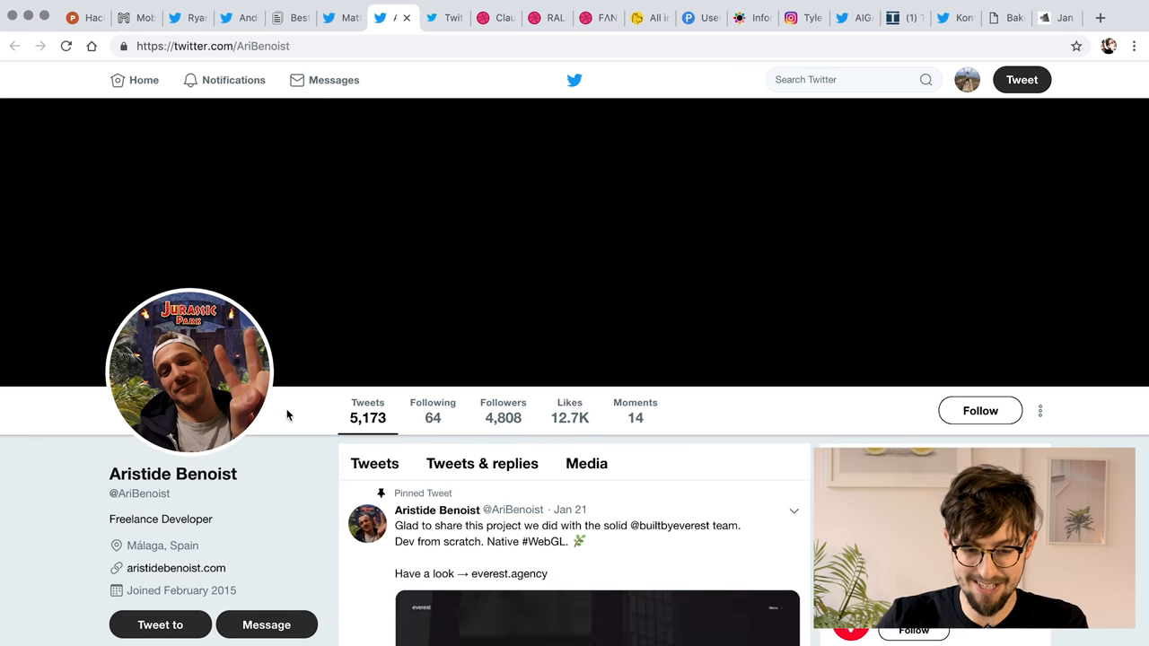
scroll("down", 3)
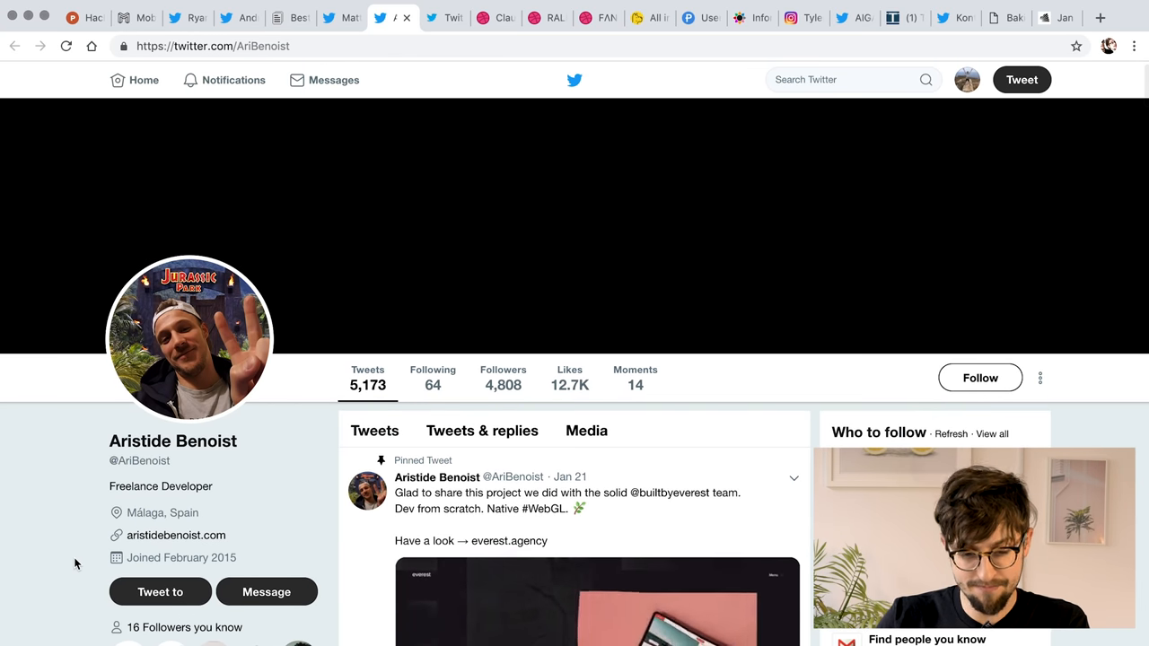
scroll("down", 3)
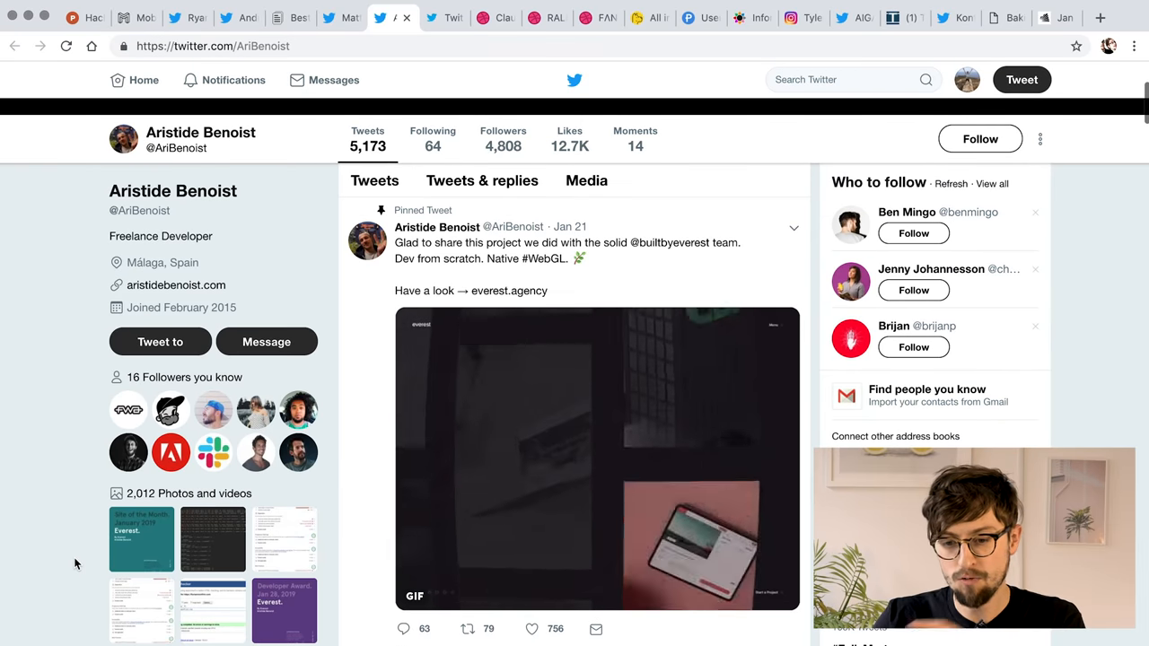
scroll("down", 3)
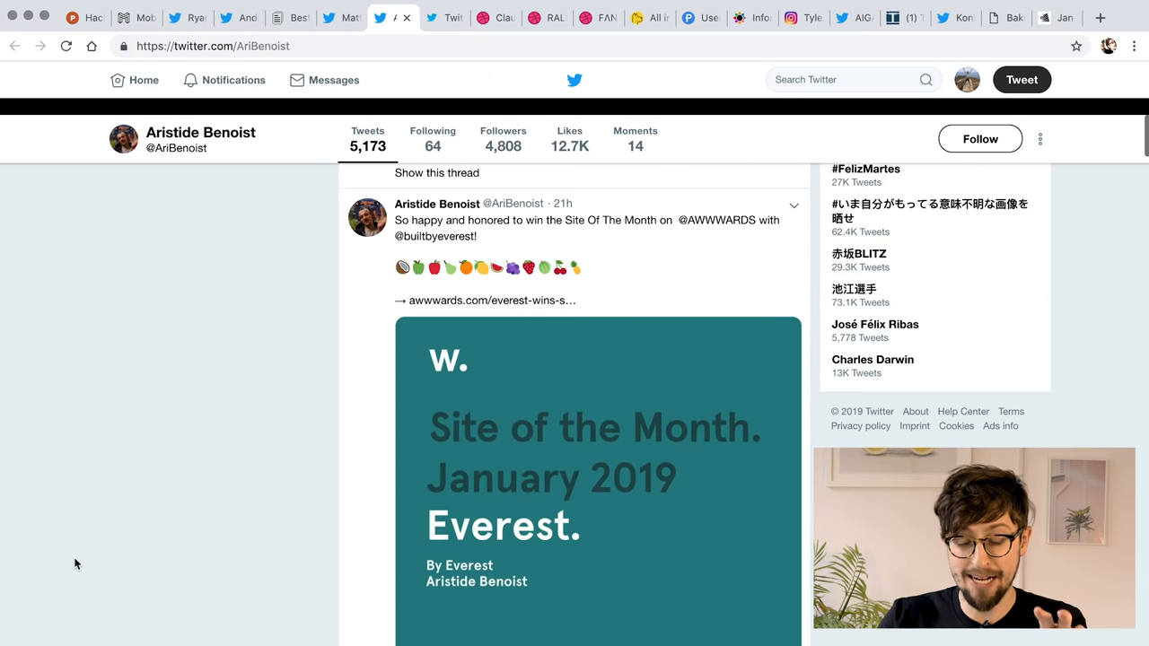
scroll("down", 3)
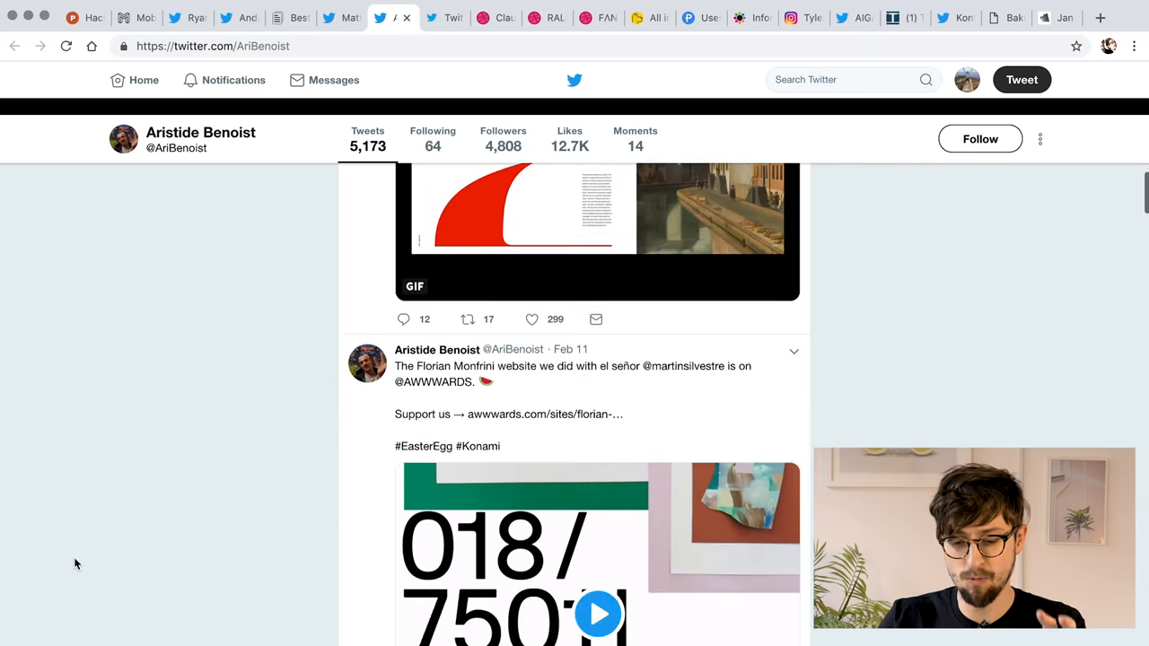
scroll("down", 3)
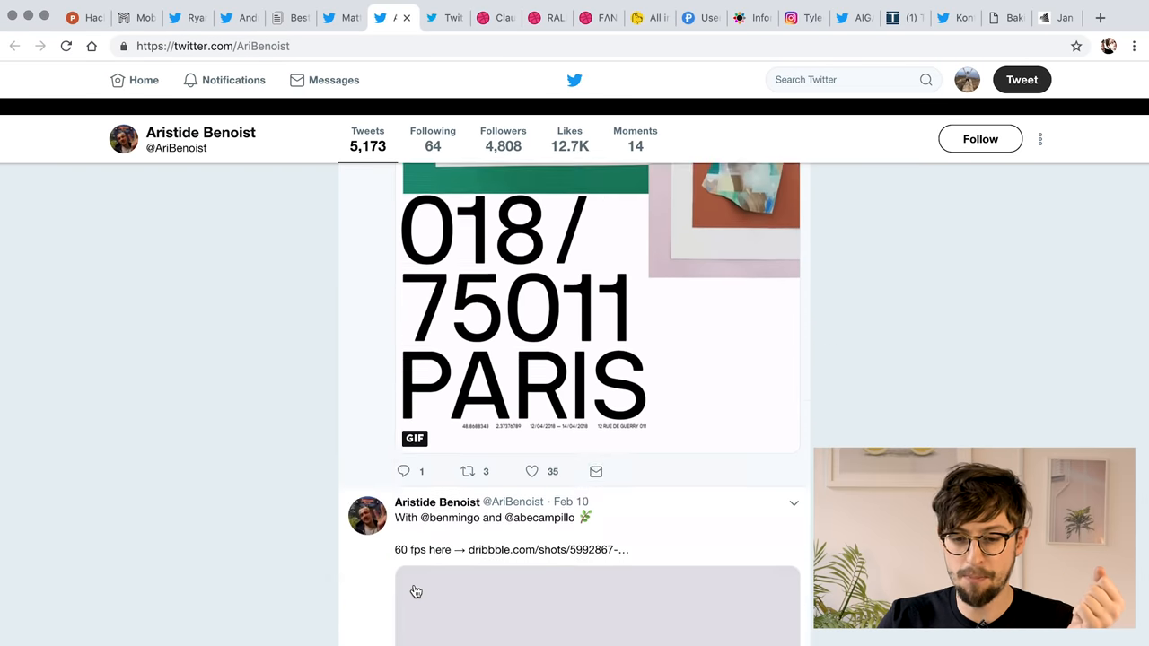
scroll("down", 3)
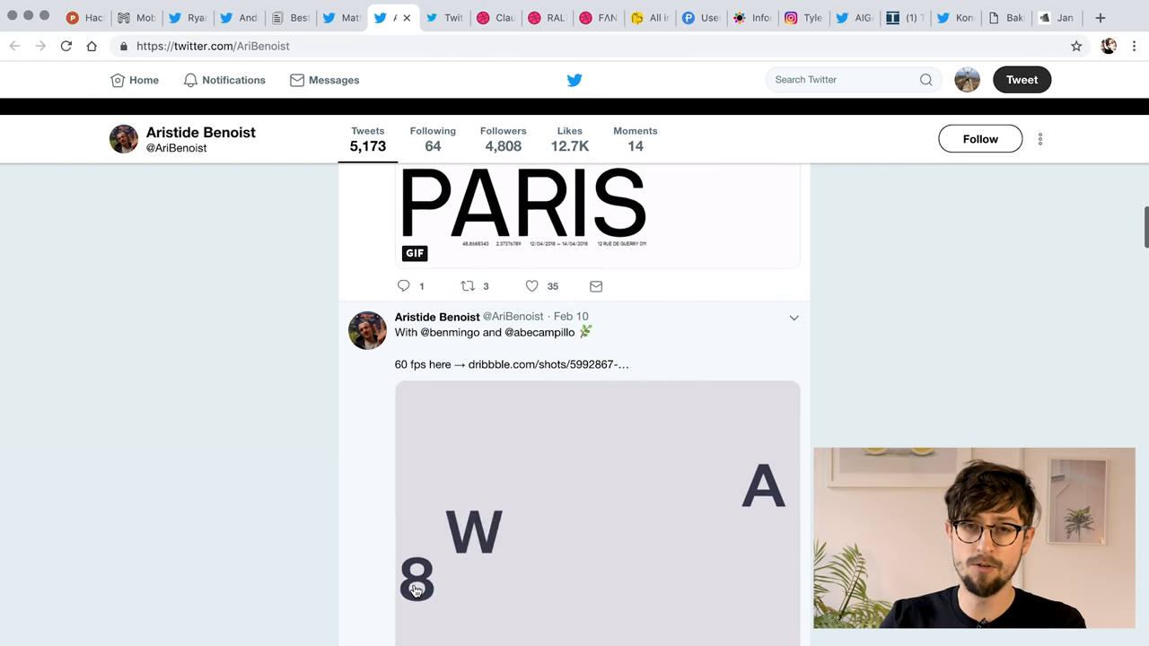
scroll("down", 3)
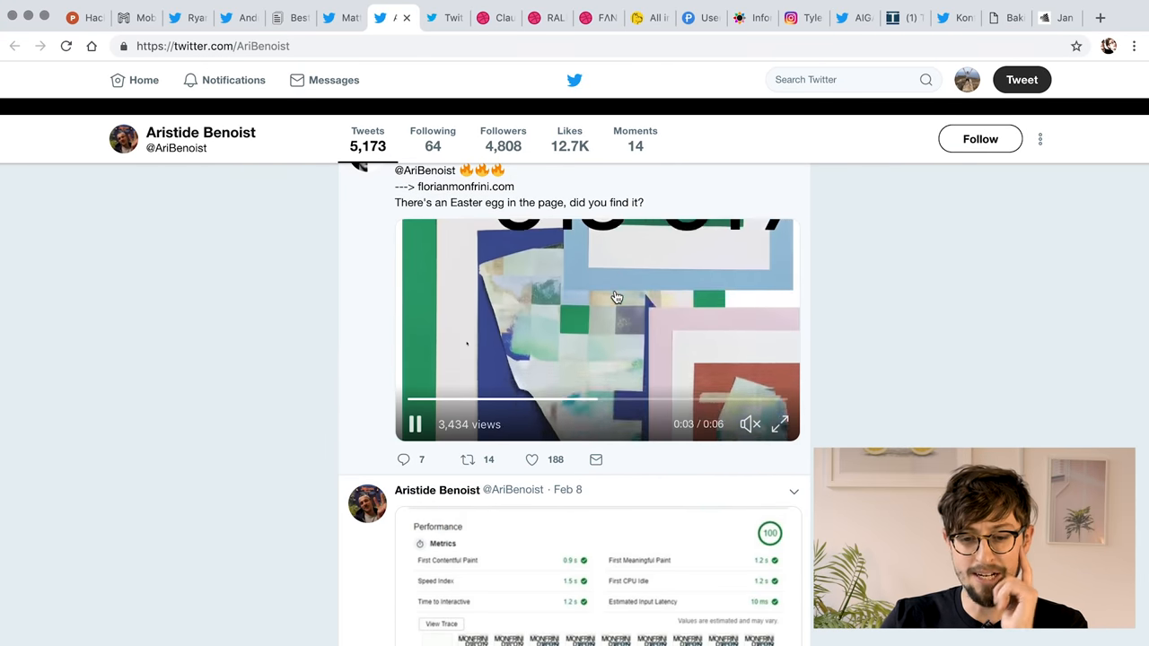
scroll("down", 3)
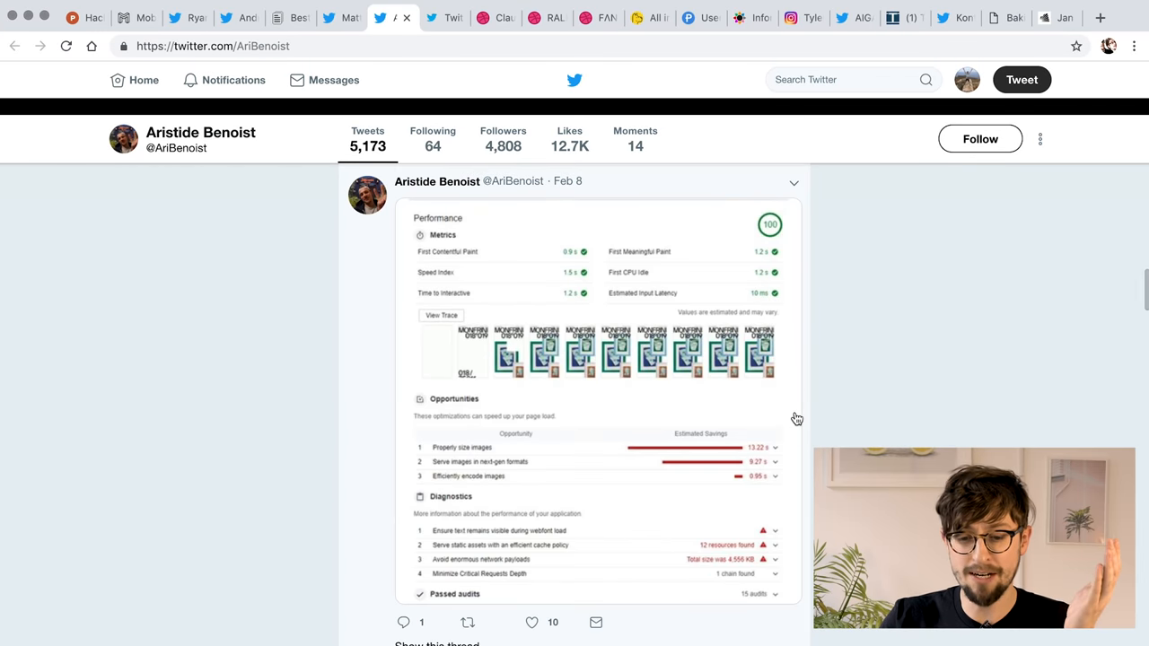
scroll("down", 3)
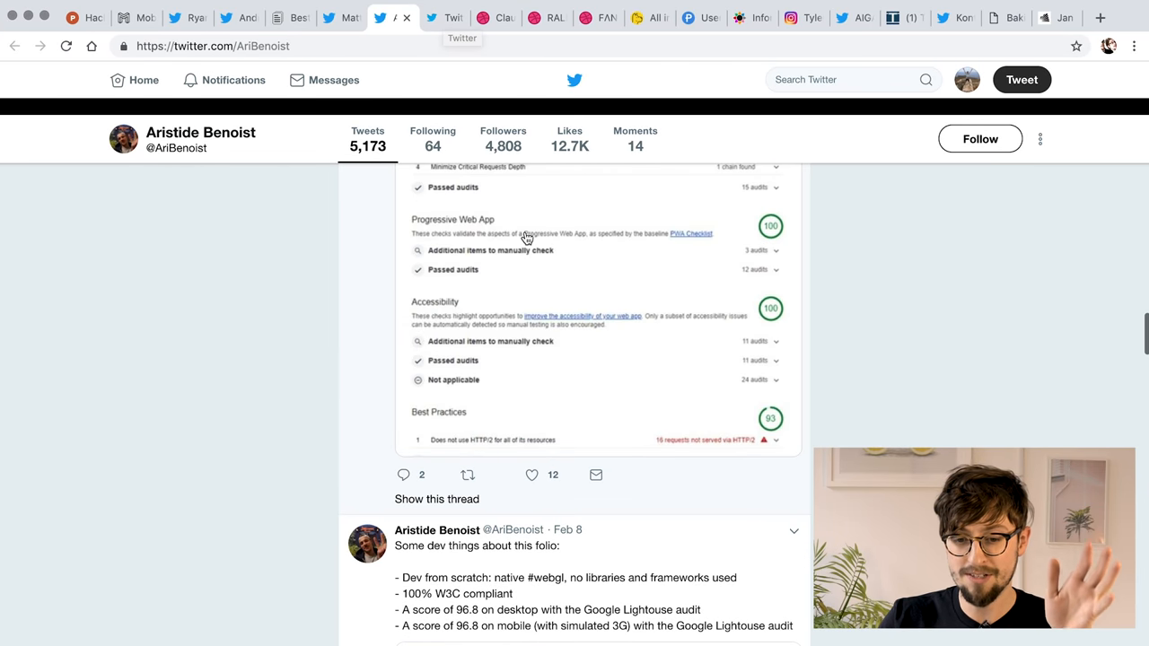
left_click(531, 228)
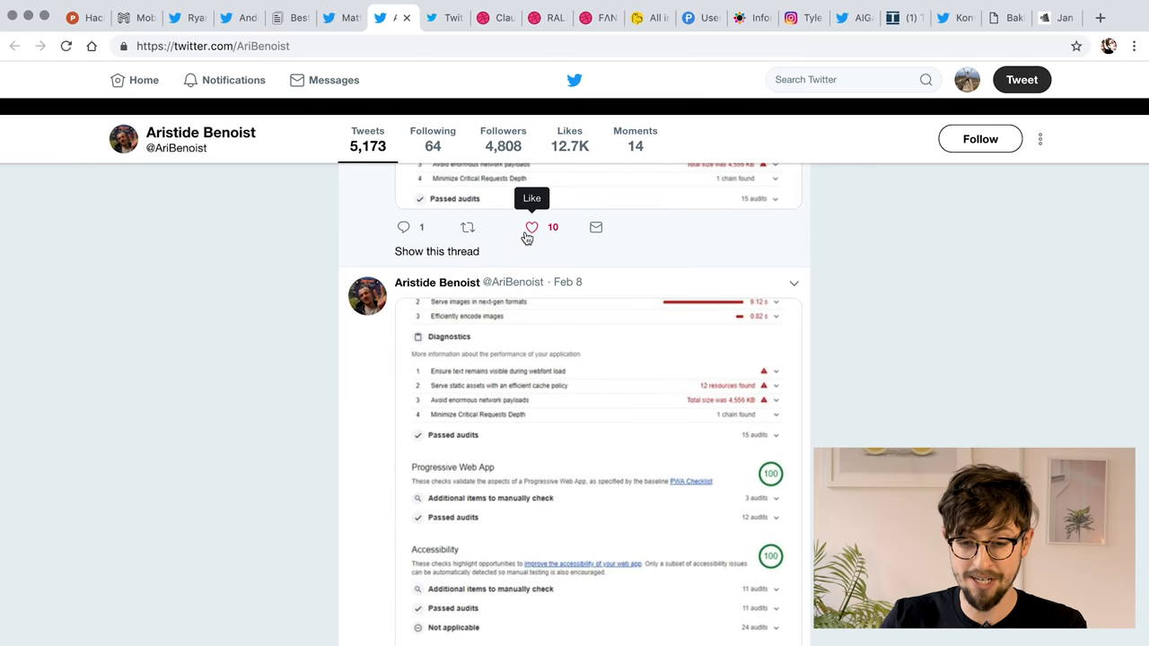
left_click(440, 17)
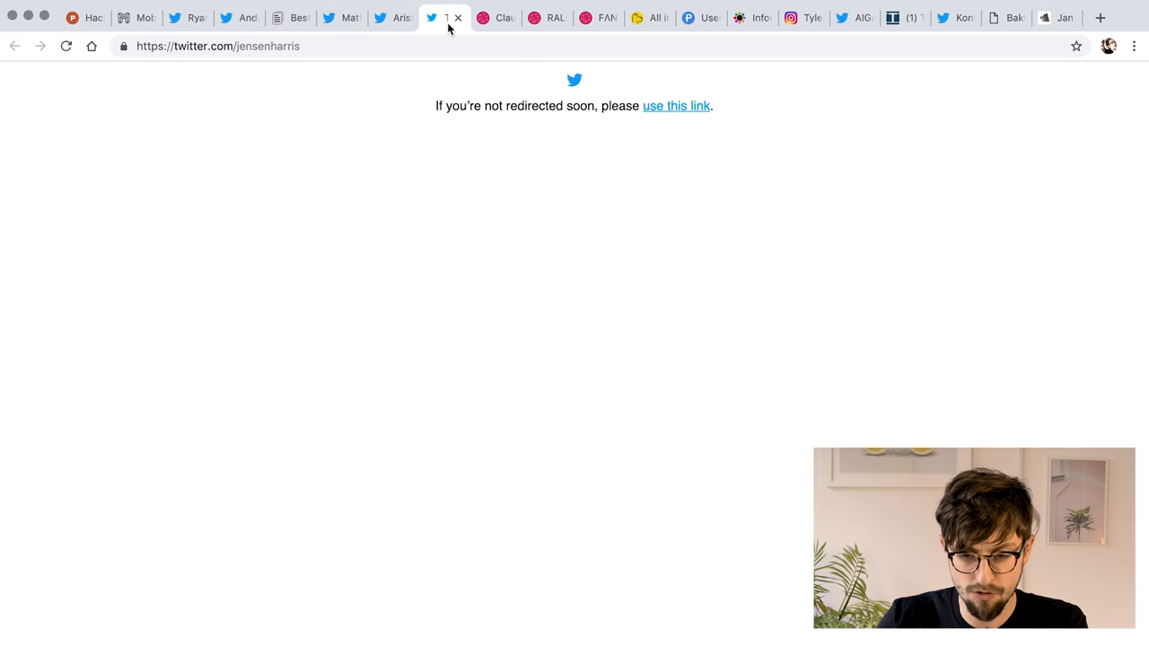
Dismiss Dribbble's create-account prompt and scroll through Claudio Guglieri's shots.
left_click(440, 17)
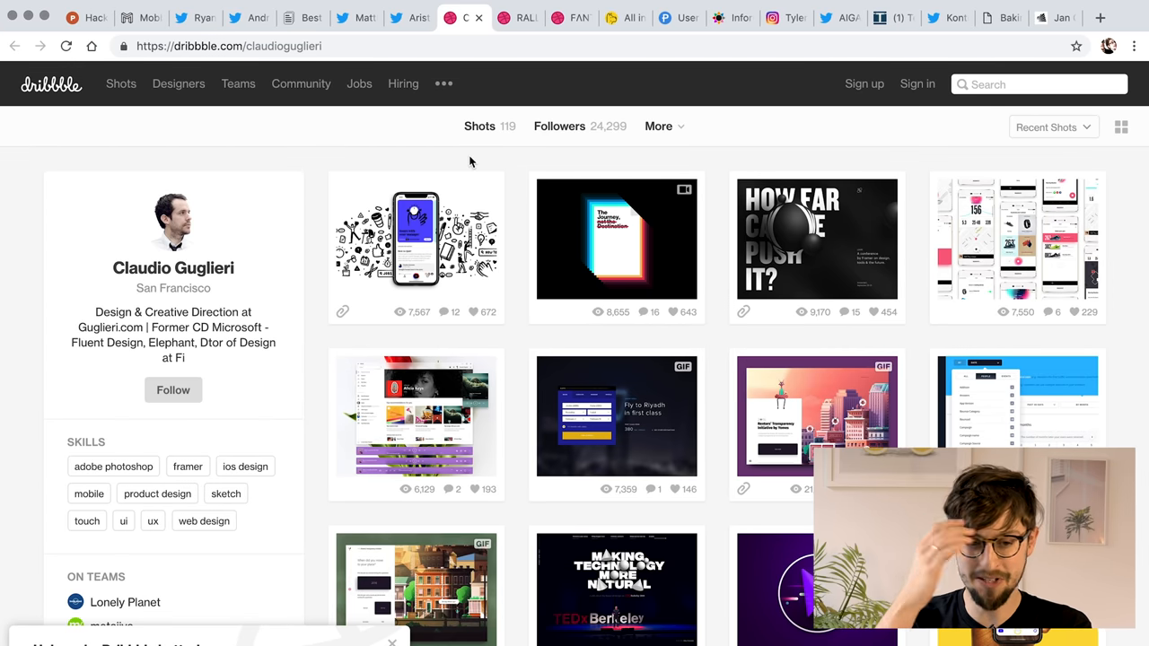
mouse_move(458, 177)
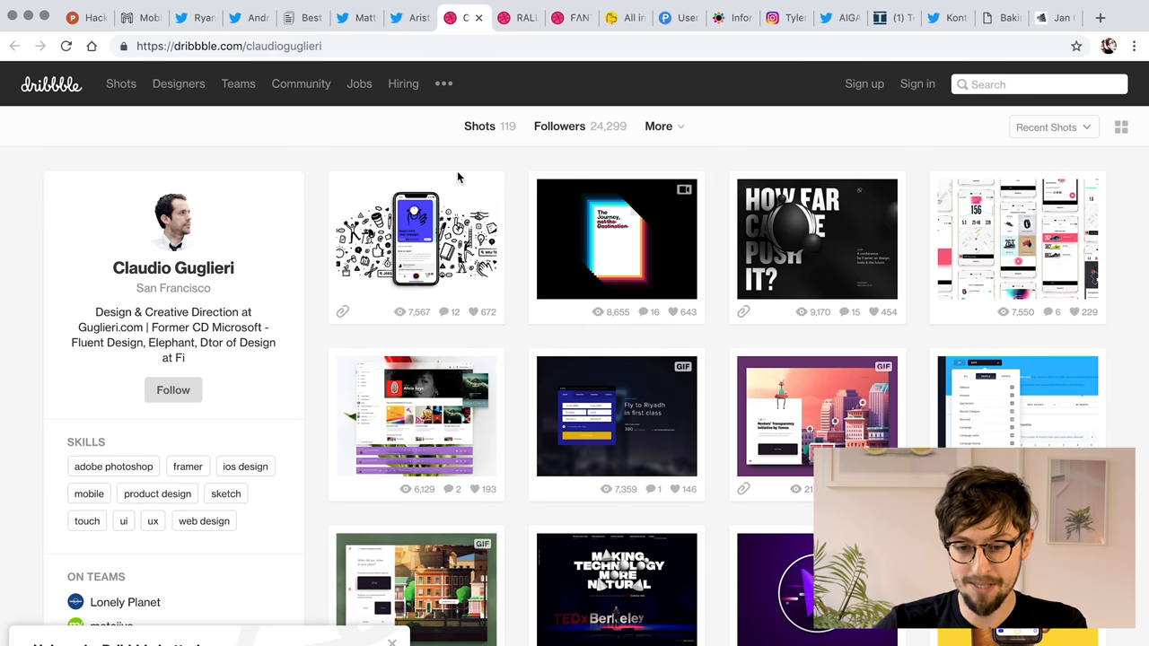
left_click(416, 238)
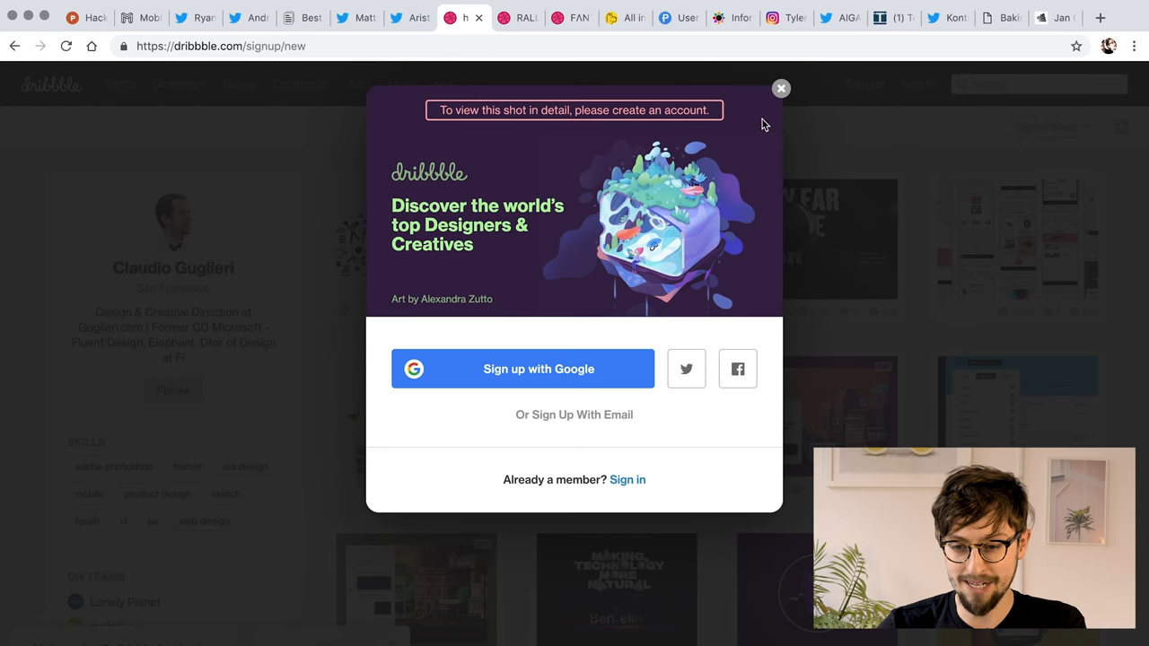
mouse_move(780, 99)
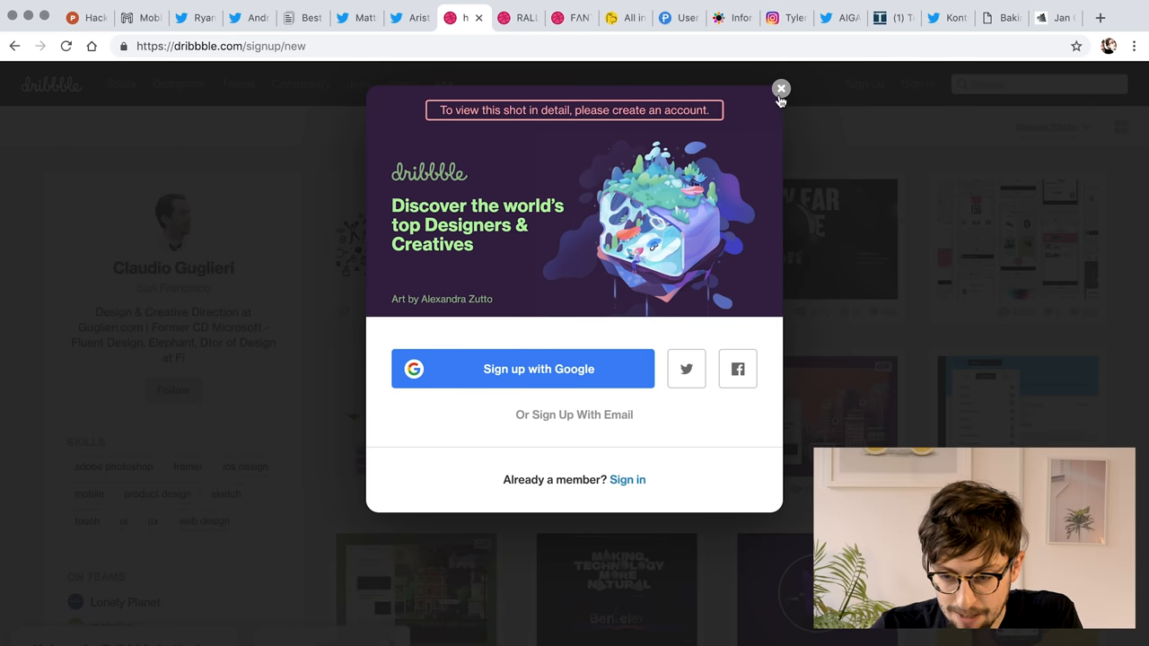
left_click(780, 89)
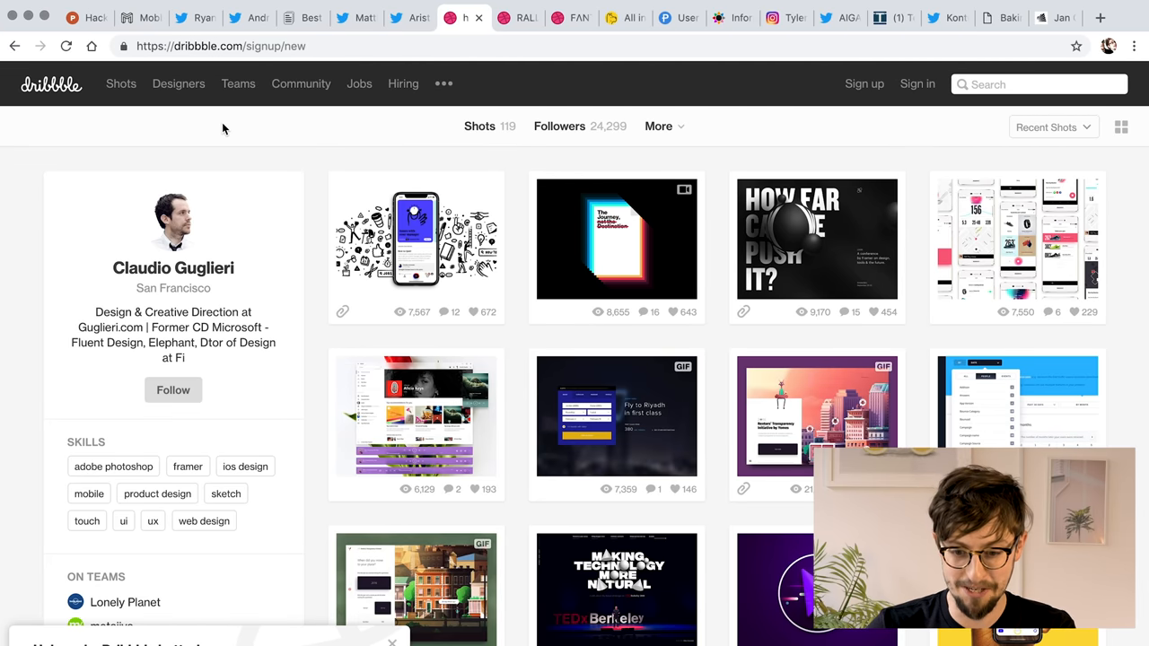
mouse_move(324, 438)
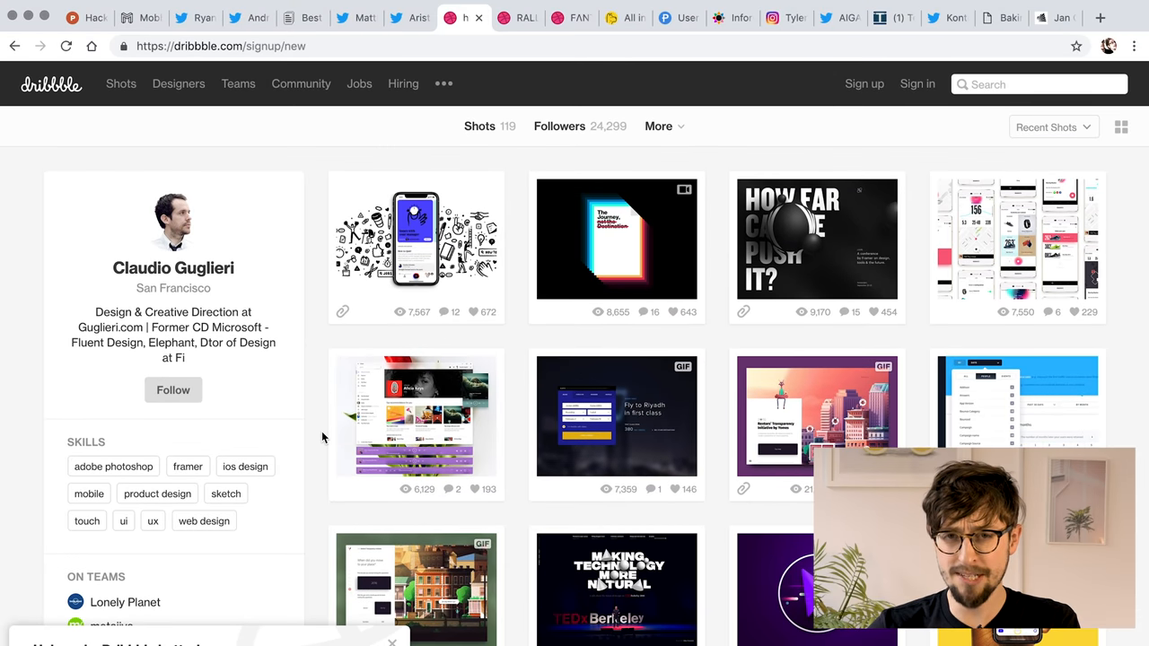
mouse_move(267, 266)
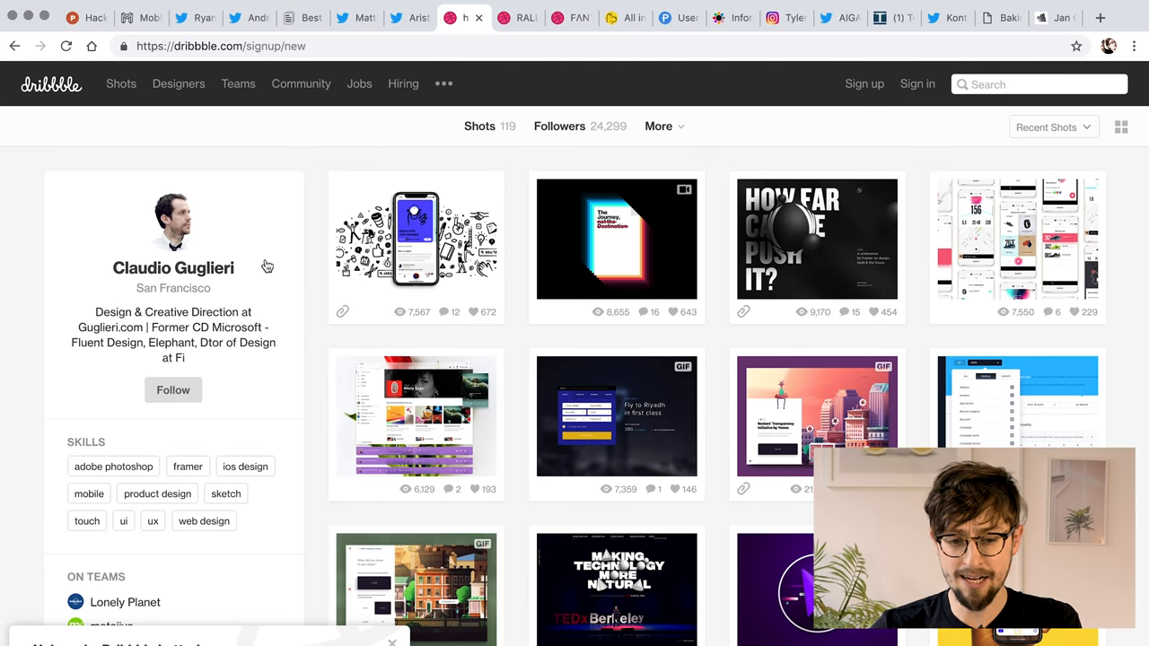
mouse_move(416, 238)
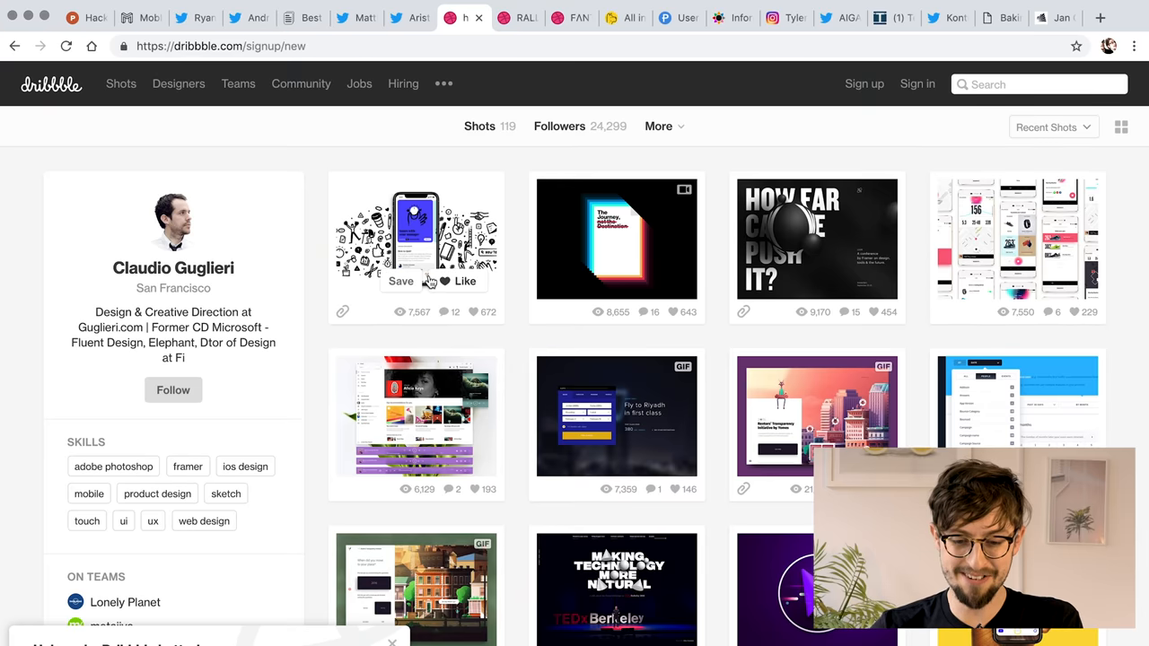
mouse_move(29, 240)
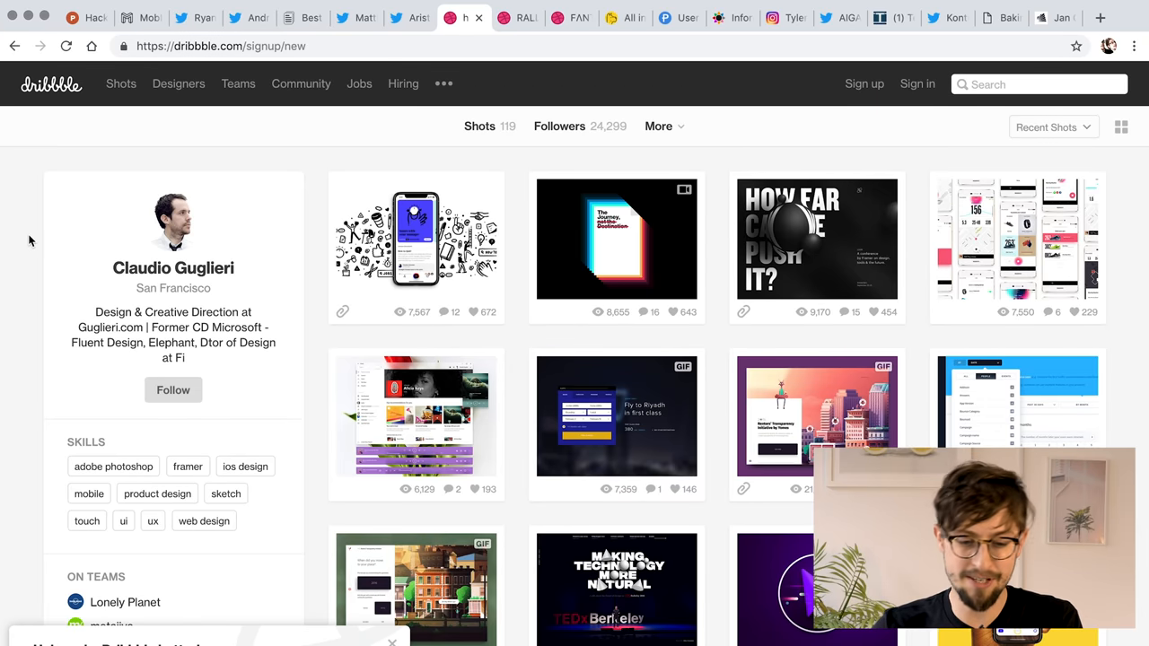
scroll("down", 3)
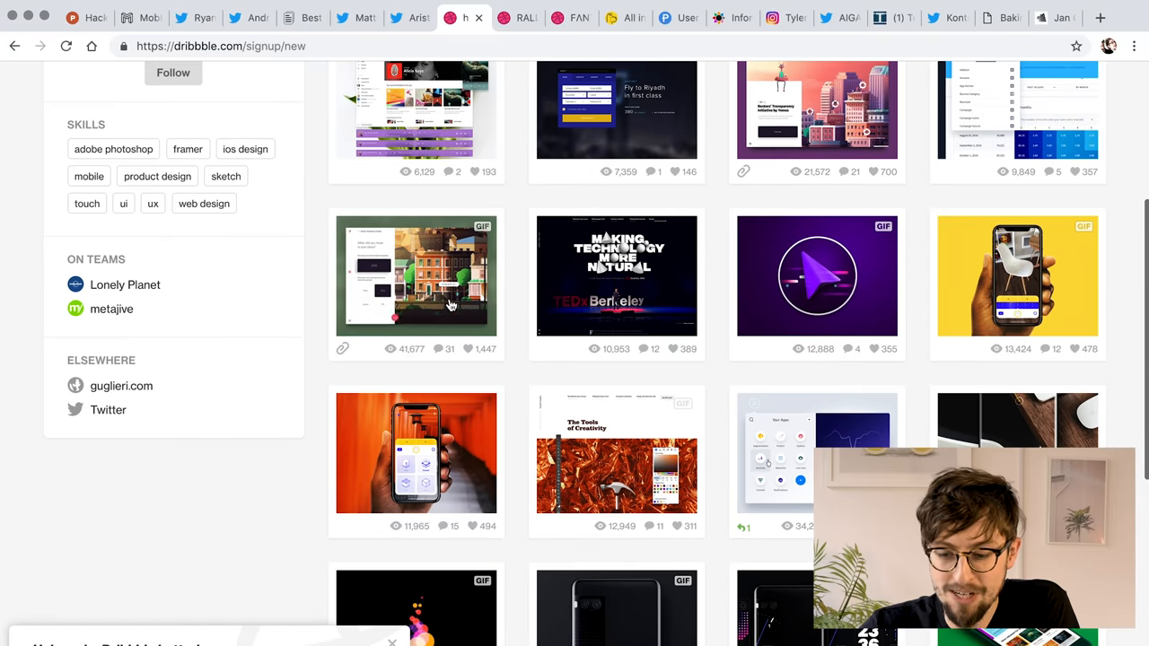
scroll("down", 3)
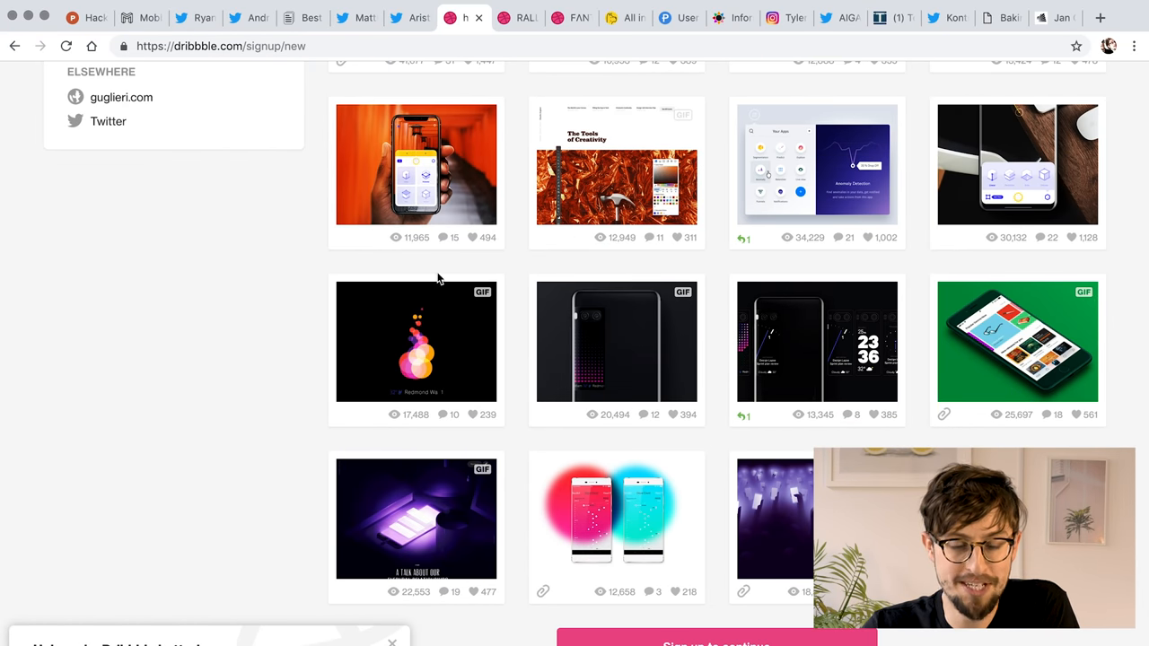
mouse_move(288, 280)
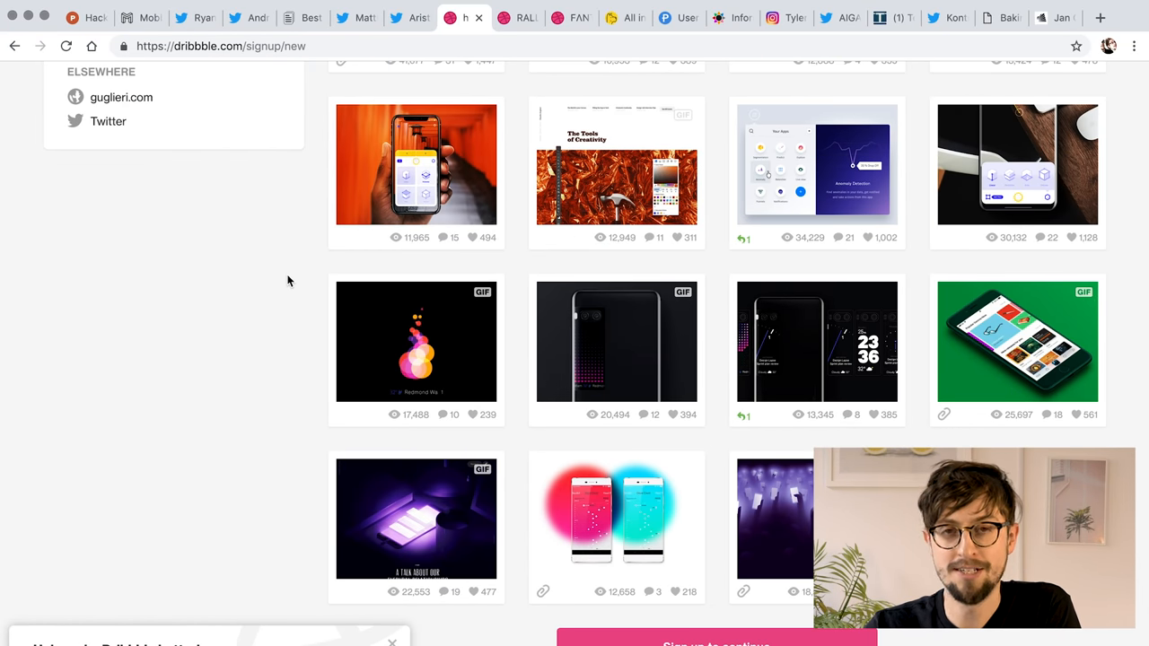
scroll("down", 3)
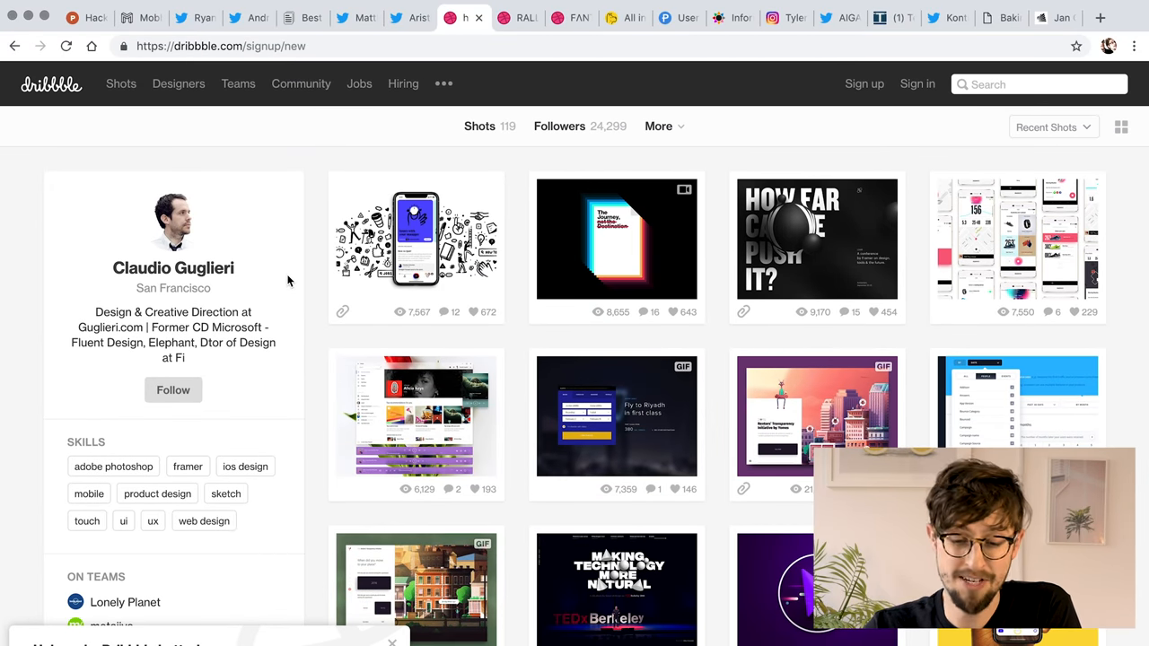
left_click(518, 17)
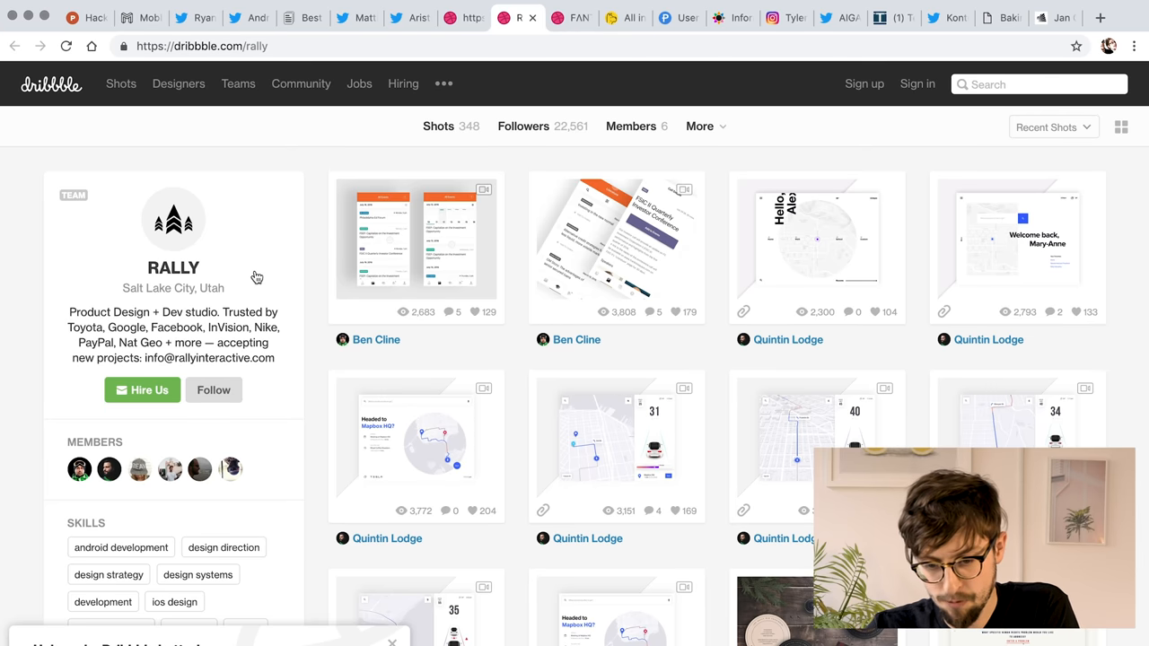
scroll("down", 3)
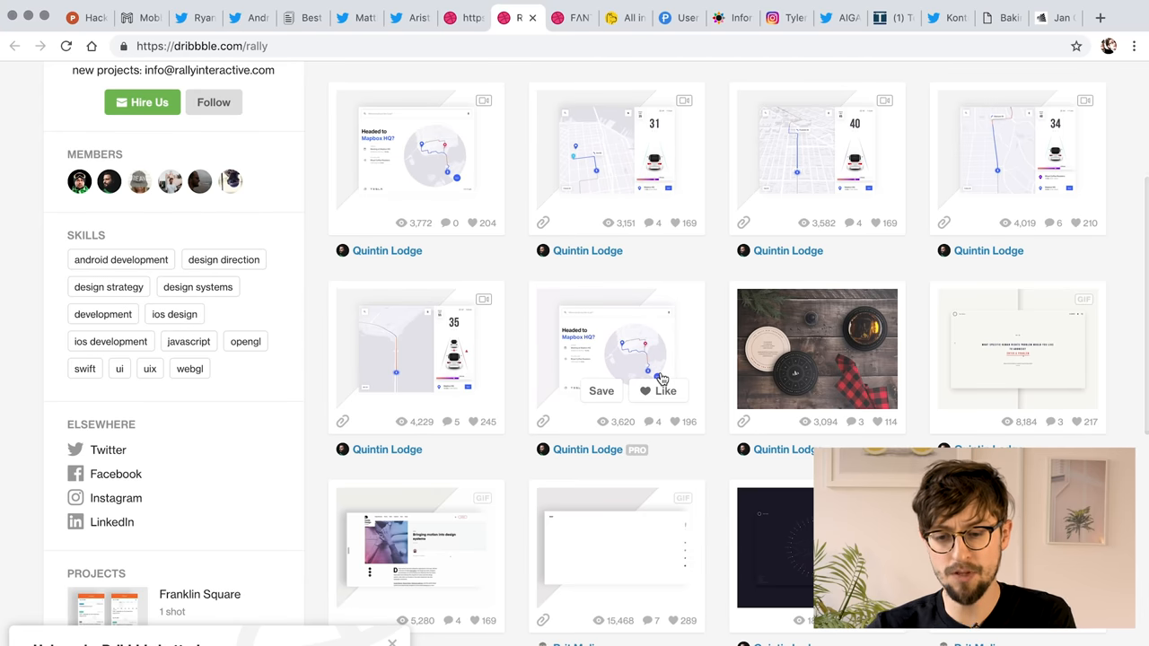
scroll("down", 3)
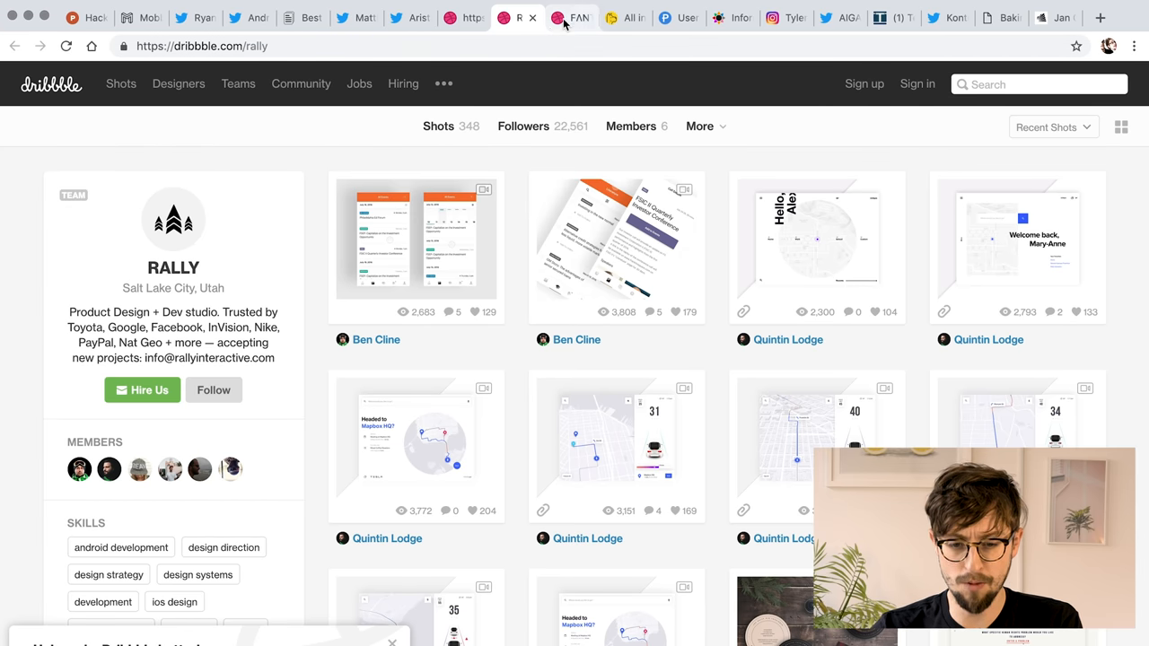
Open FANTASY's Dribbble team page and scroll through its shots.
left_click(570, 17)
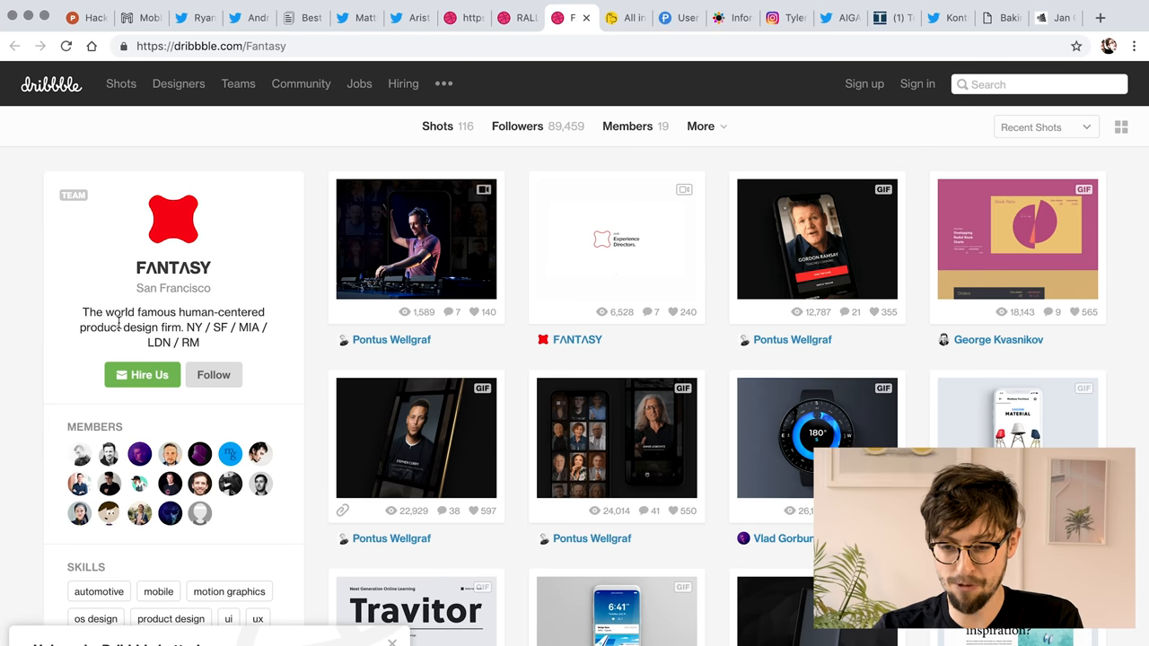
left_click_drag(81, 312, 182, 327)
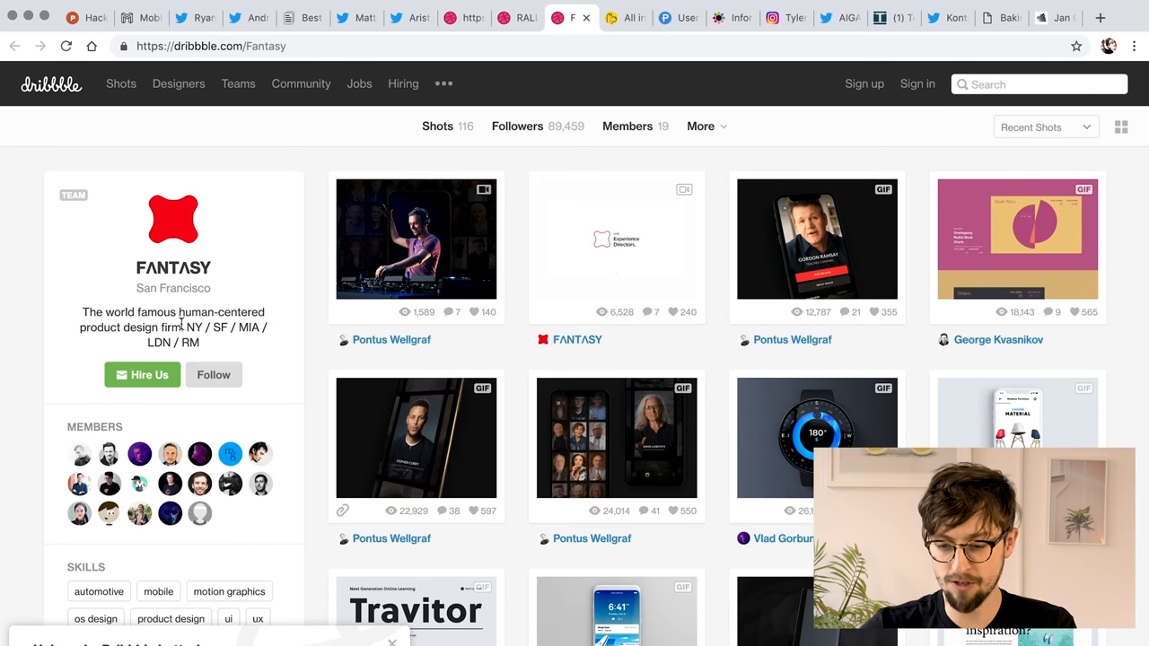
scroll("down", 3)
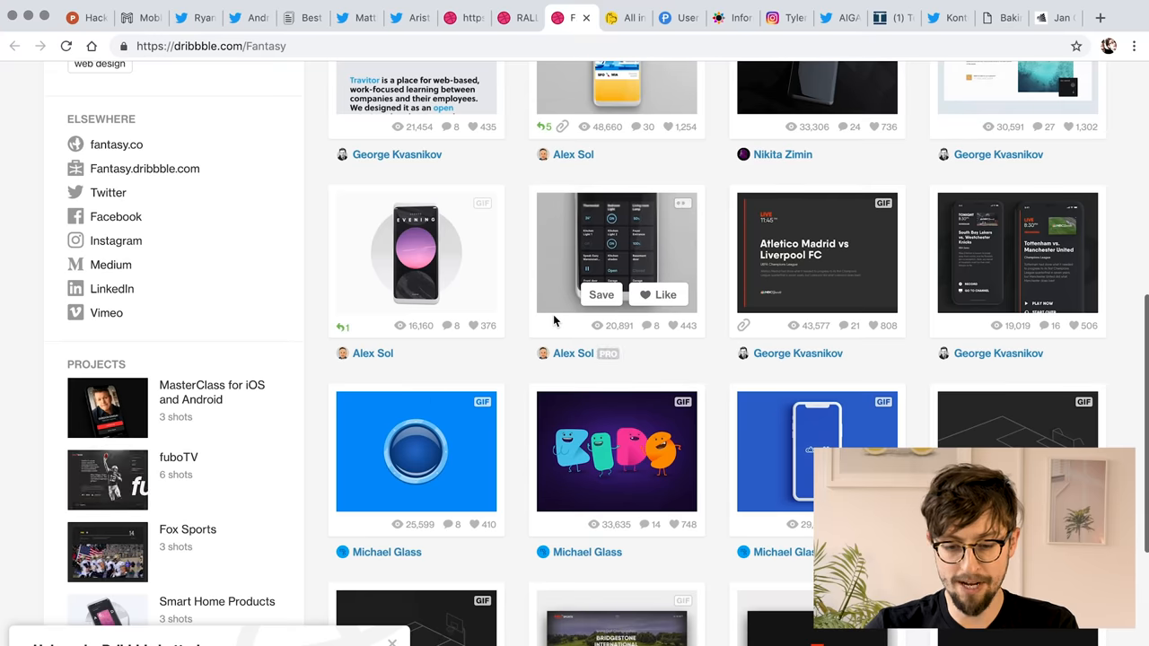
scroll("up", 3)
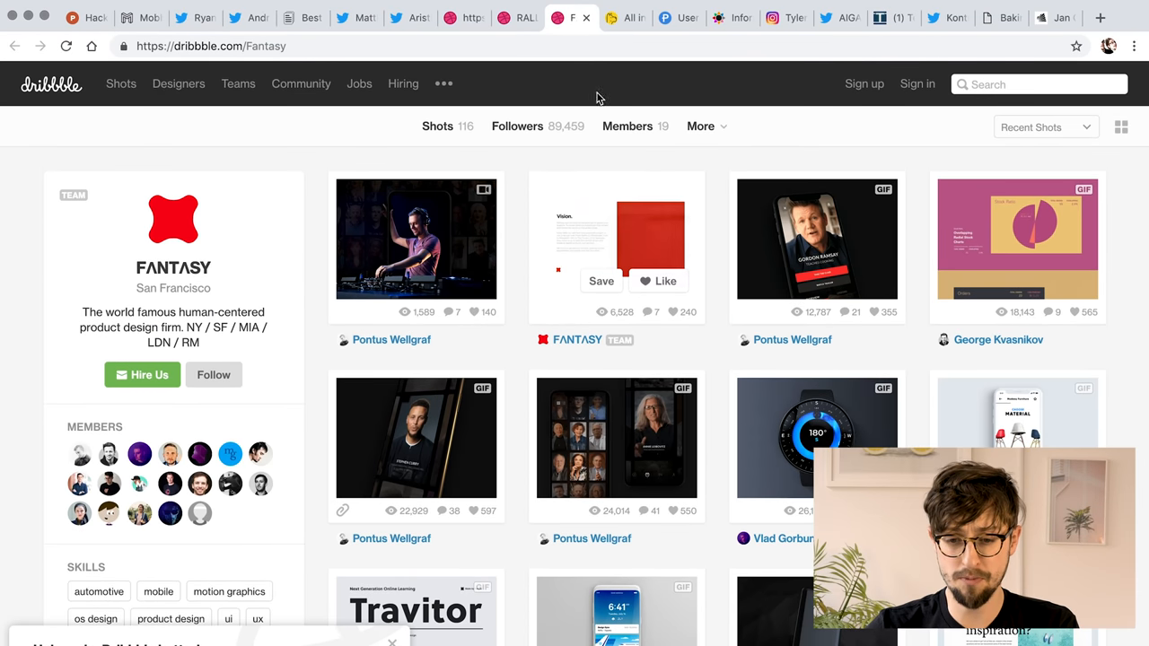
left_click(626, 18)
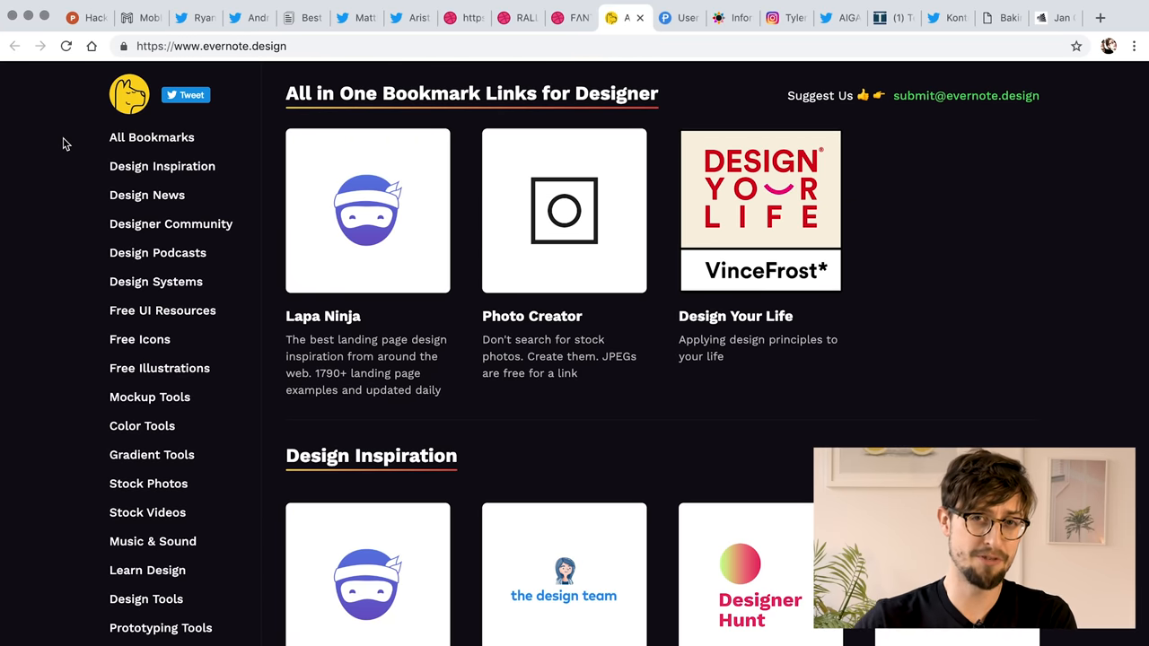
mouse_move(126, 426)
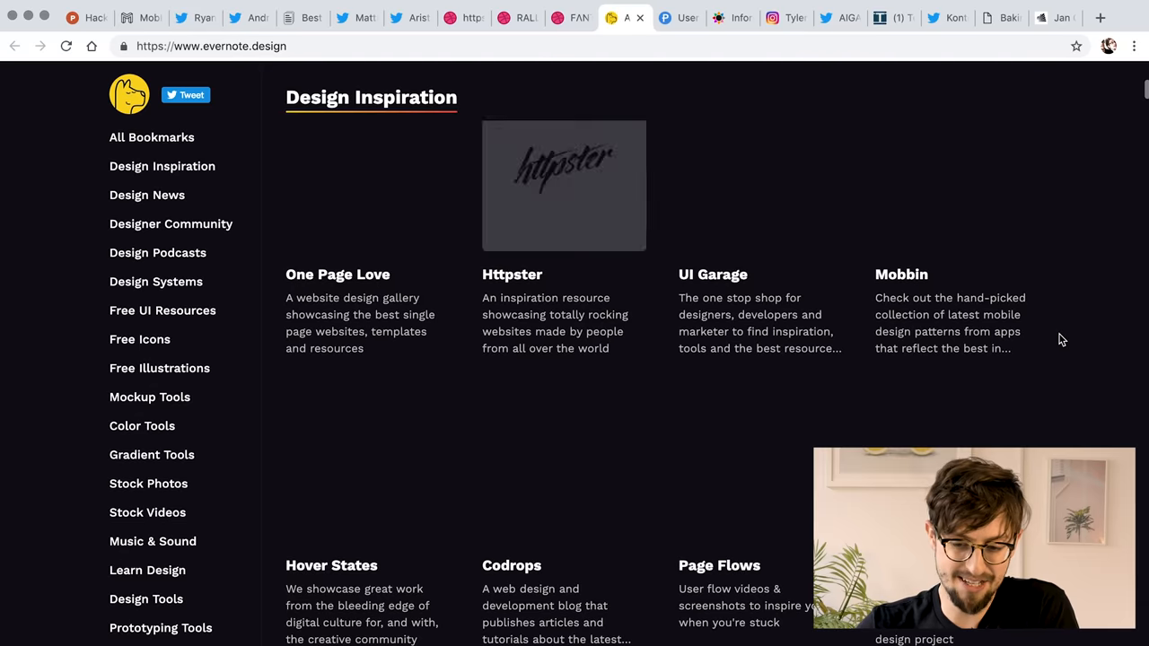
Scroll through evernote.design's Design Inspiration bookmarks and back to the top.
scroll("down", 3)
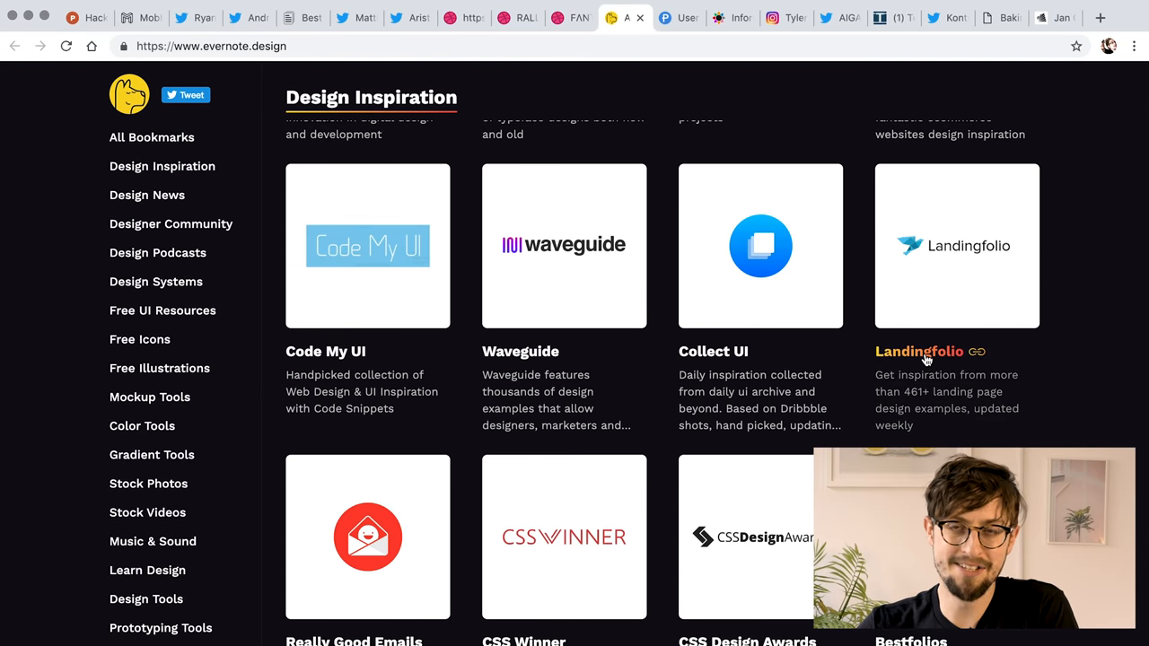
scroll("down", 3)
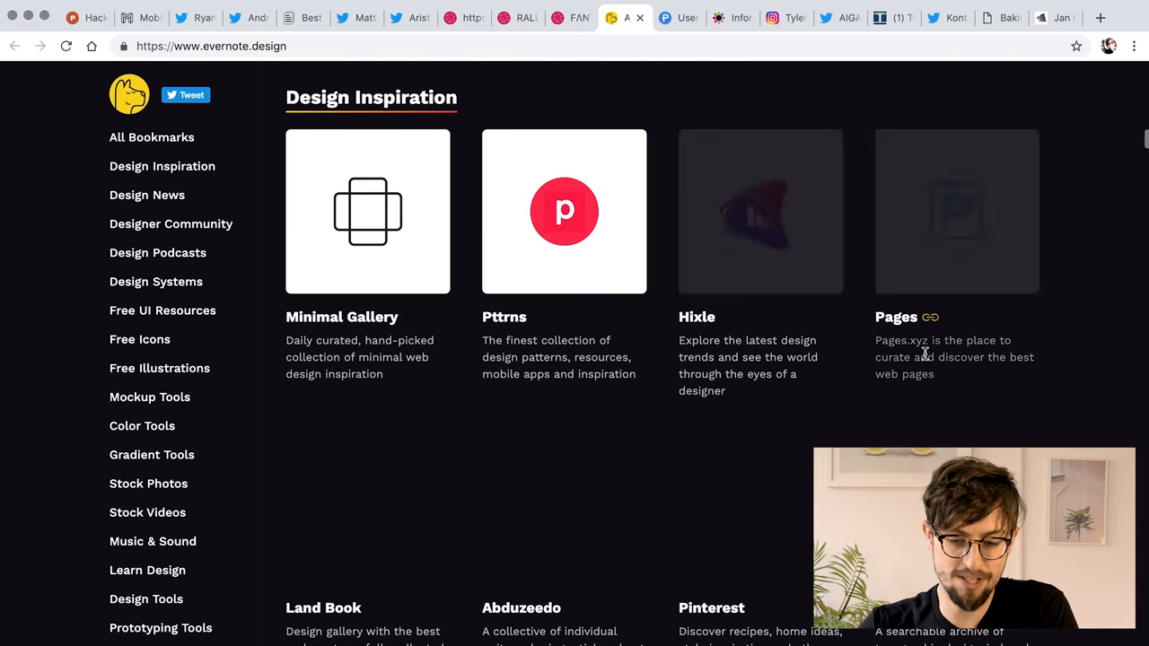
scroll("down", 3)
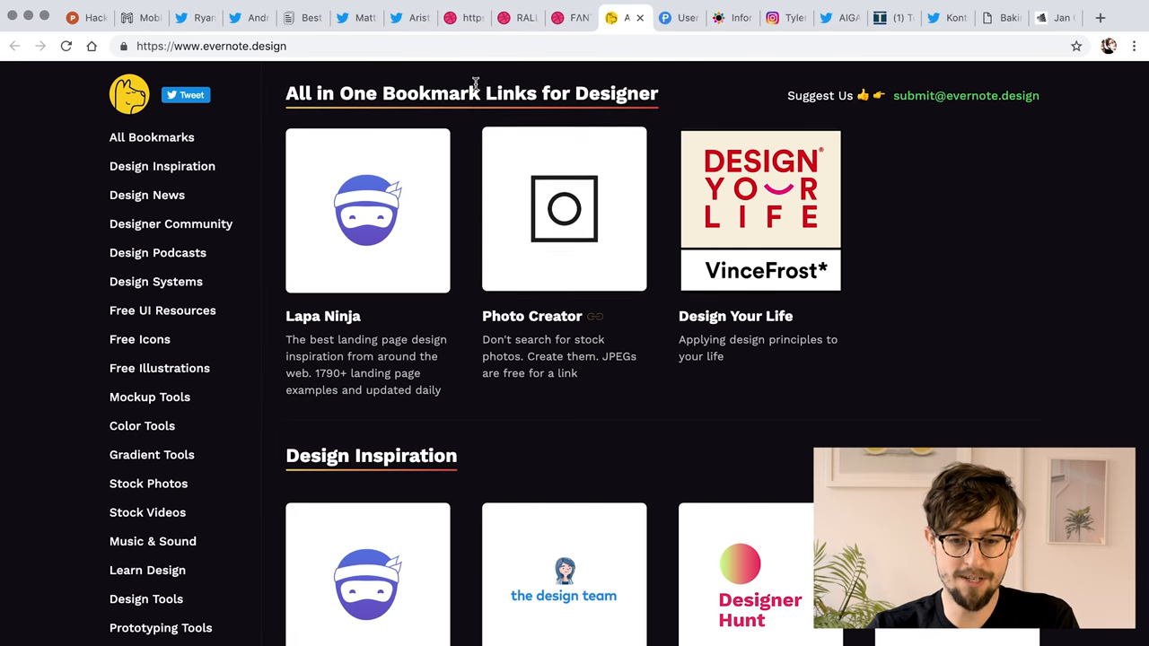
mouse_move(71, 110)
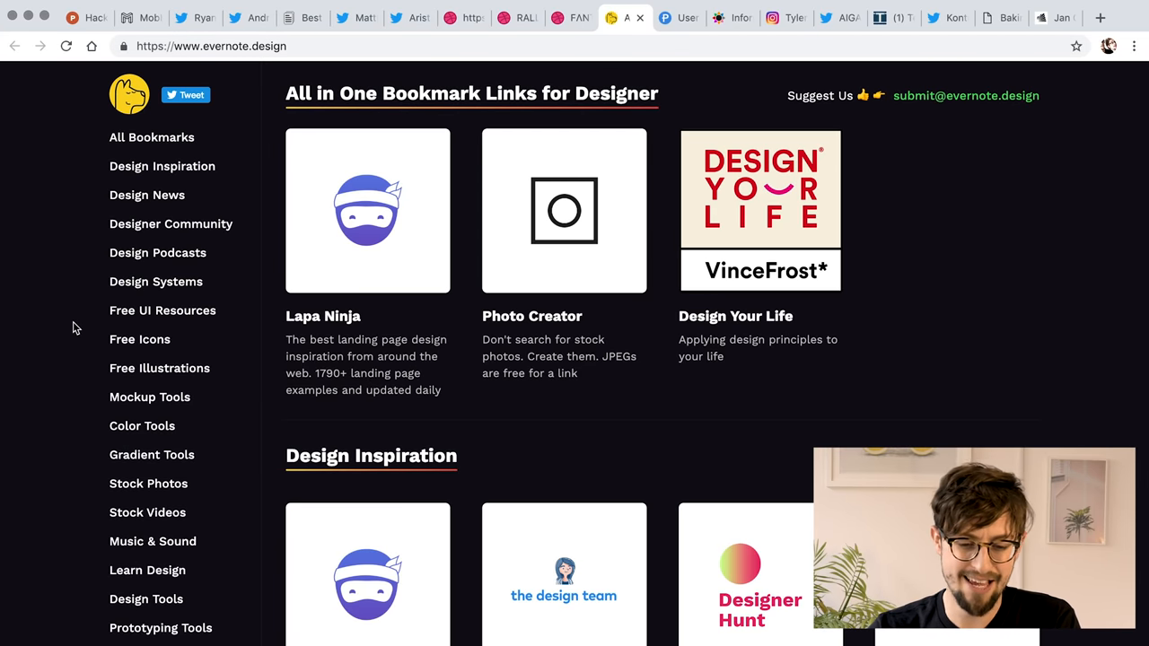
scroll("down", 3)
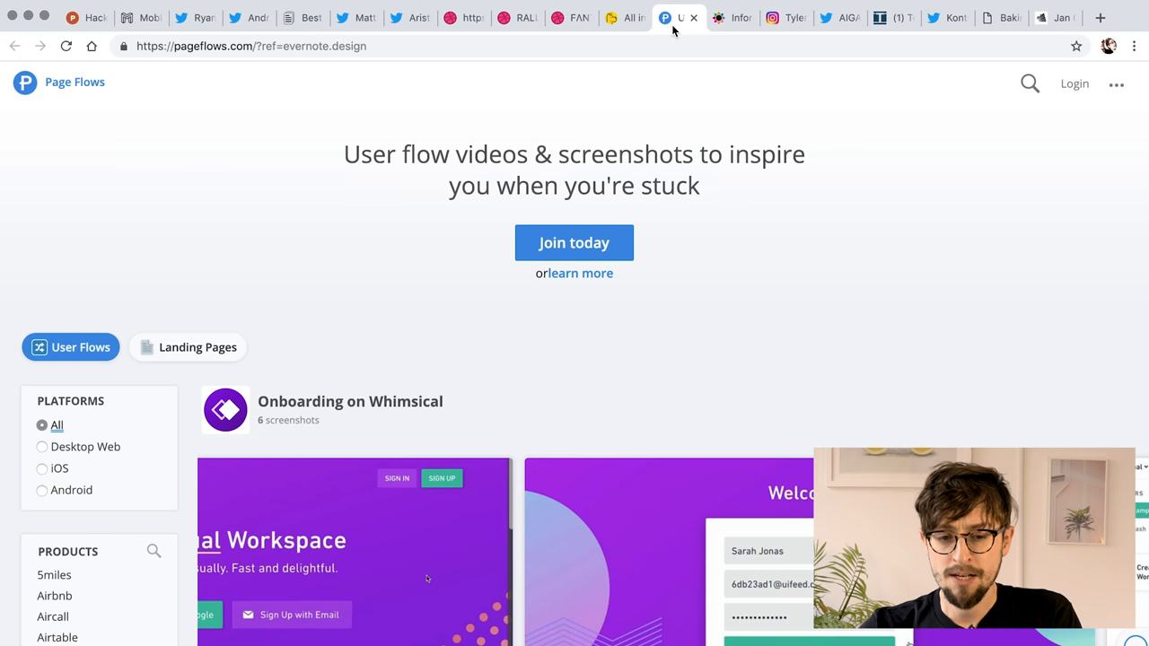
Scroll the Lime onboarding flow, then browse the Page Flows landing pages gallery.
scroll("down", 3)
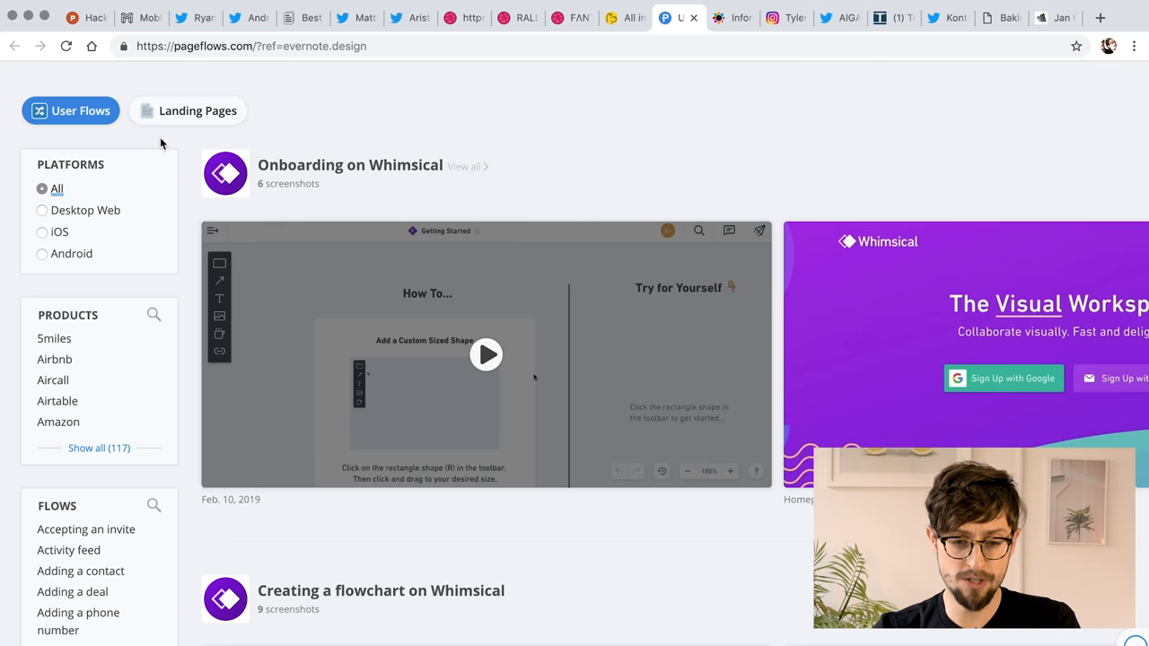
left_click(198, 110)
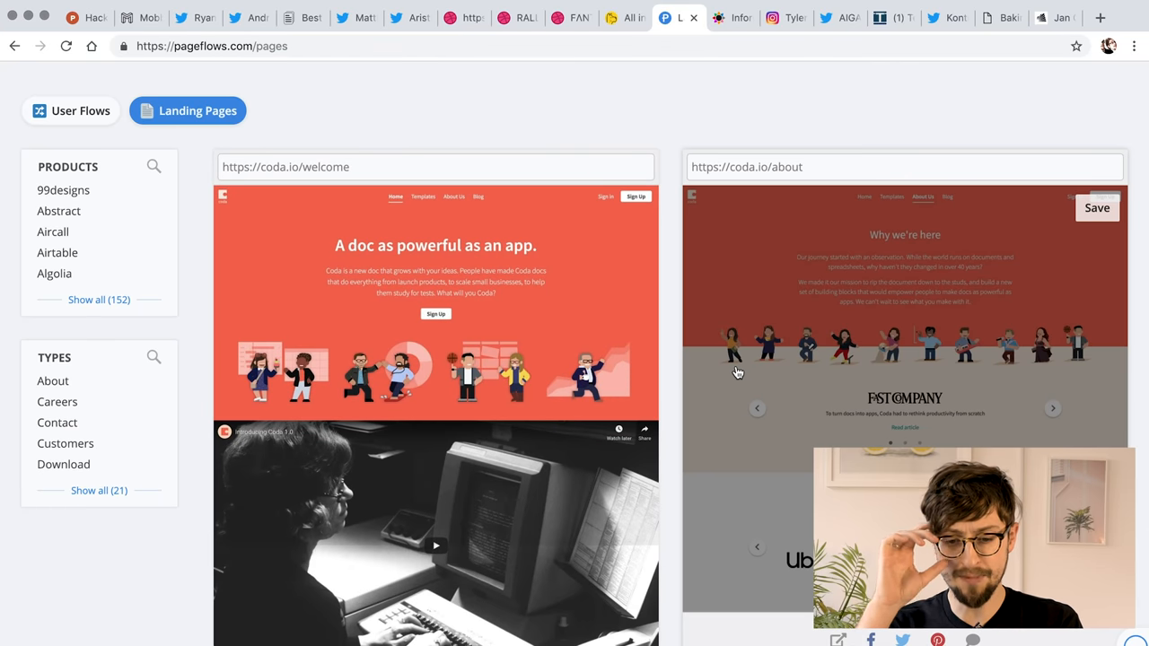
scroll("down", 3)
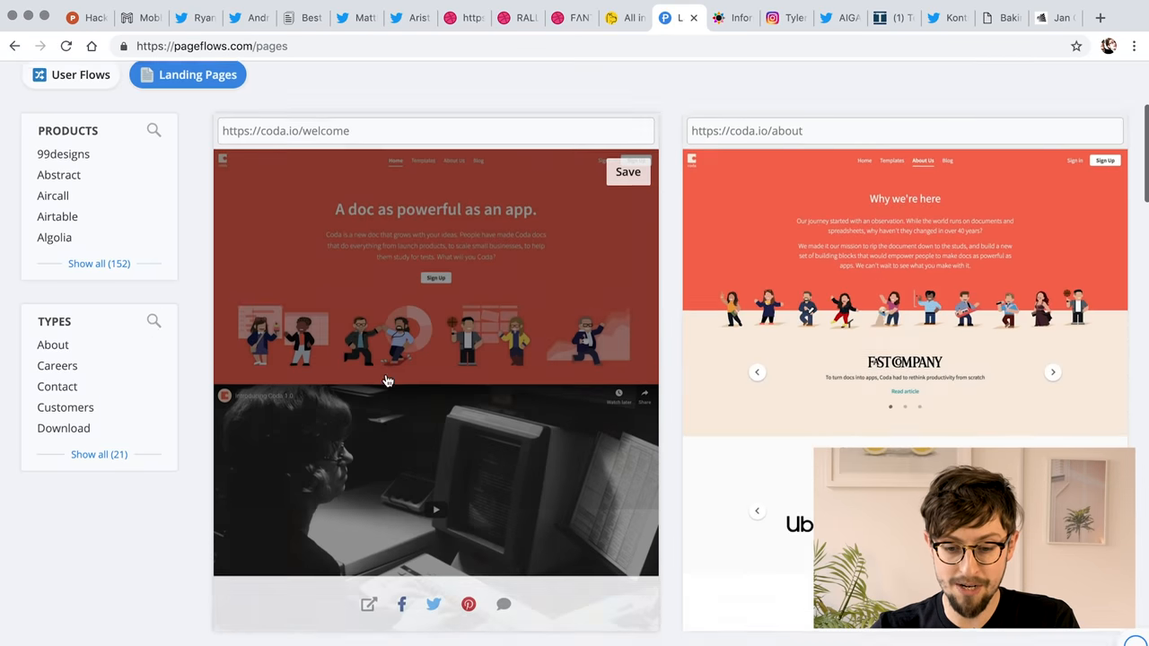
scroll("down", 3)
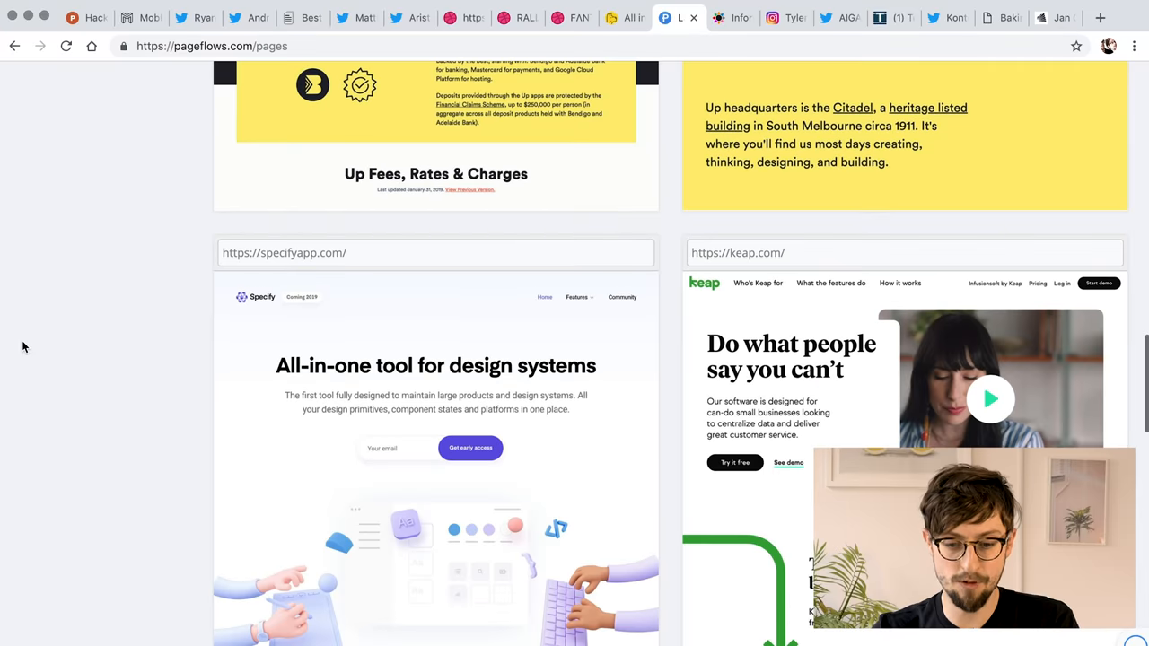
scroll("down", 3)
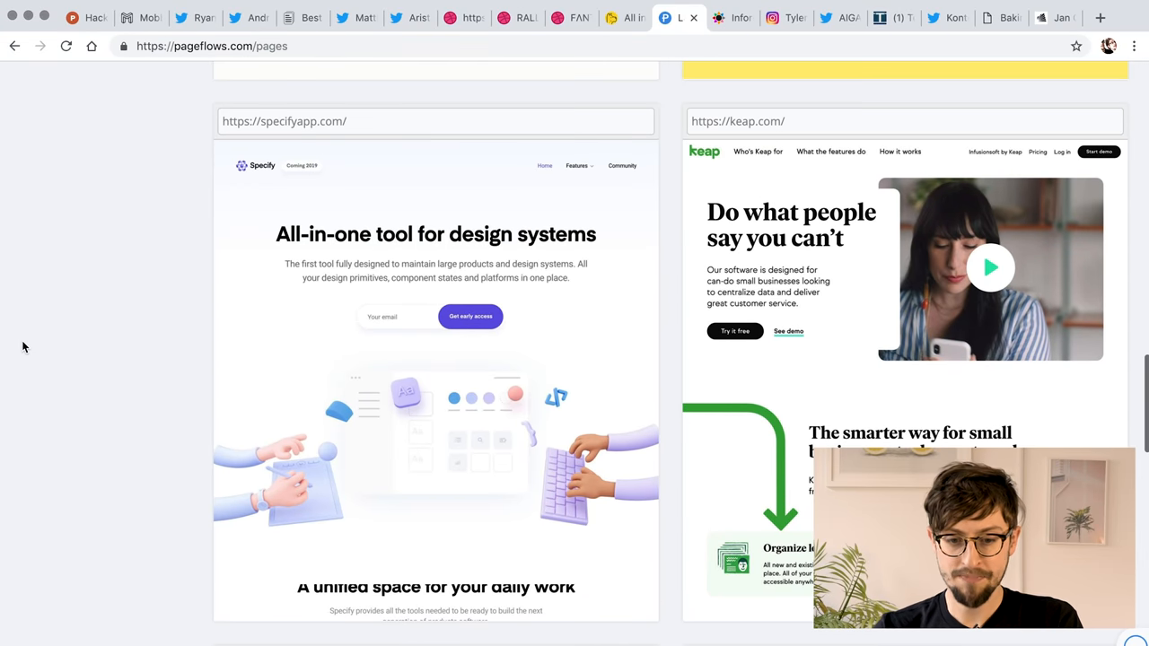
scroll("down", 3)
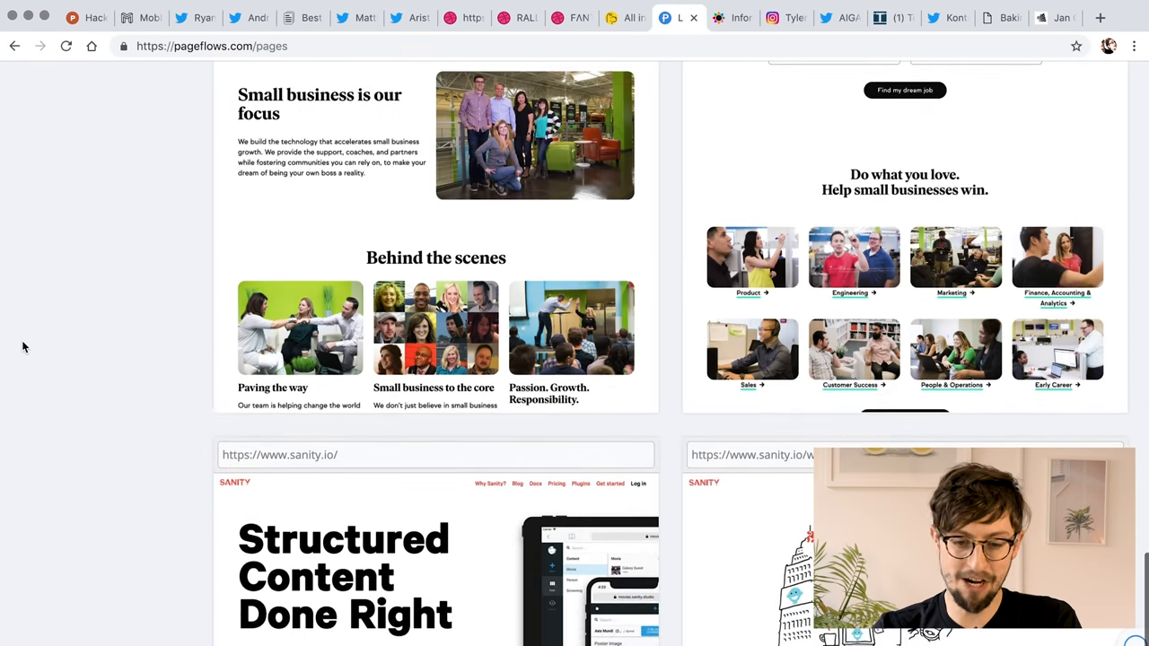
scroll("up", 3)
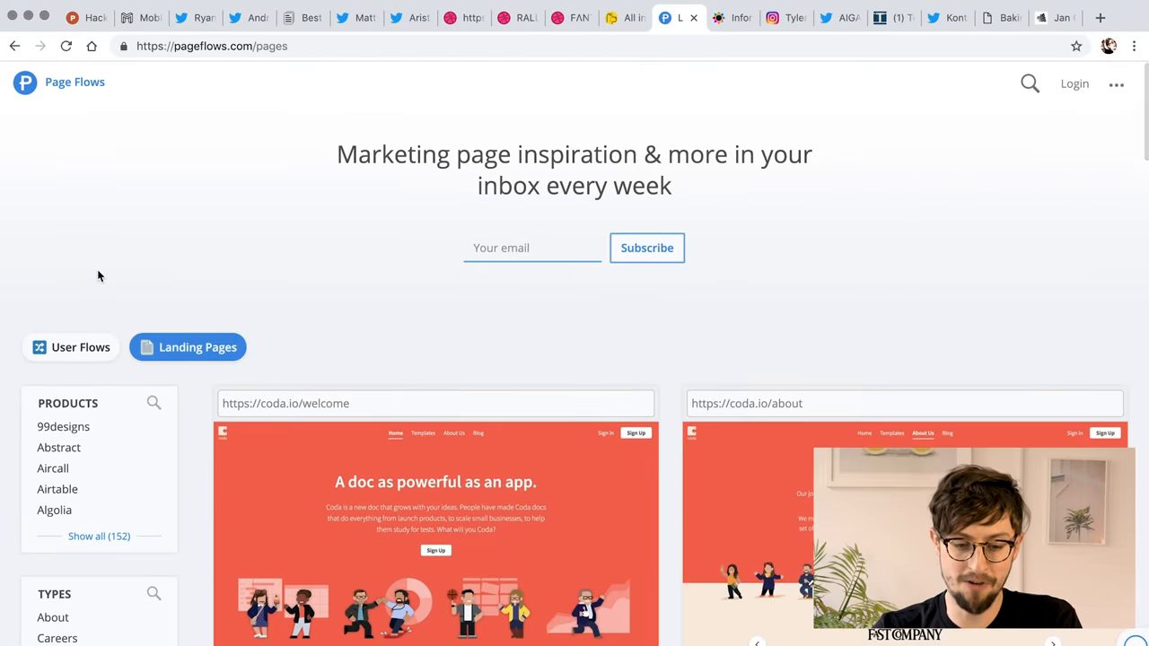
Revisit the user flows section, then switch to the Information is Beautiful tab.
left_click(80, 348)
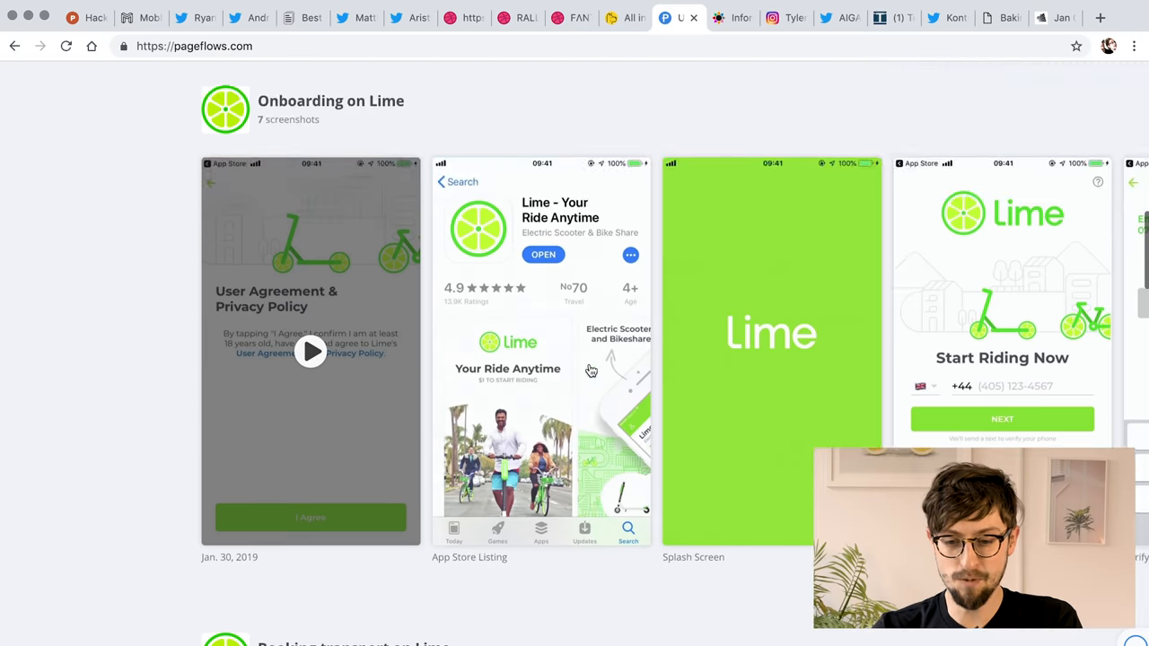
scroll("down", 3)
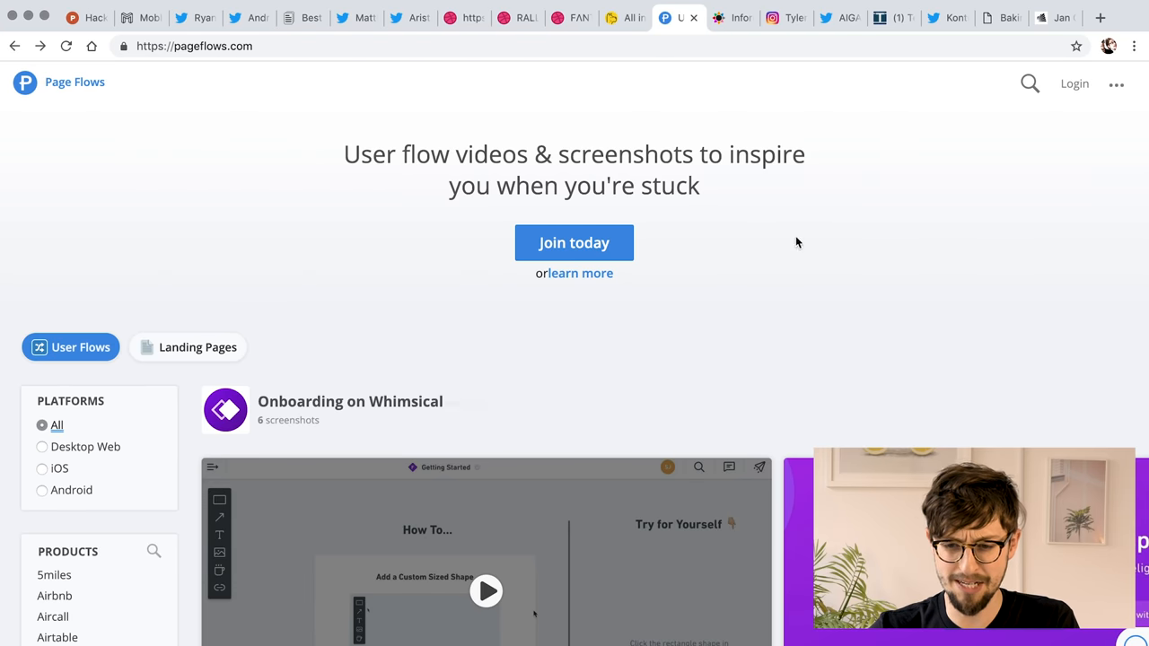
left_click(732, 17)
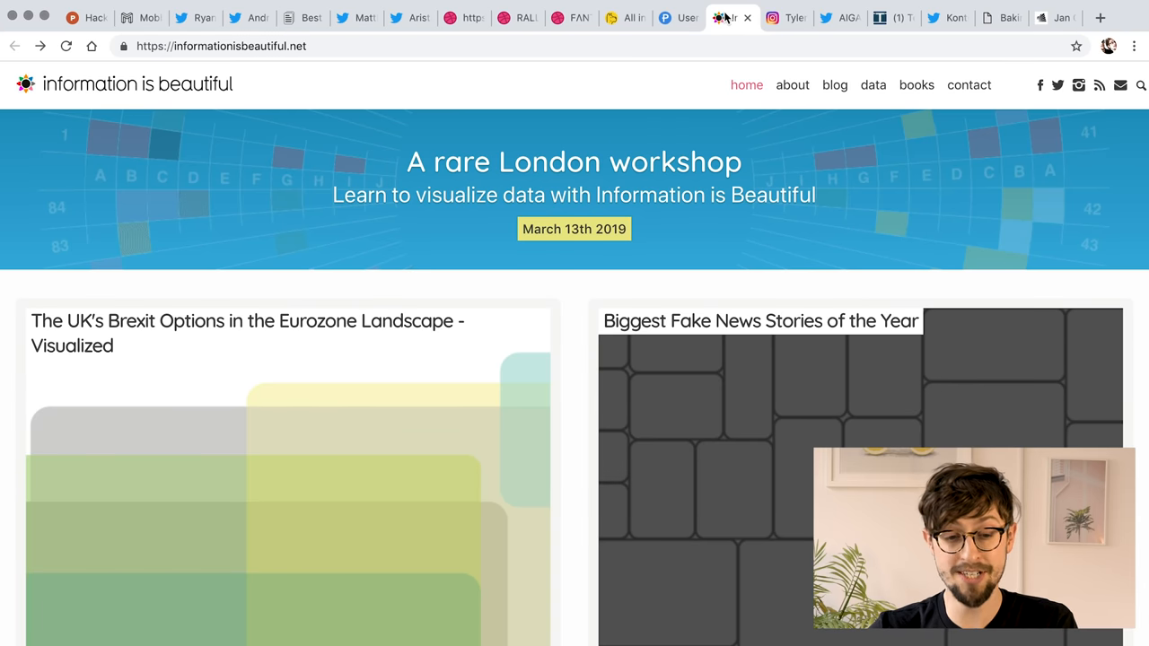
Scroll through the Caffeine and Calories chart, then switch to Tyler Spangler's Instagram tab.
scroll("down", 3)
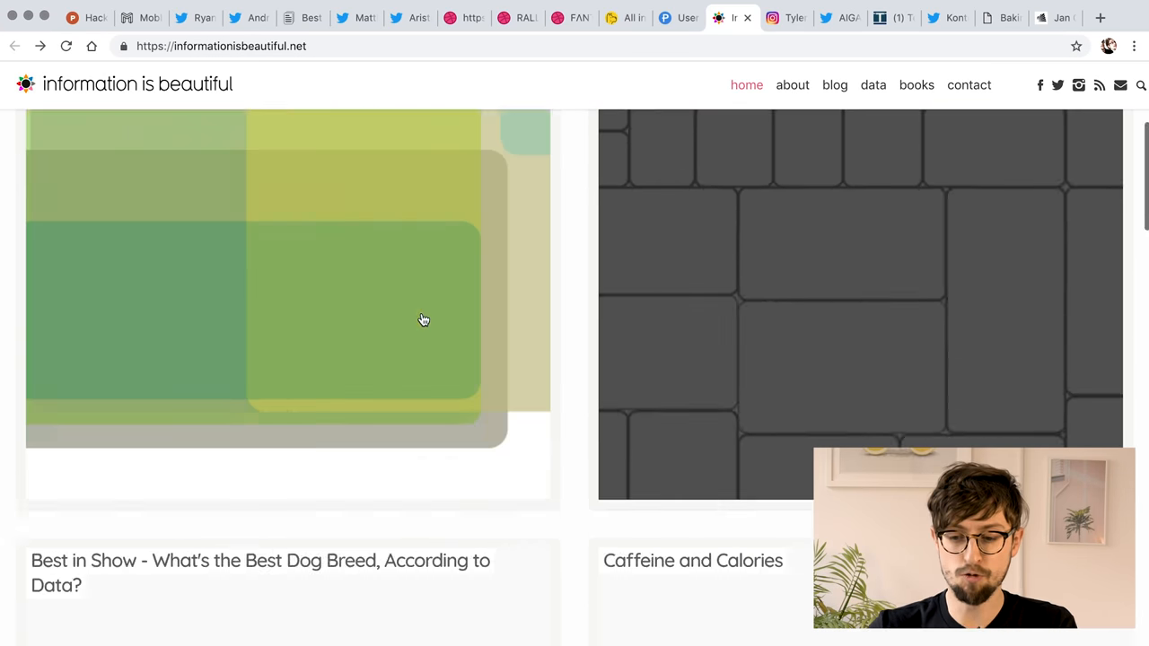
scroll("down", 3)
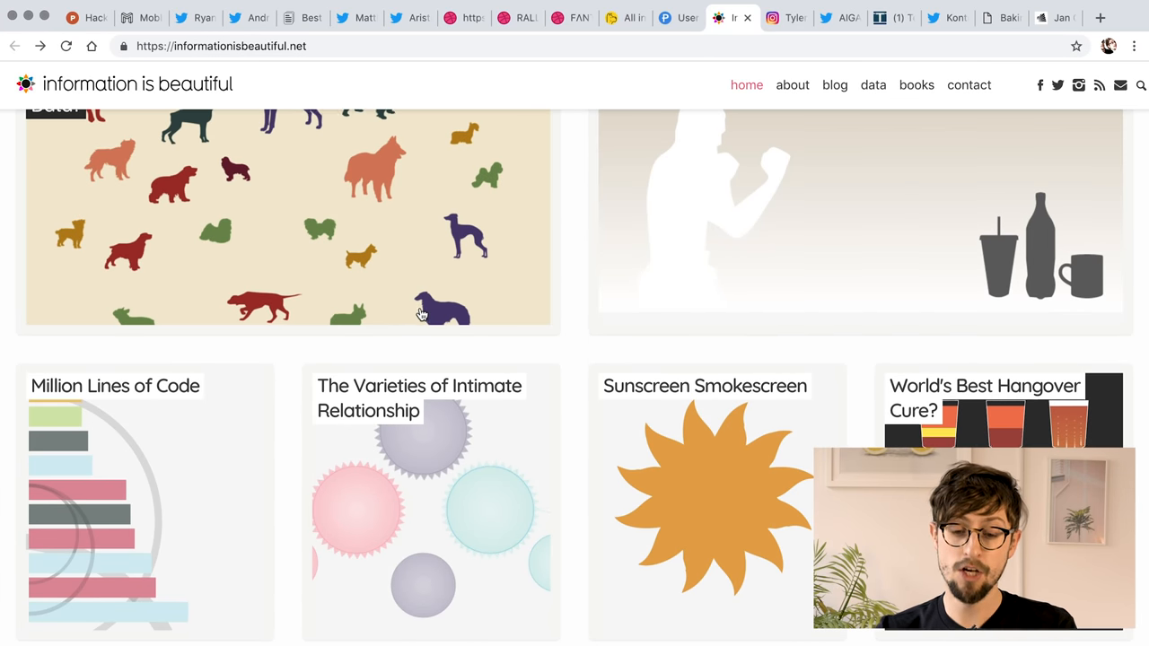
scroll("down", 3)
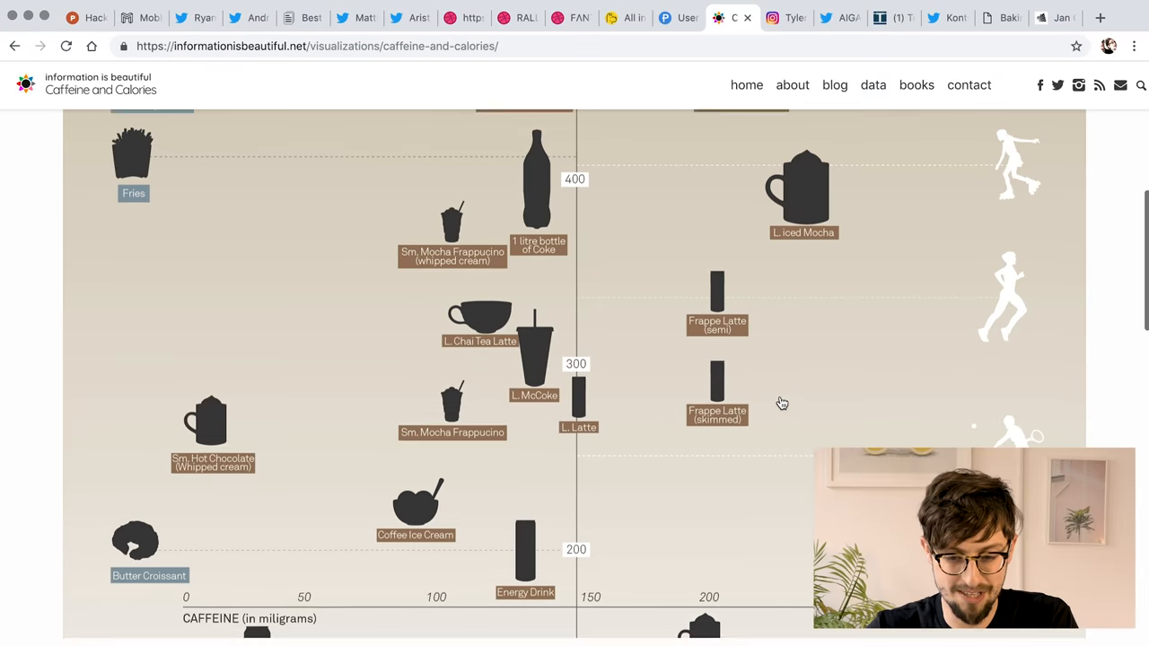
scroll("down", 3)
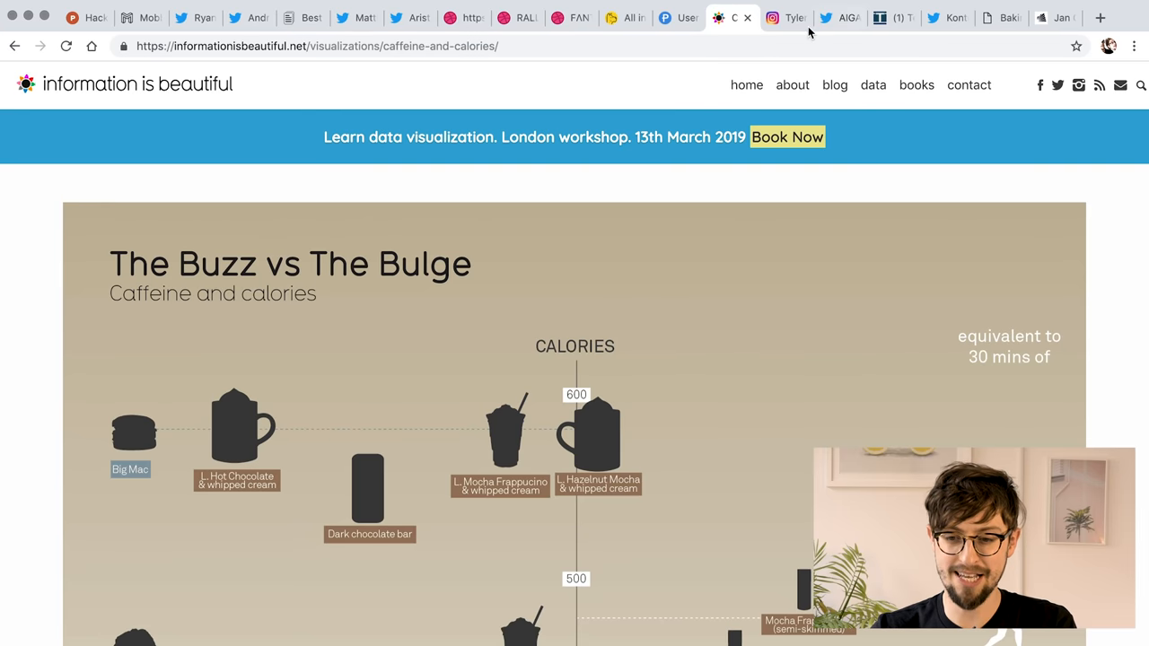
left_click(786, 17)
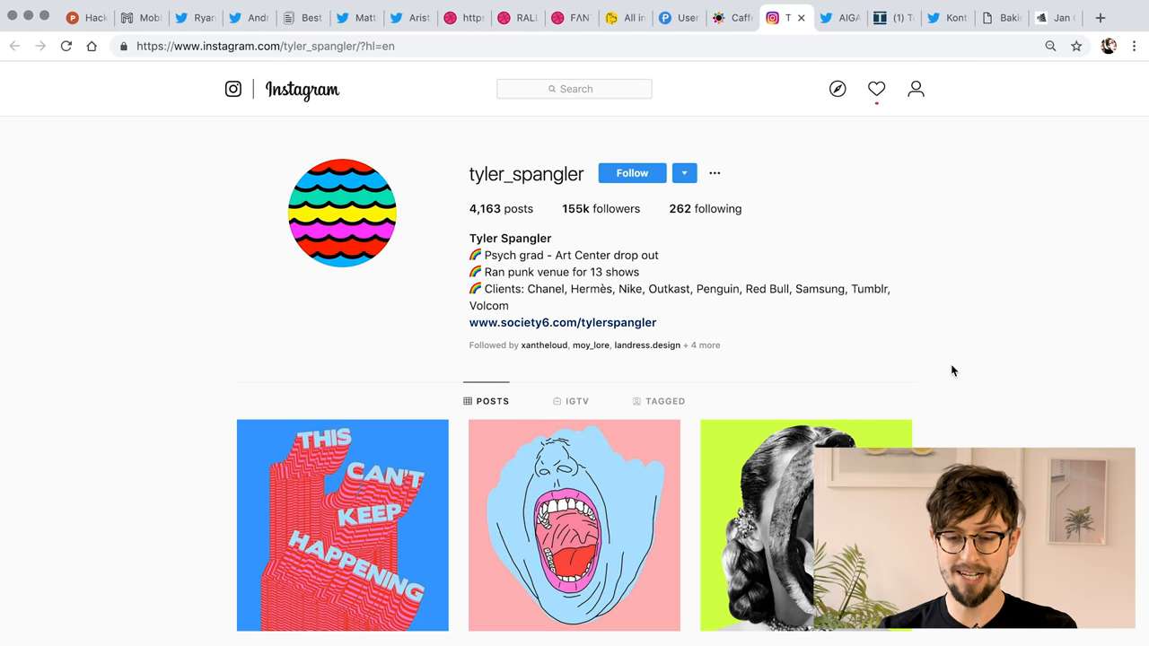
Scroll through Tyler Spangler's colourful Instagram posts grid.
scroll("down", 3)
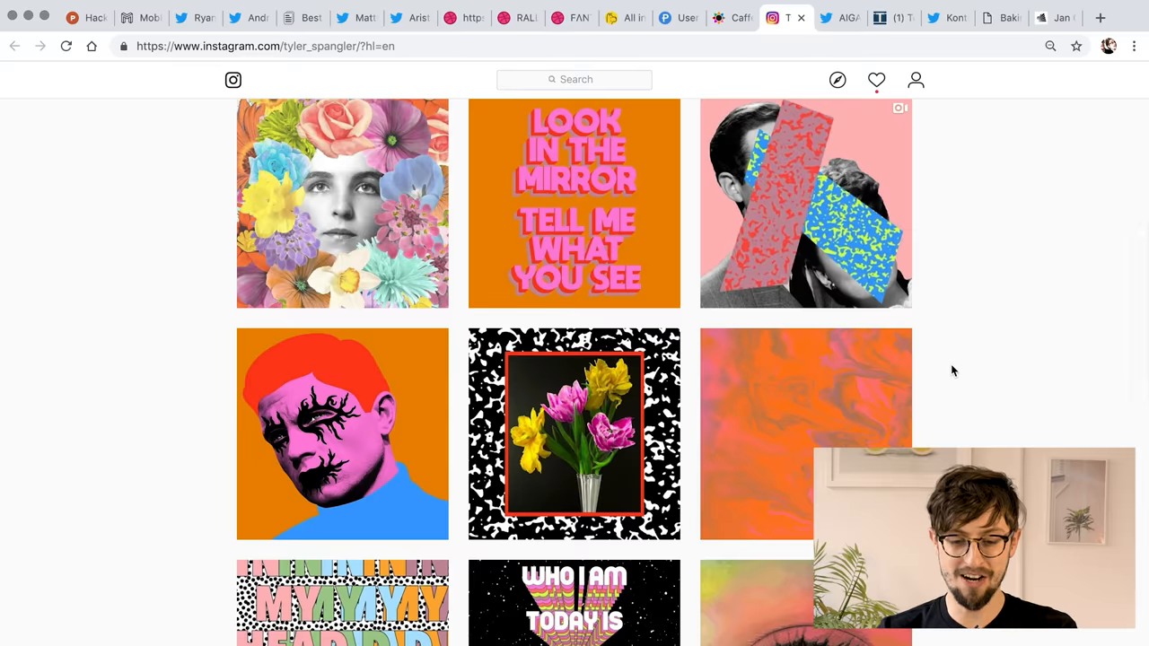
scroll("down", 3)
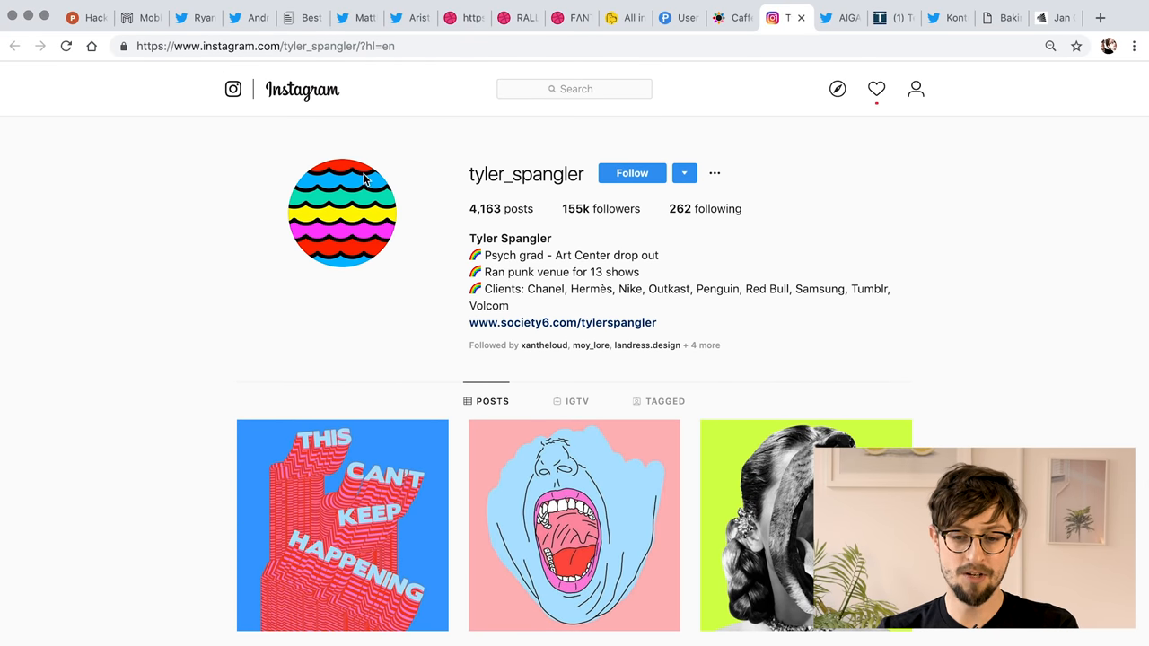
mouse_move(485, 177)
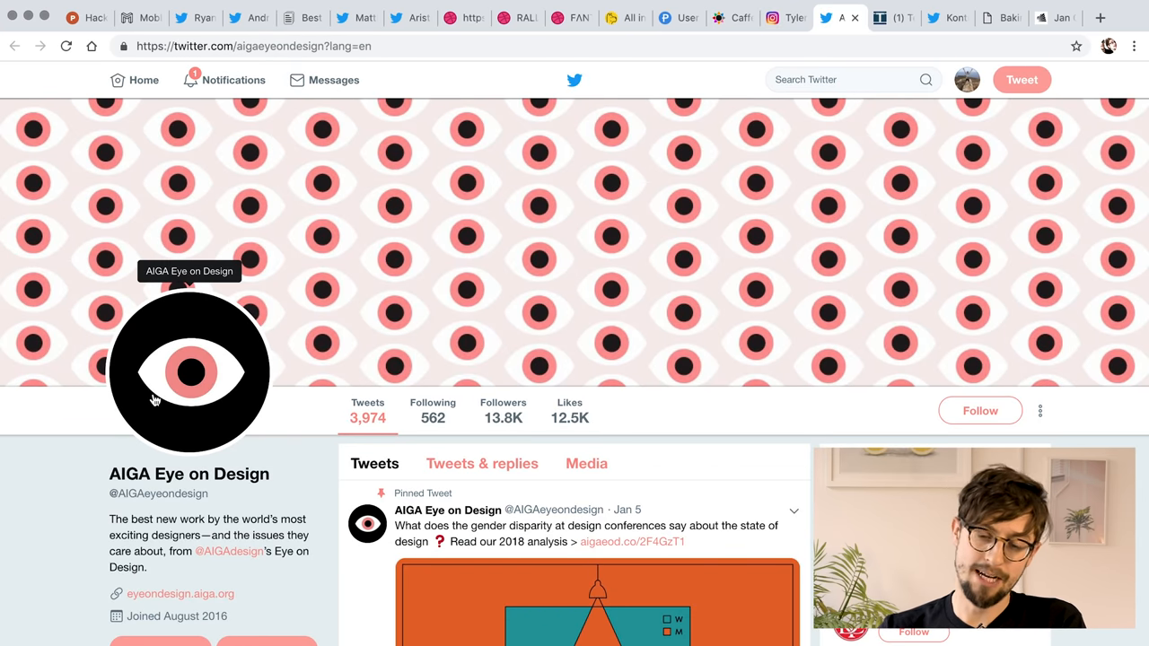
Scroll down the AIGA Eye on Design tweet timeline, then switch to the Techmeme tab.
scroll("down", 3)
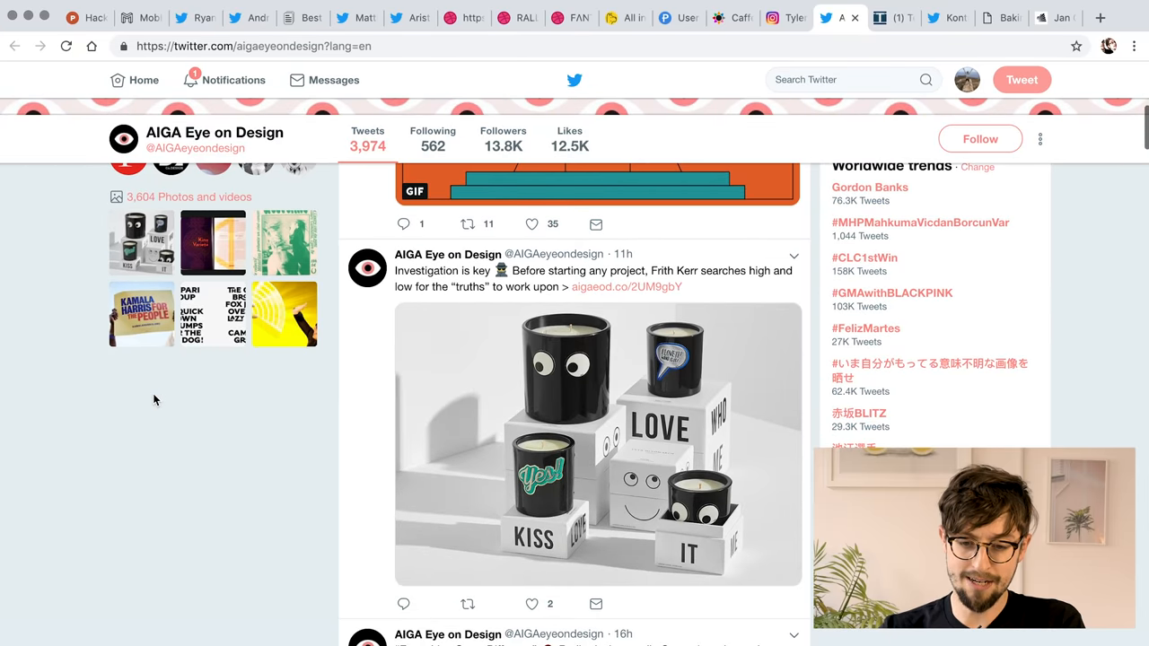
scroll("down", 3)
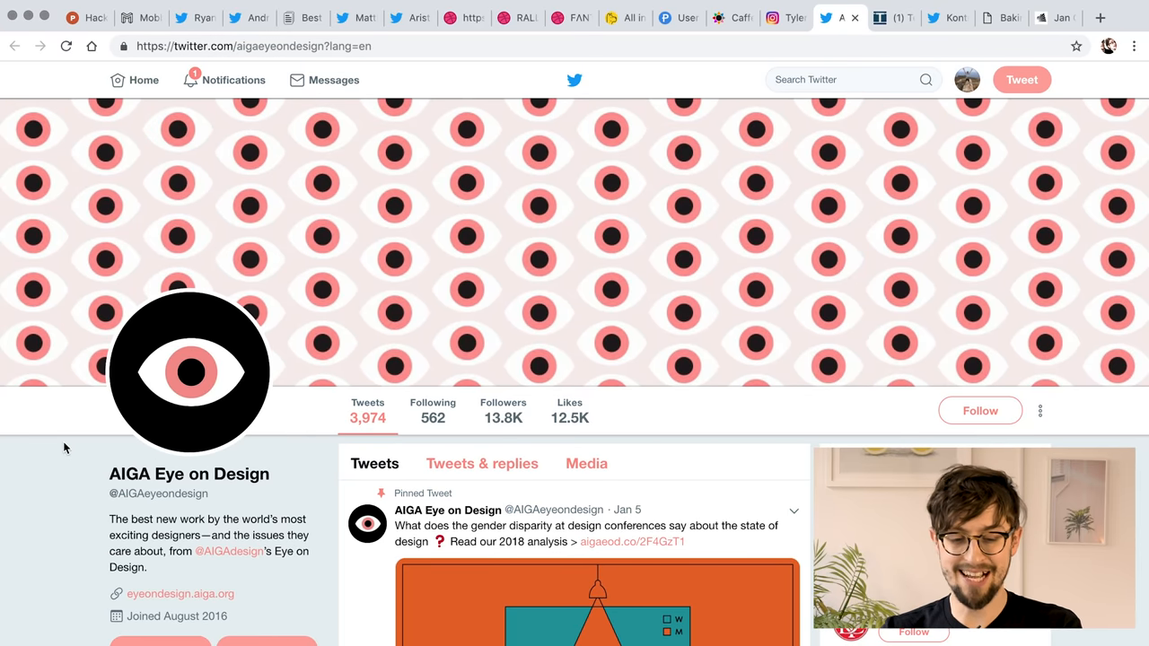
scroll("down", 3)
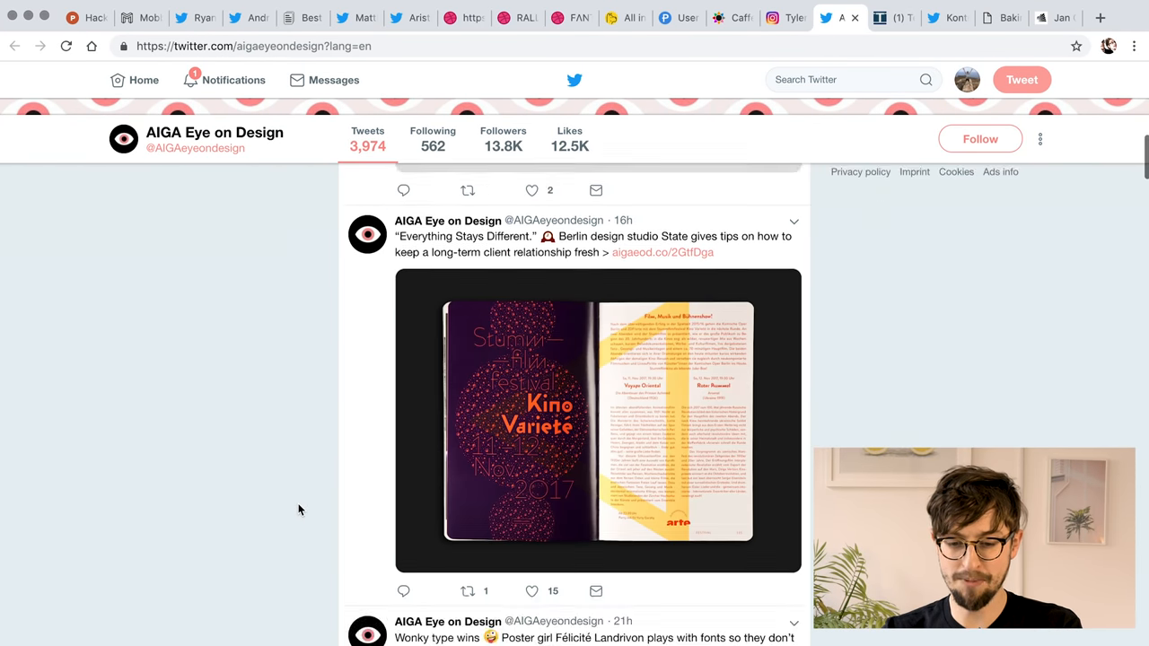
scroll("down", 3)
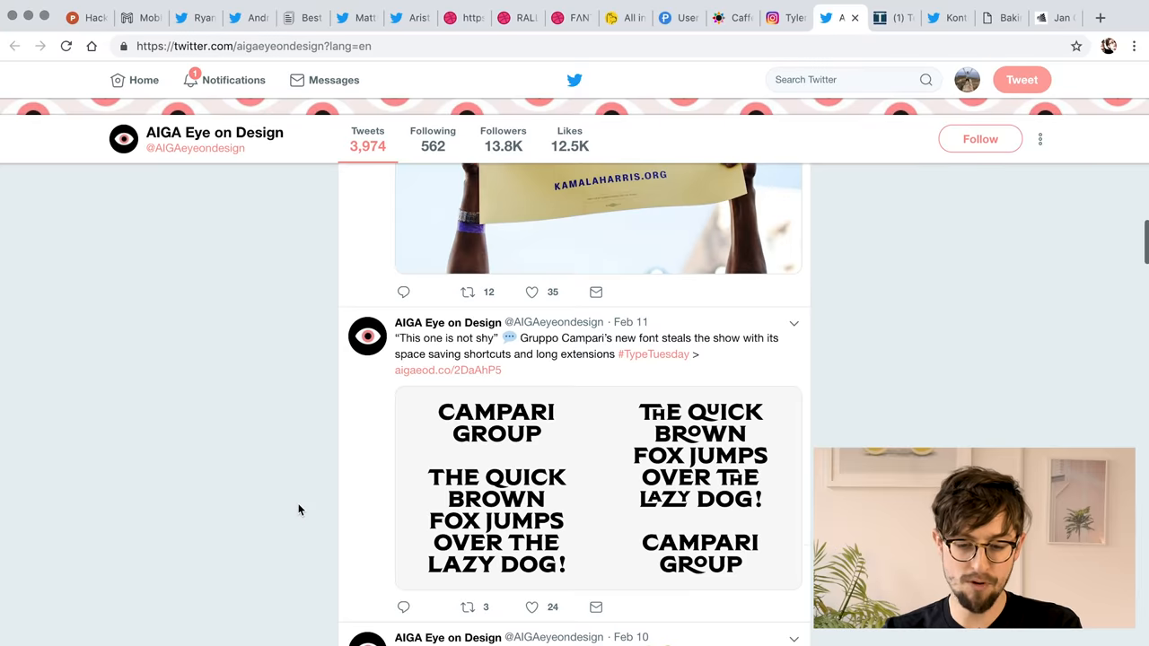
scroll("down", 3)
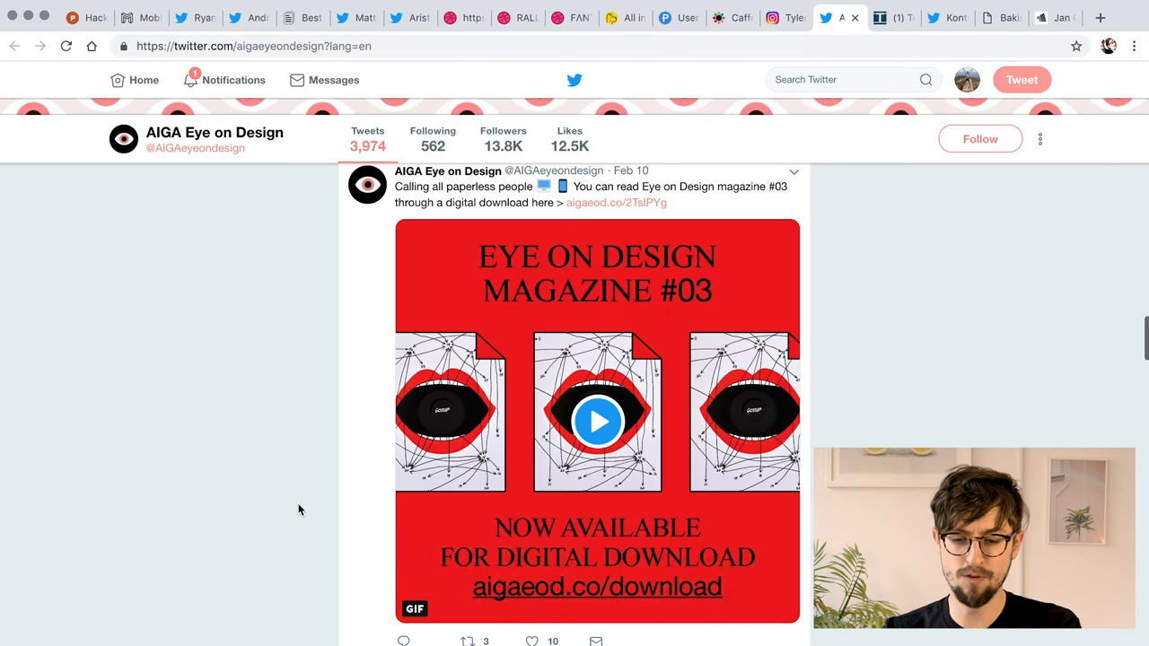
scroll("down", 3)
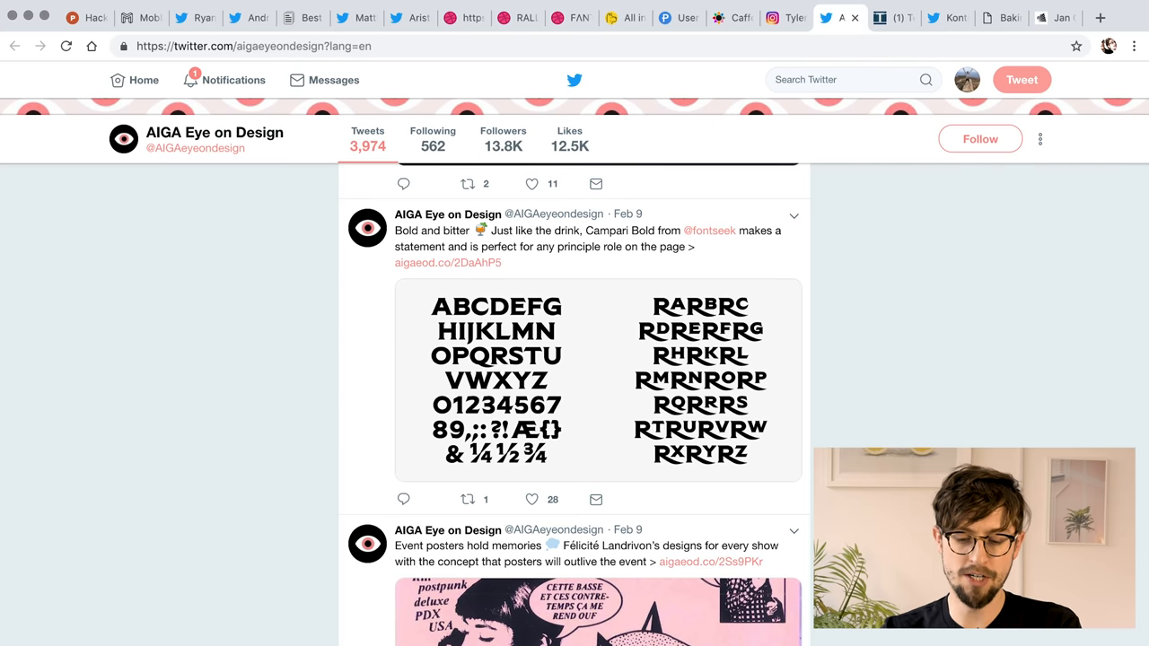
scroll("down", 3)
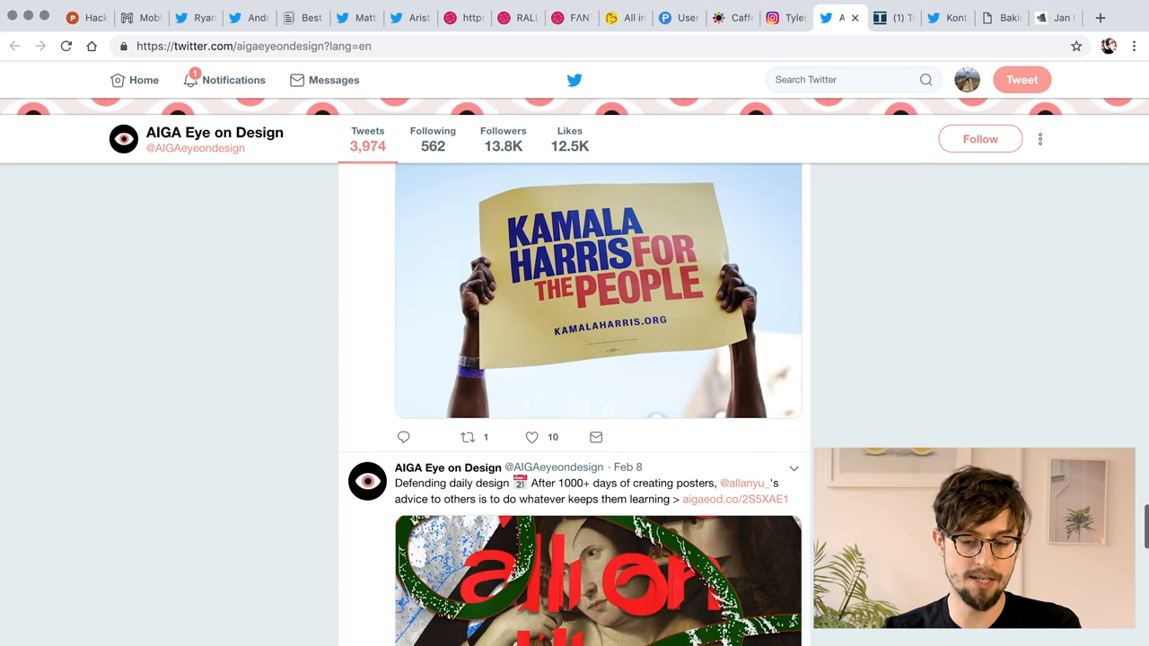
mouse_move(844, 324)
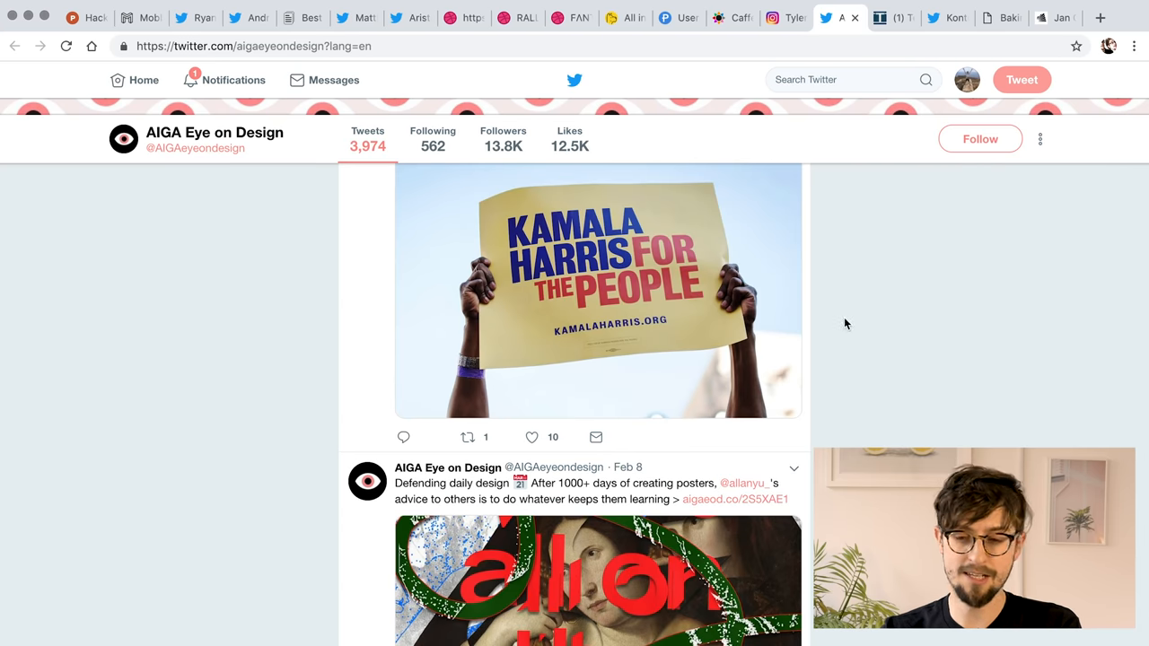
left_click(889, 17)
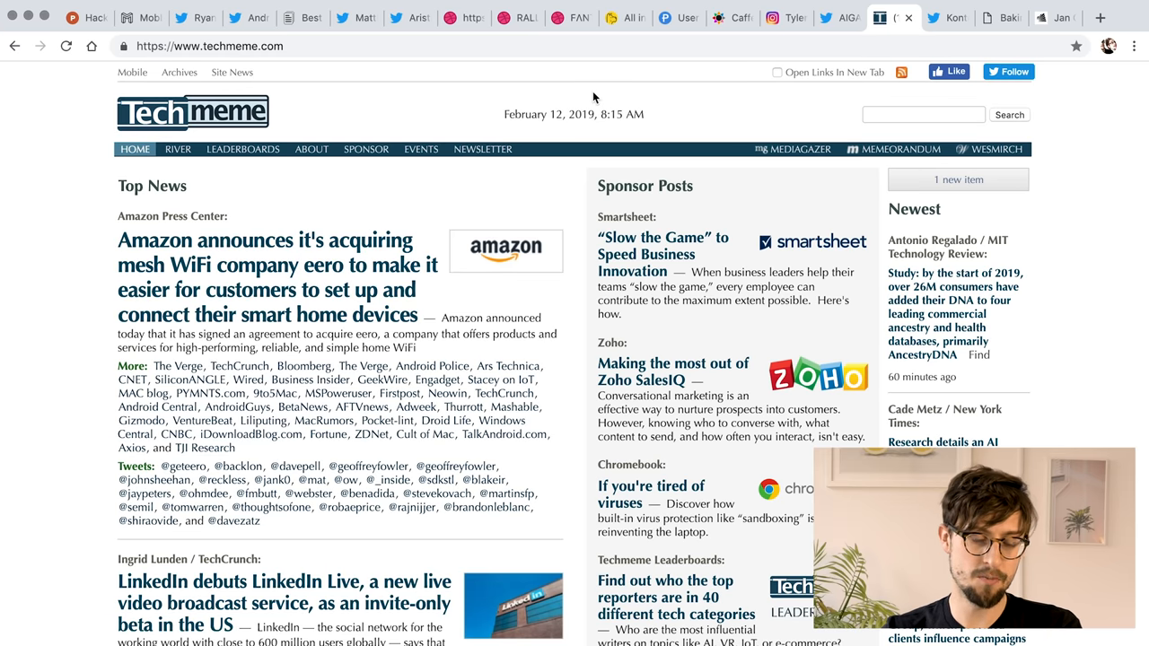
scroll("down", 3)
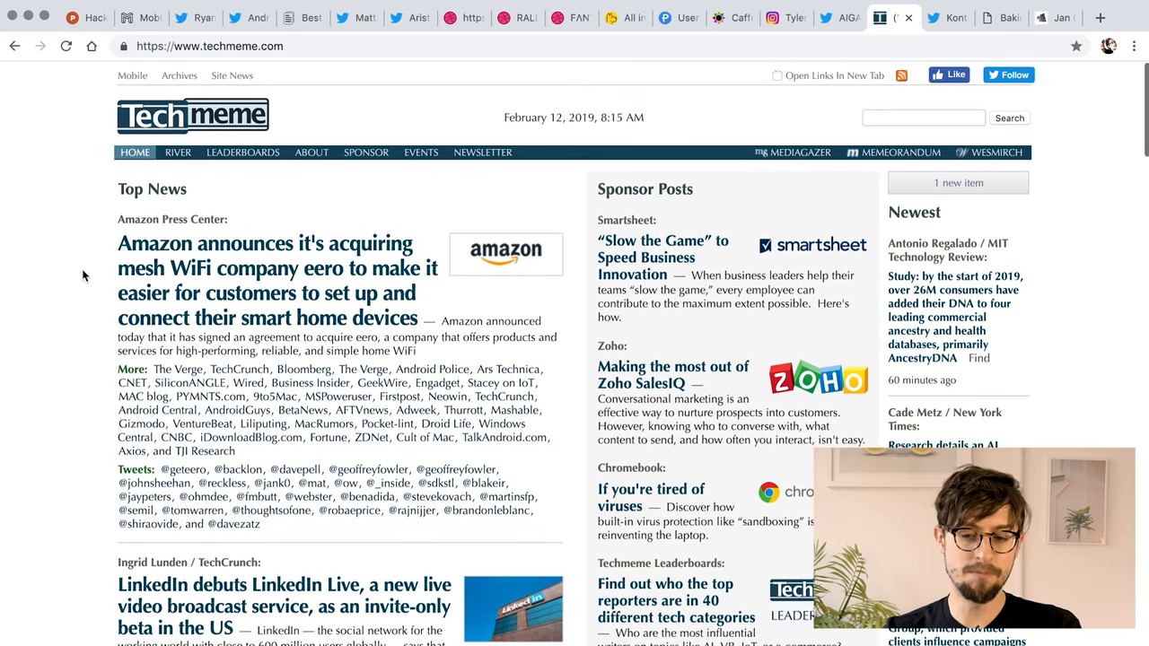
scroll("down", 3)
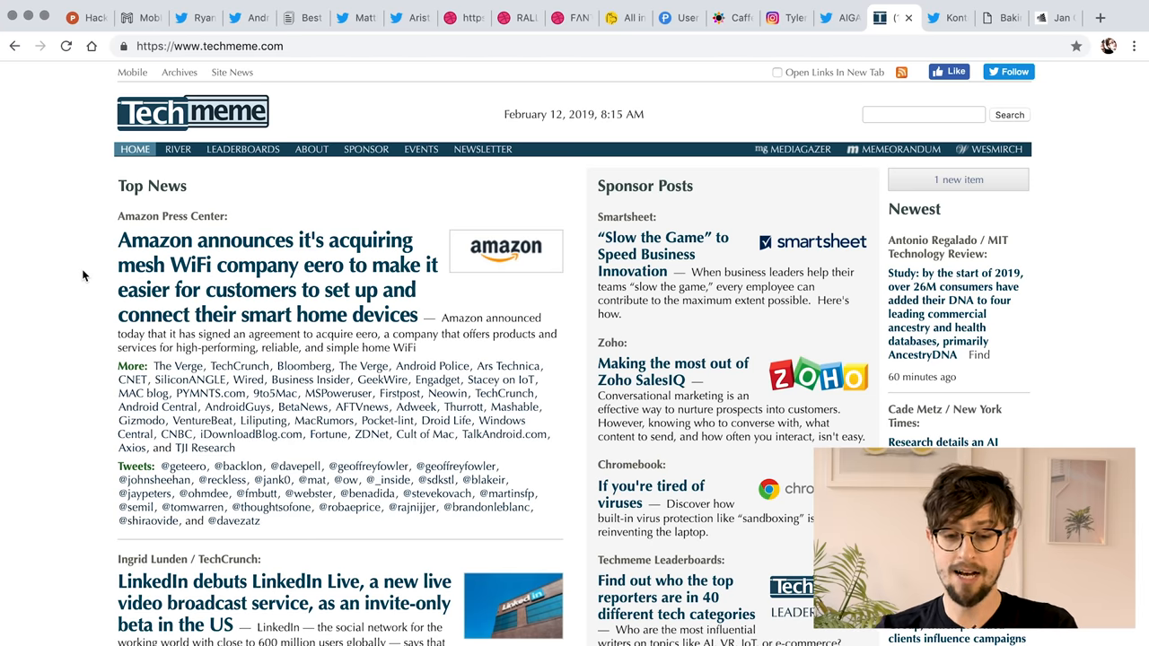
scroll("down", 3)
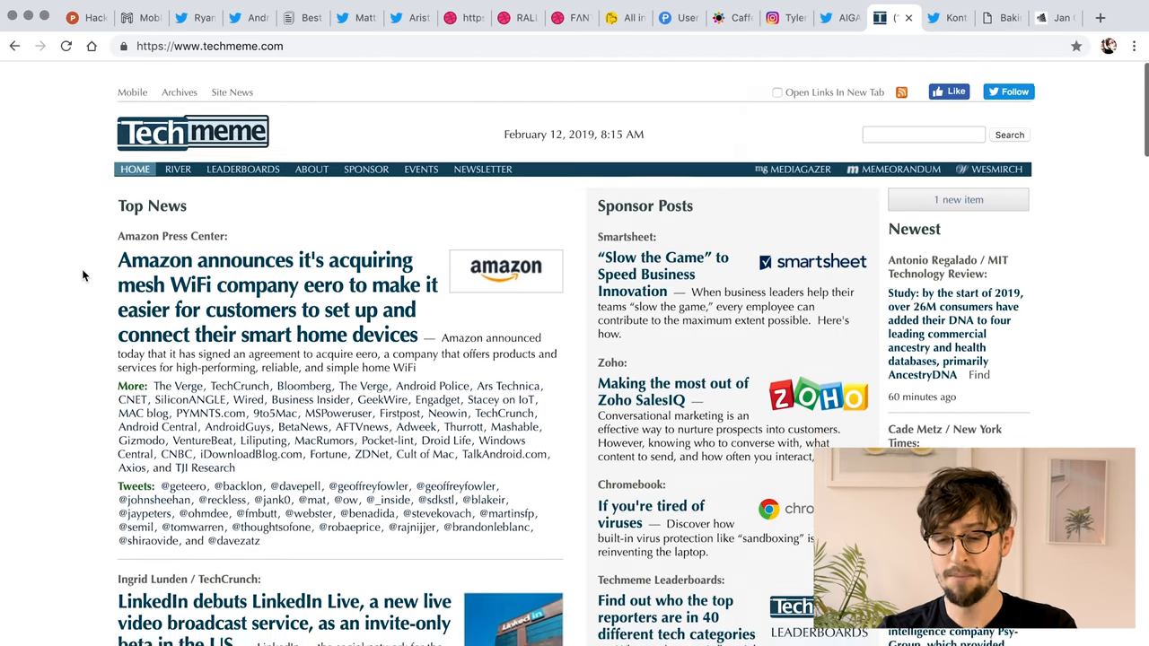
scroll("down", 3)
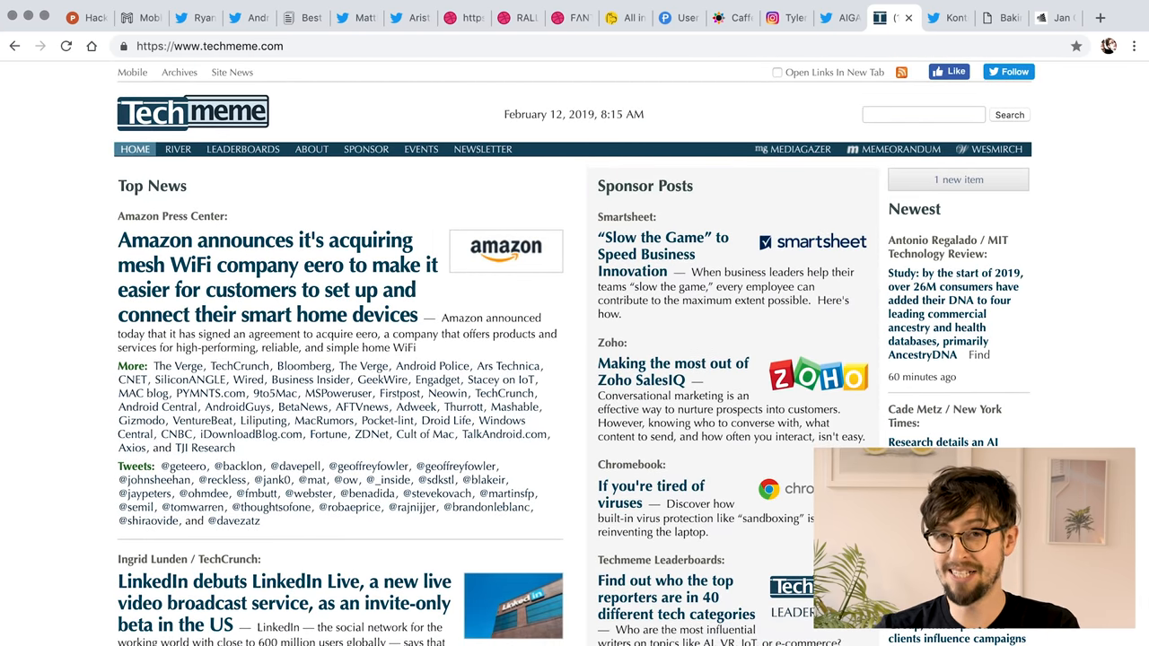
mouse_move(41, 472)
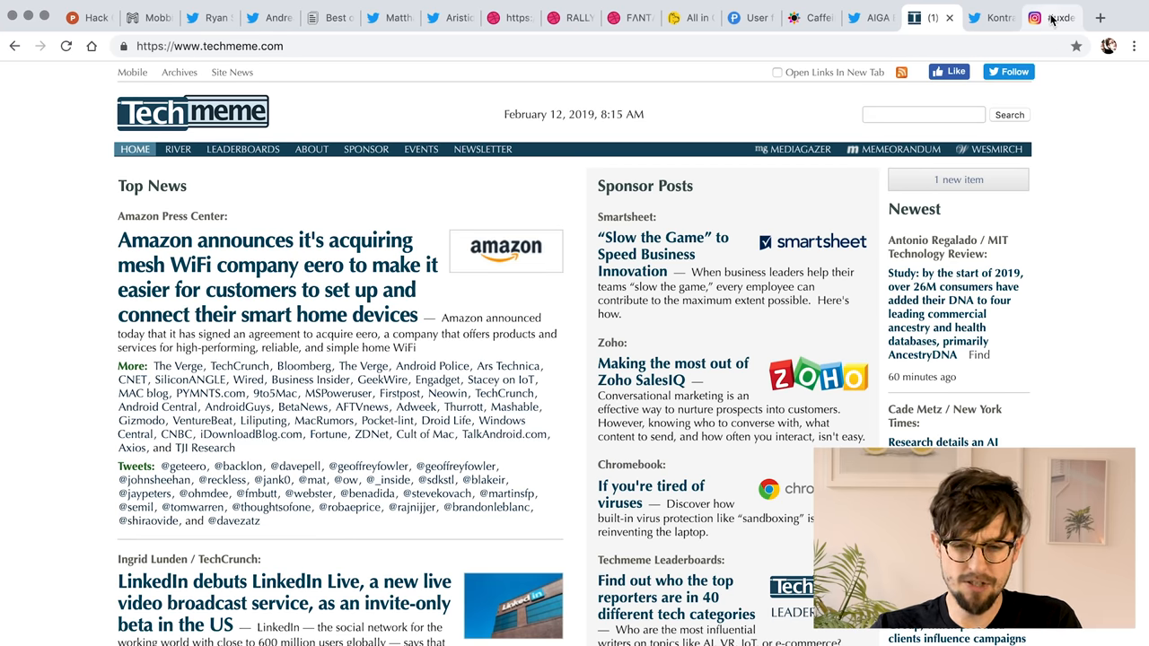
Bring up the #uxdesign hashtag page (621,113 posts) and enter '#uxdesign' in search.
left_click(1034, 17)
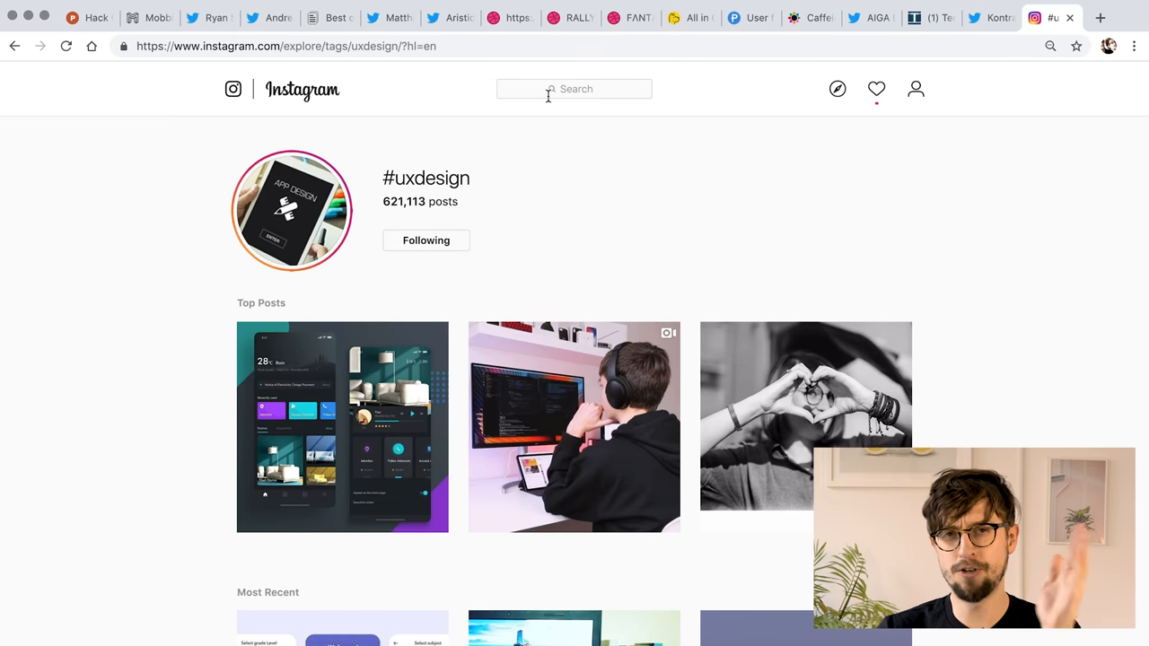
scroll("down", 3)
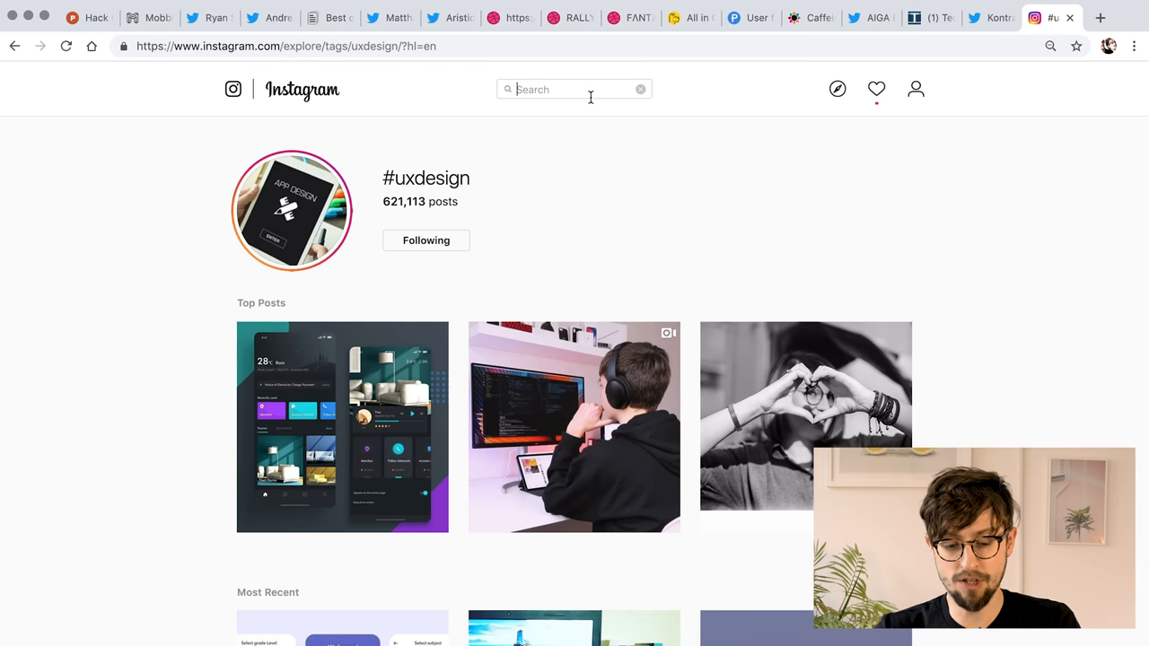
type("#")
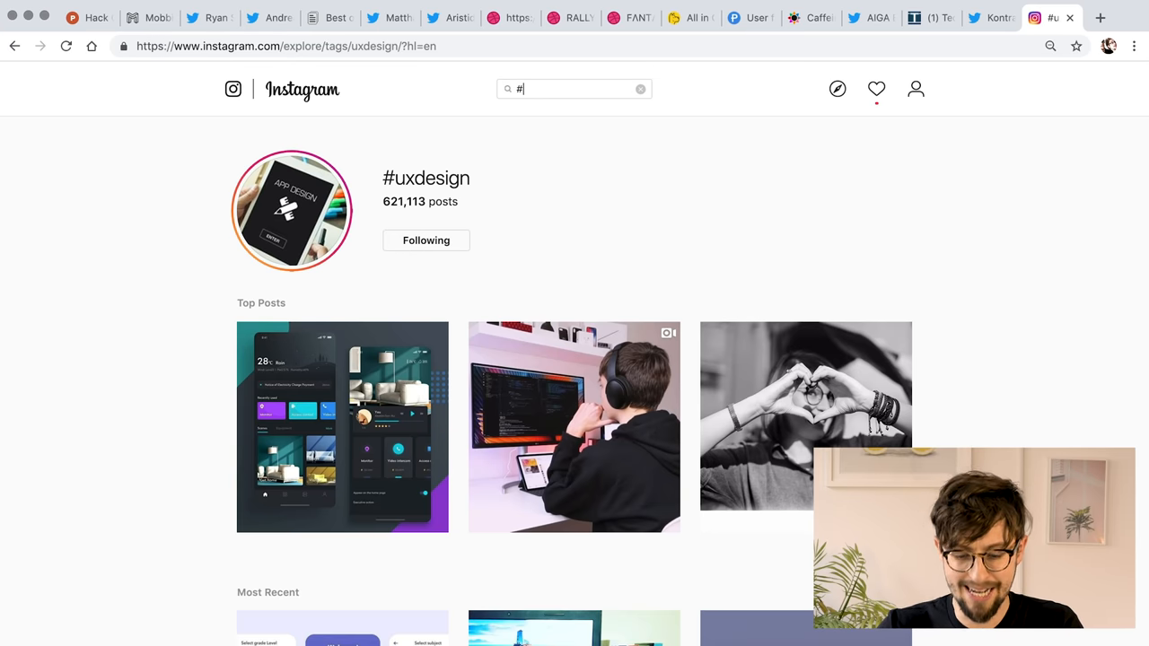
type("uxdesign")
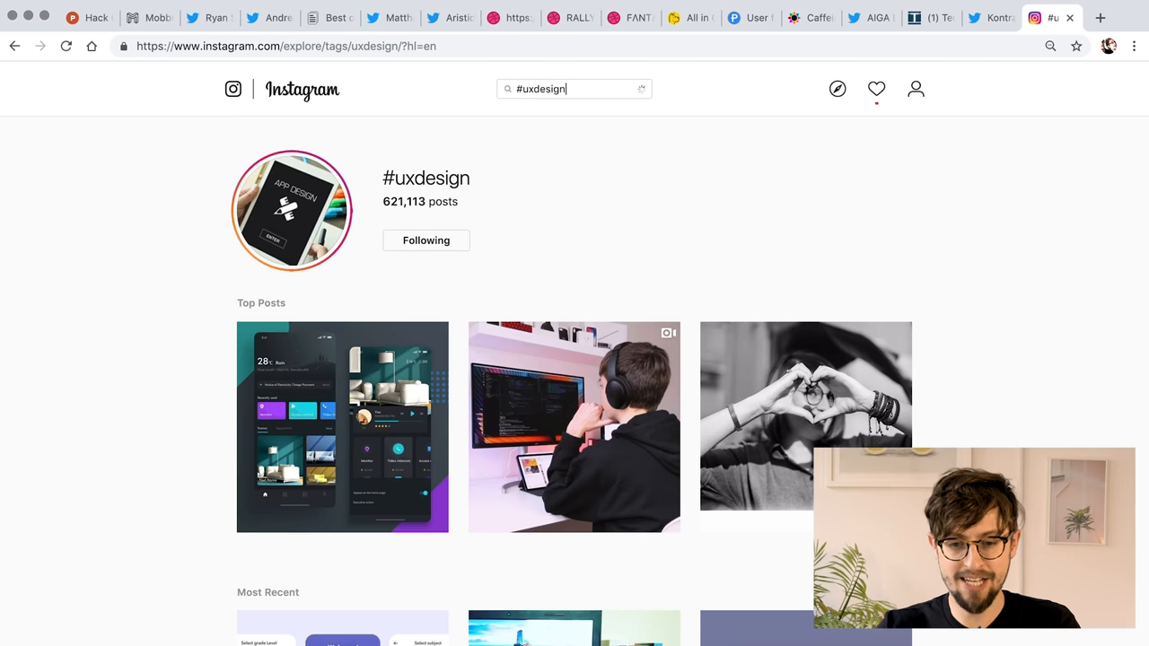